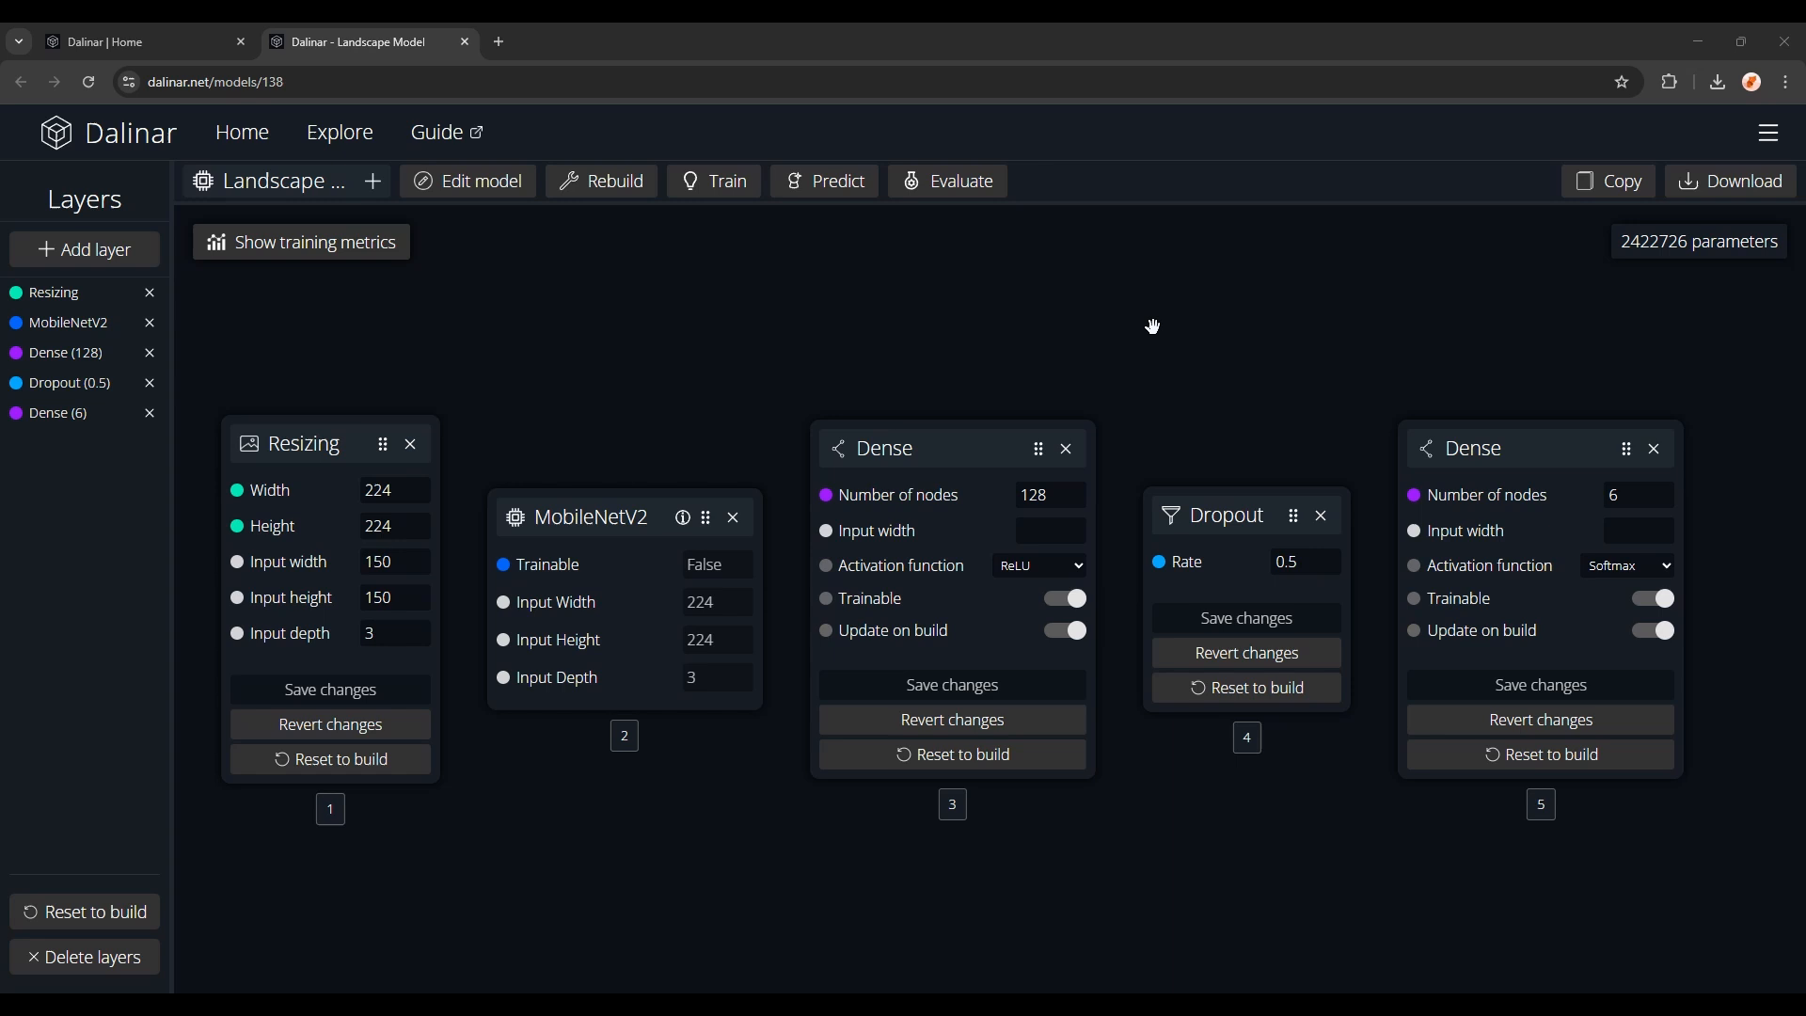
# Step: Run Landscape Model predictions on ten uploaded Landscapes images
pyautogui.click(834, 181)
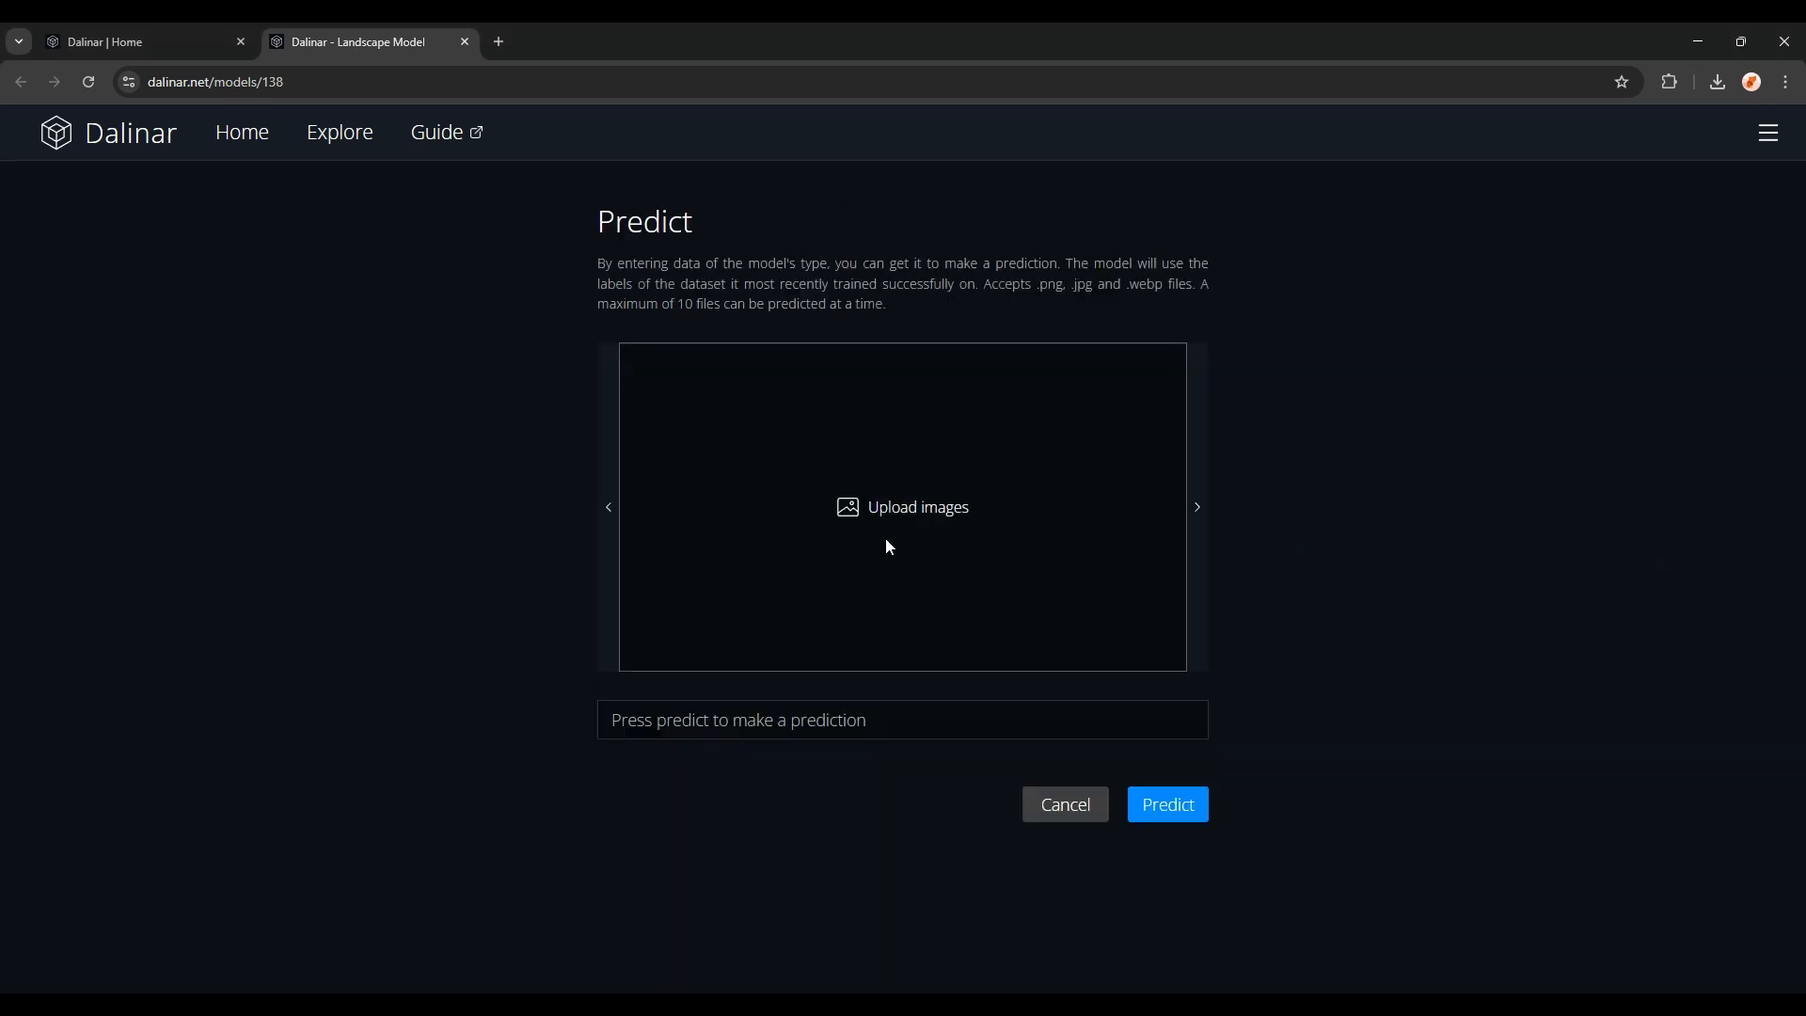
pyautogui.click(902, 507)
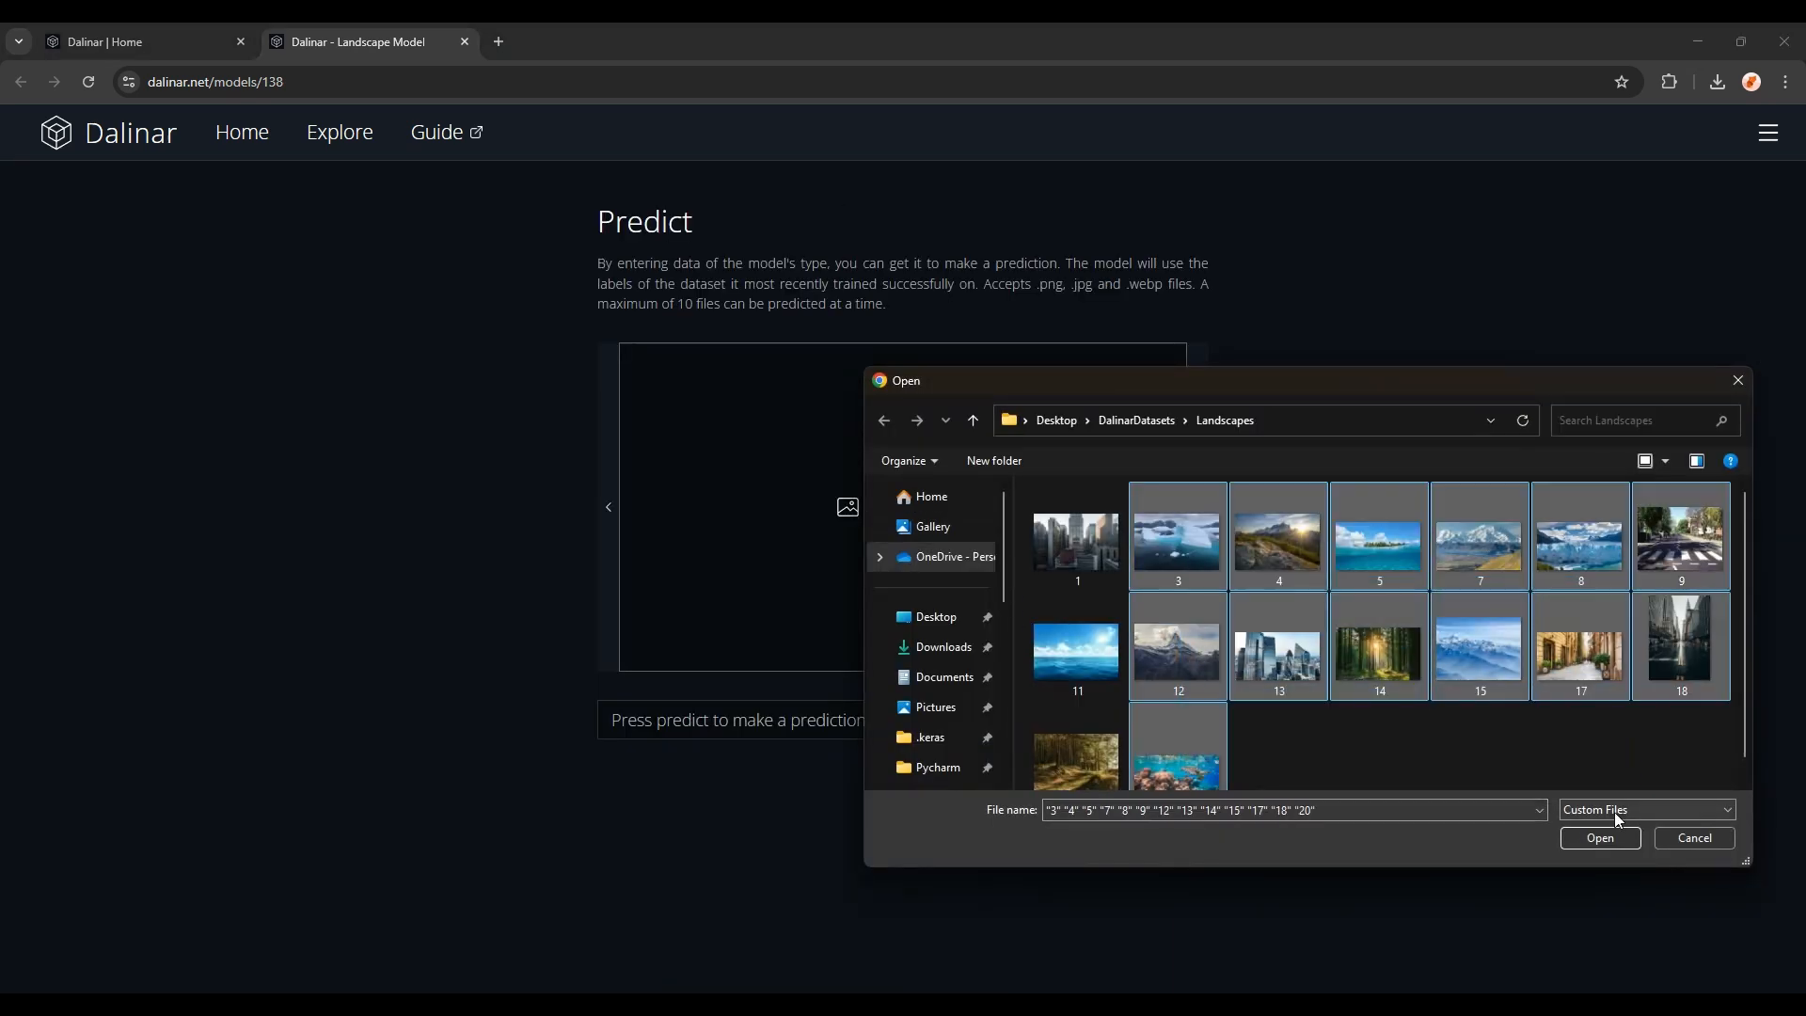
pyautogui.click(1599, 842)
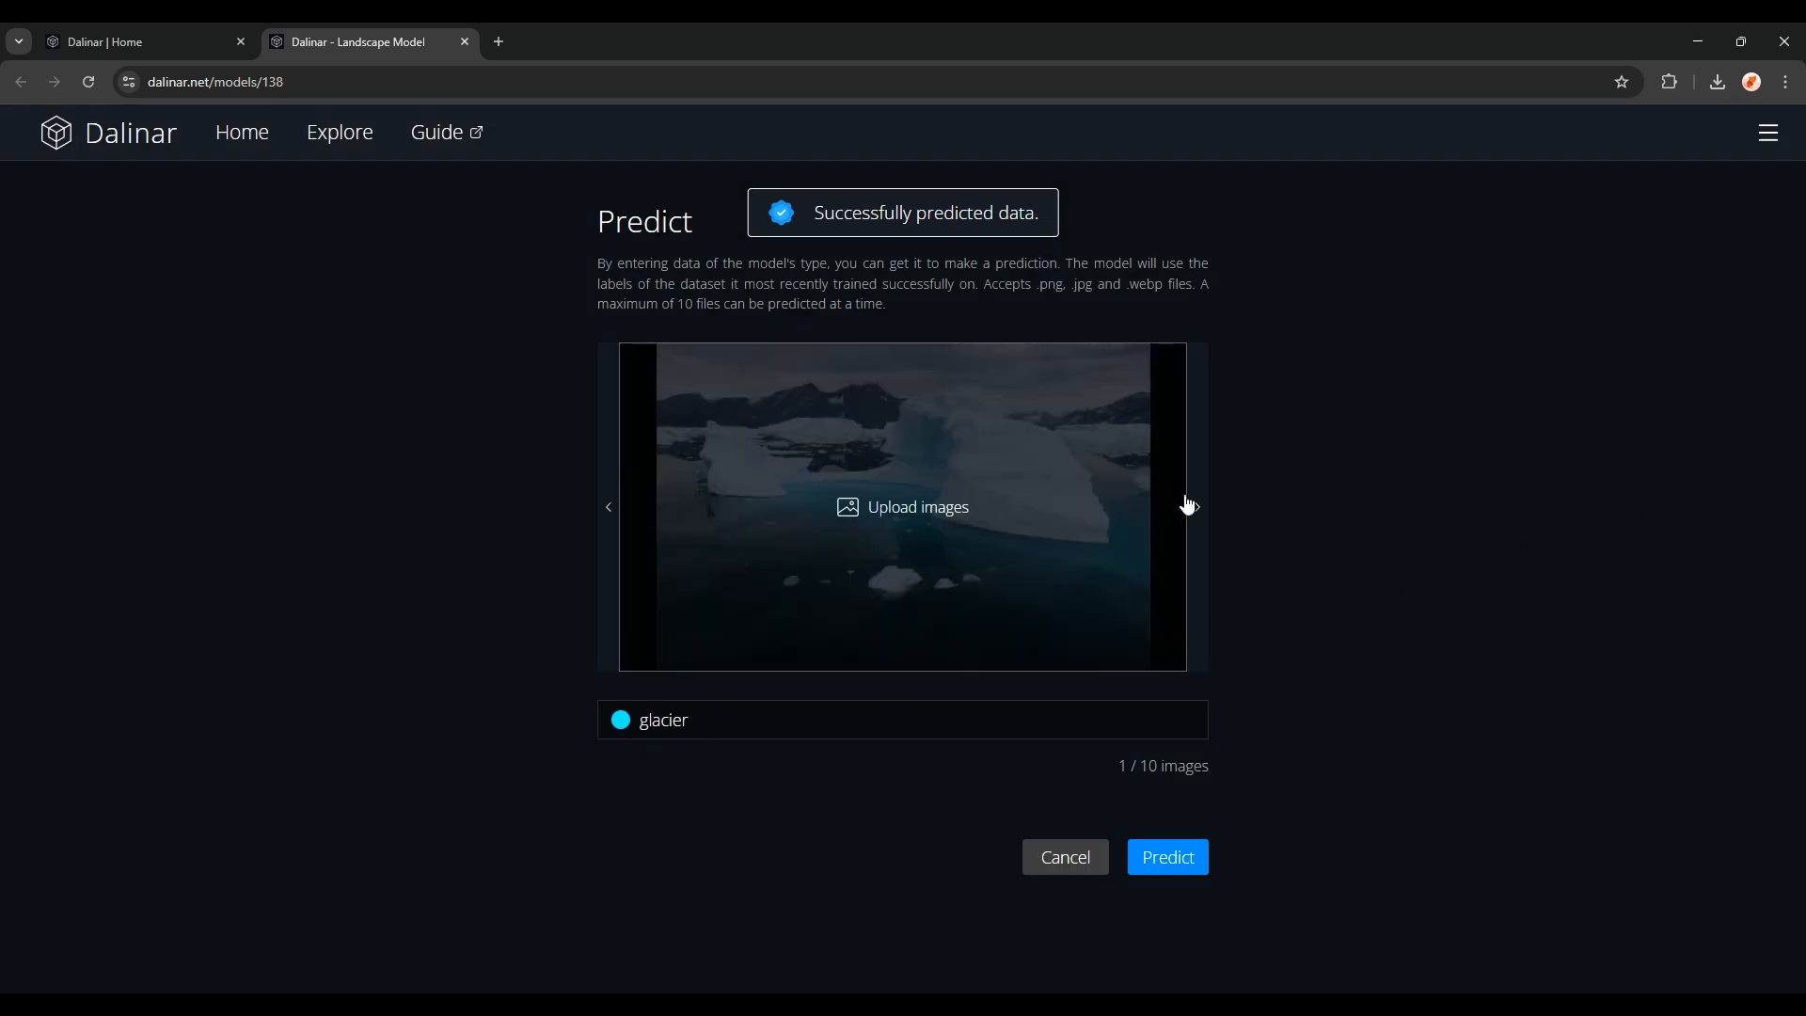
# Step: Page through the predicted labels, then leave prediction and open the download settings
pyautogui.click(1195, 507)
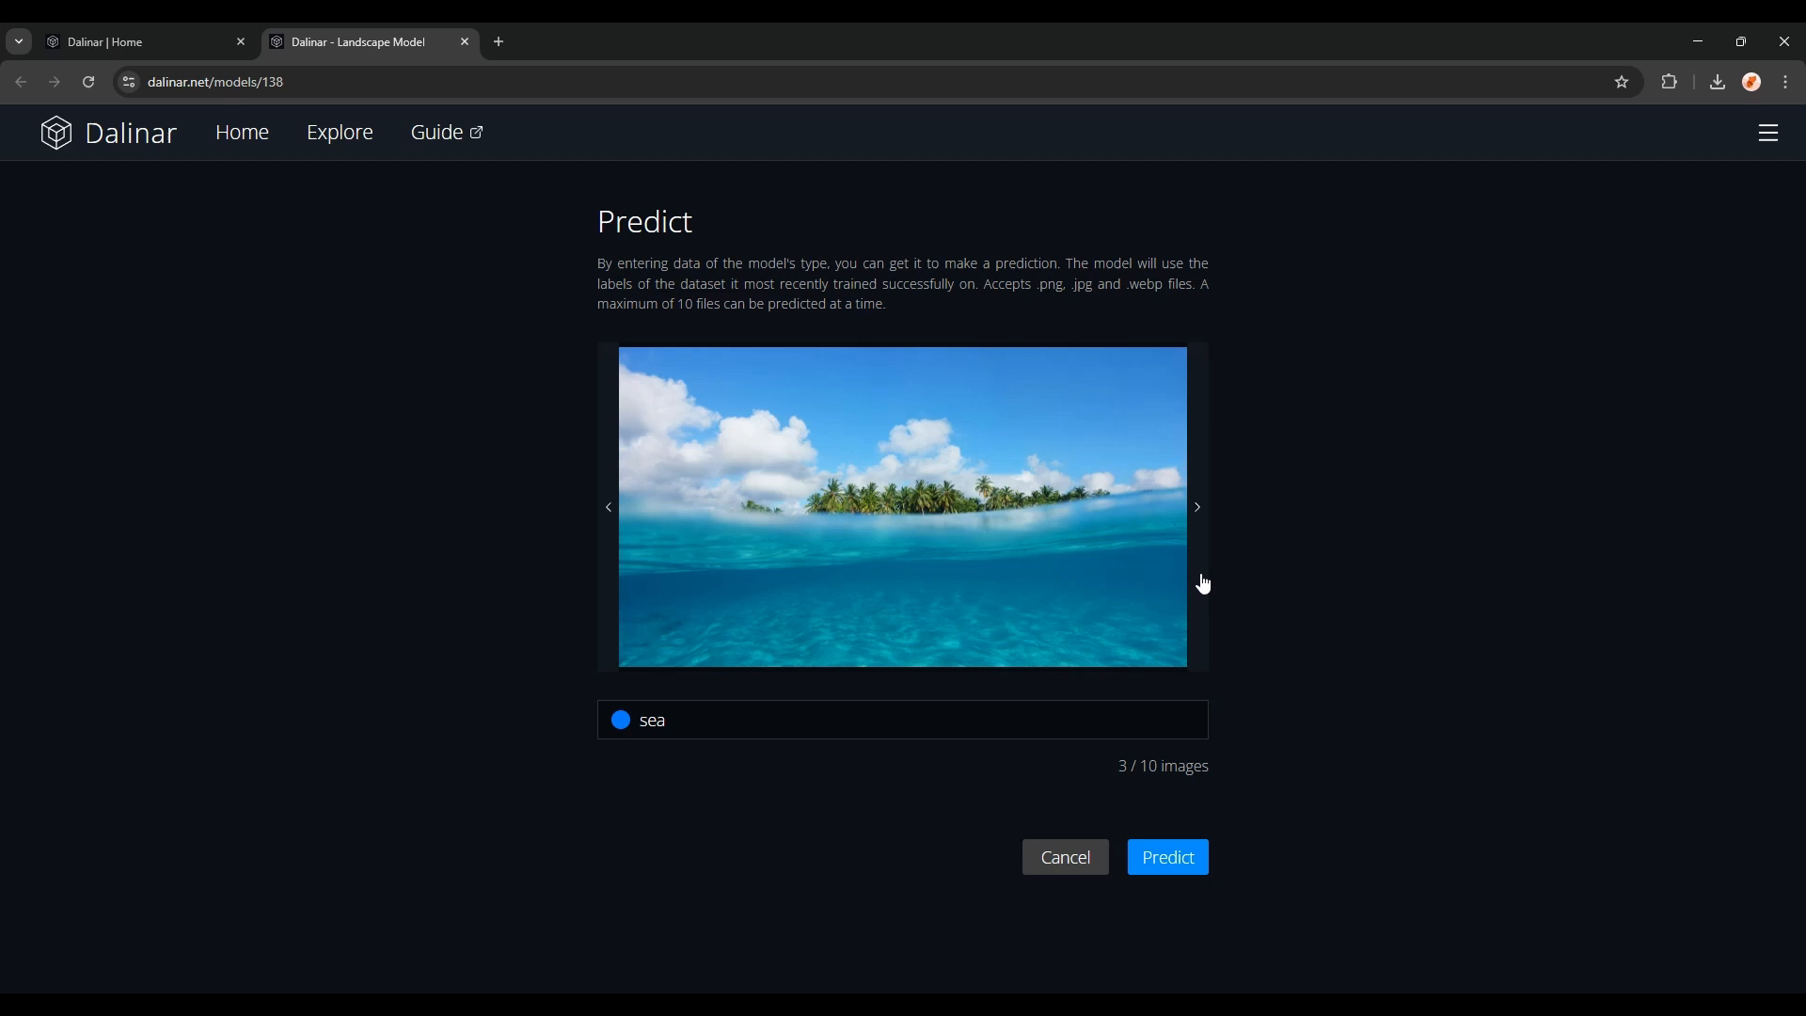
pyautogui.click(1195, 507)
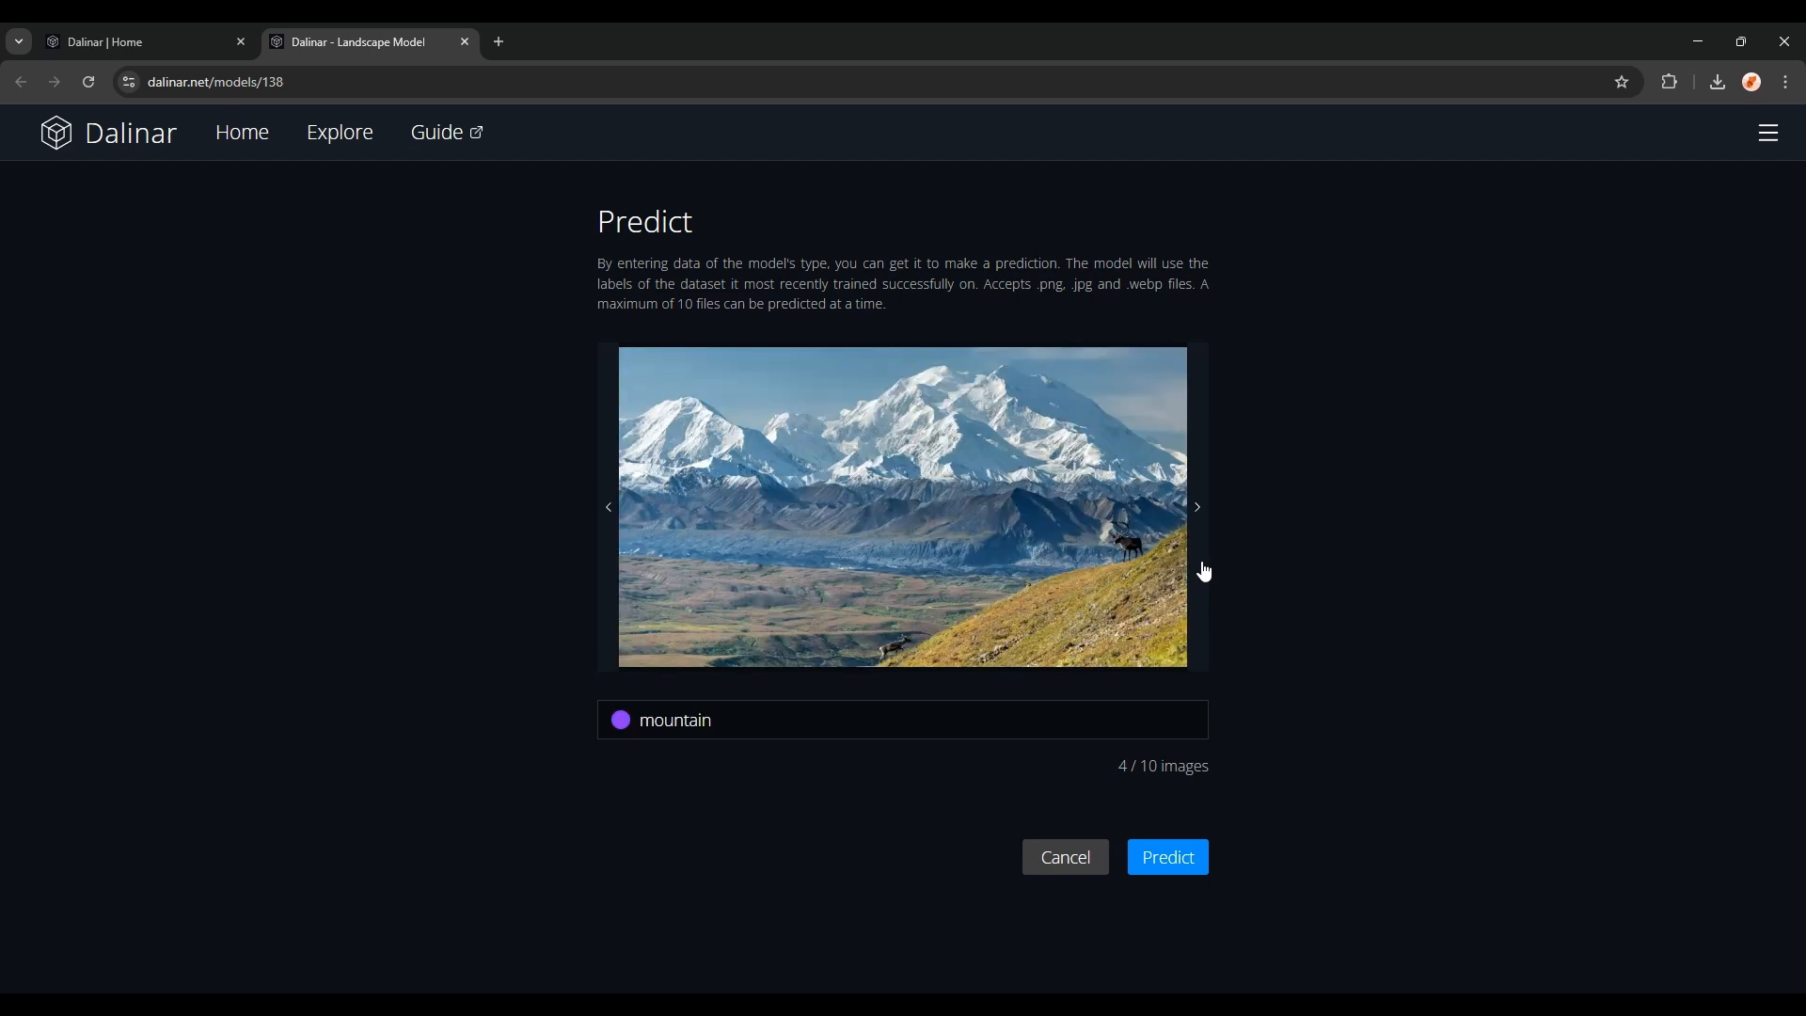
pyautogui.click(1195, 507)
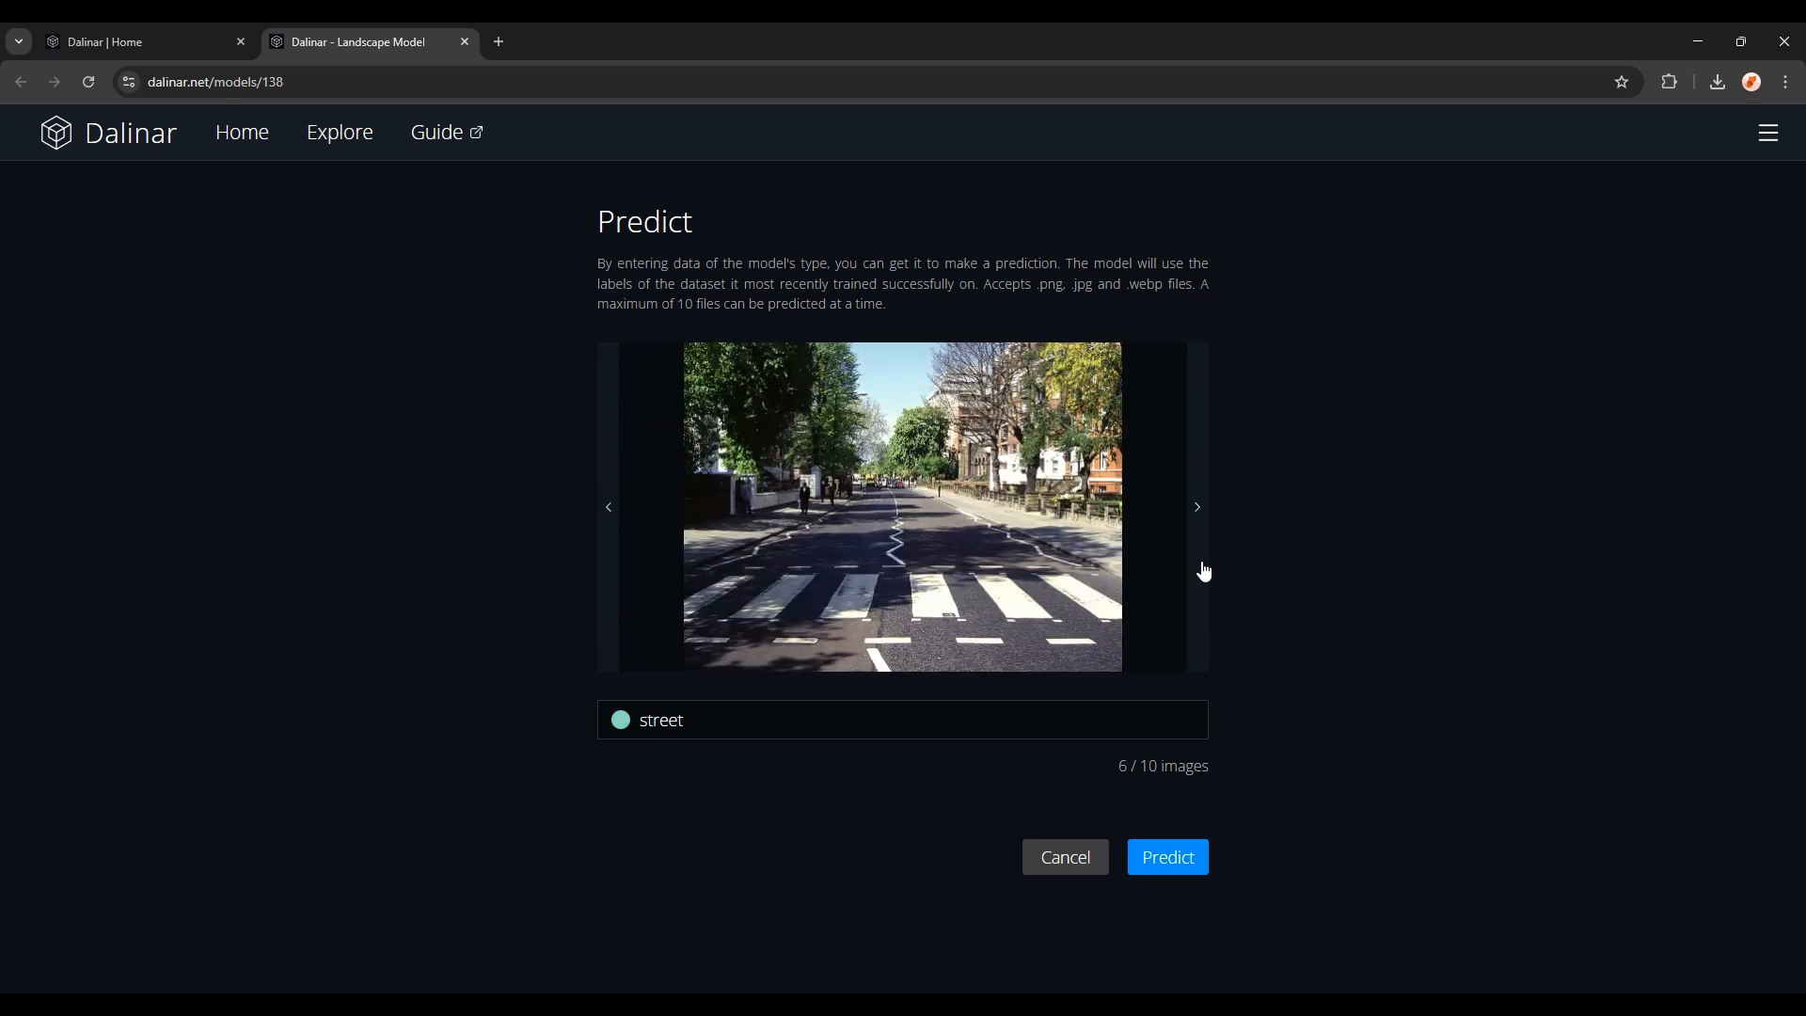
pyautogui.click(1195, 506)
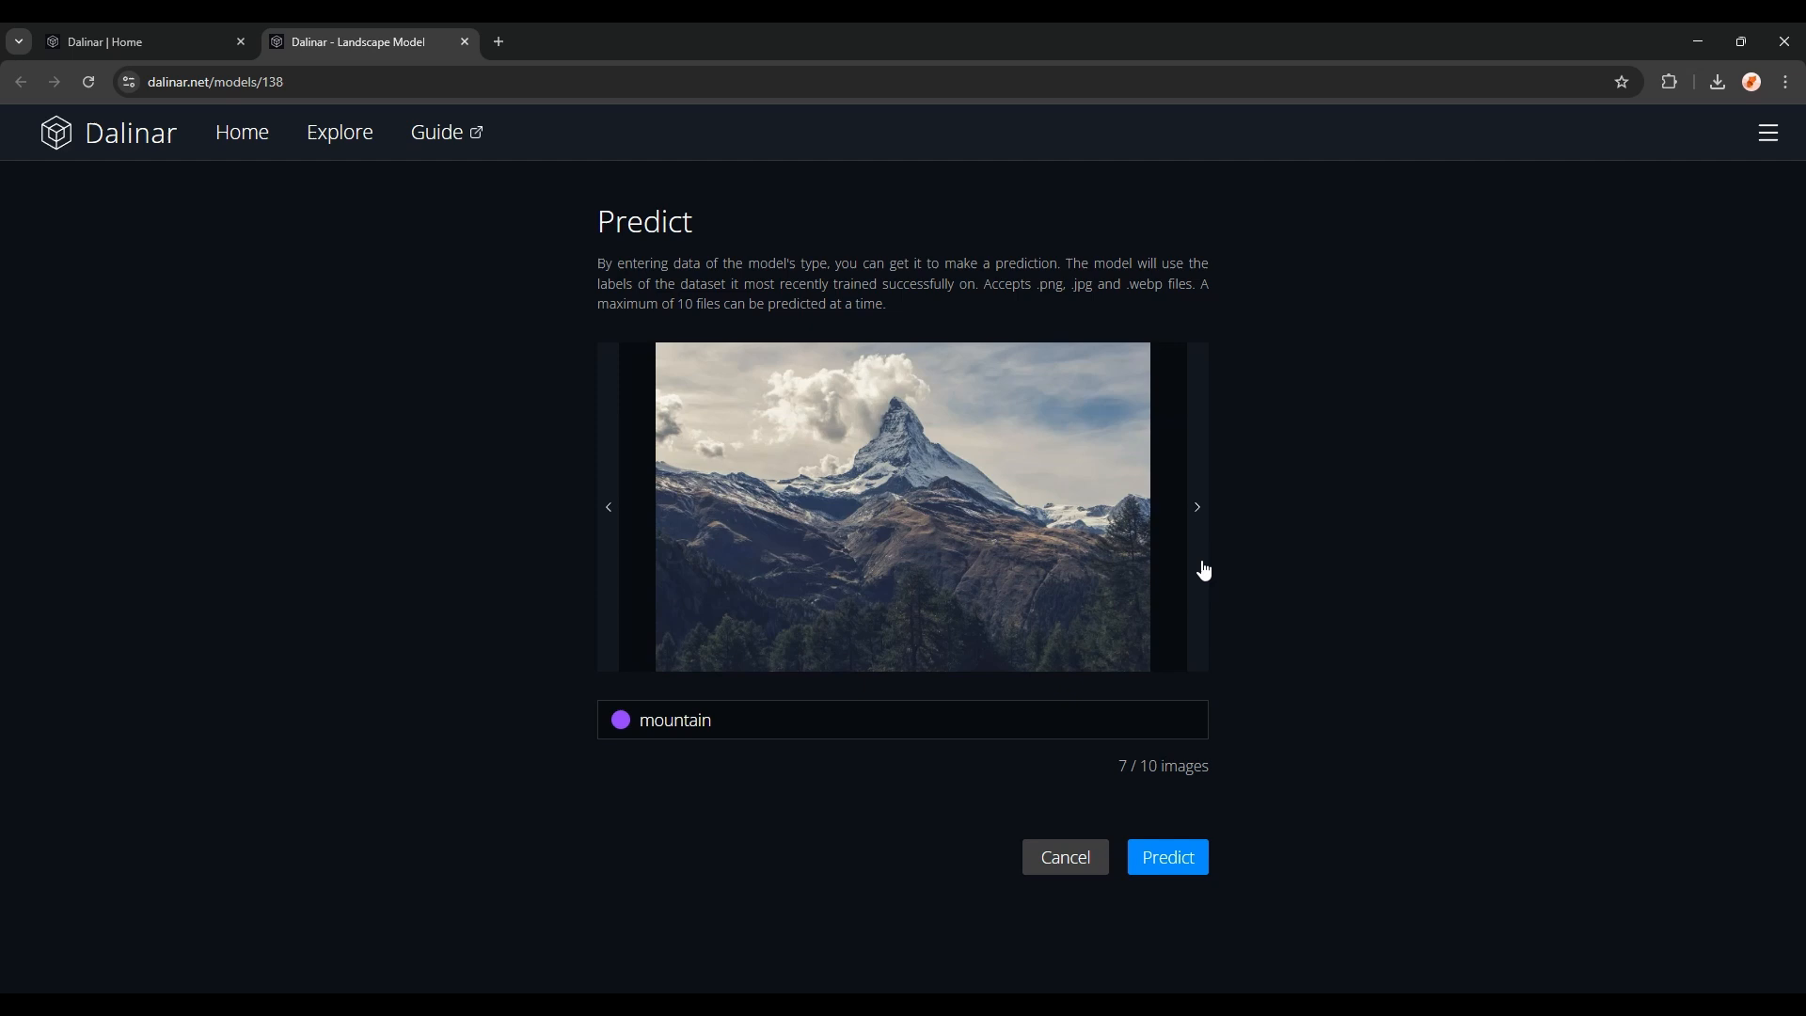
pyautogui.click(1196, 507)
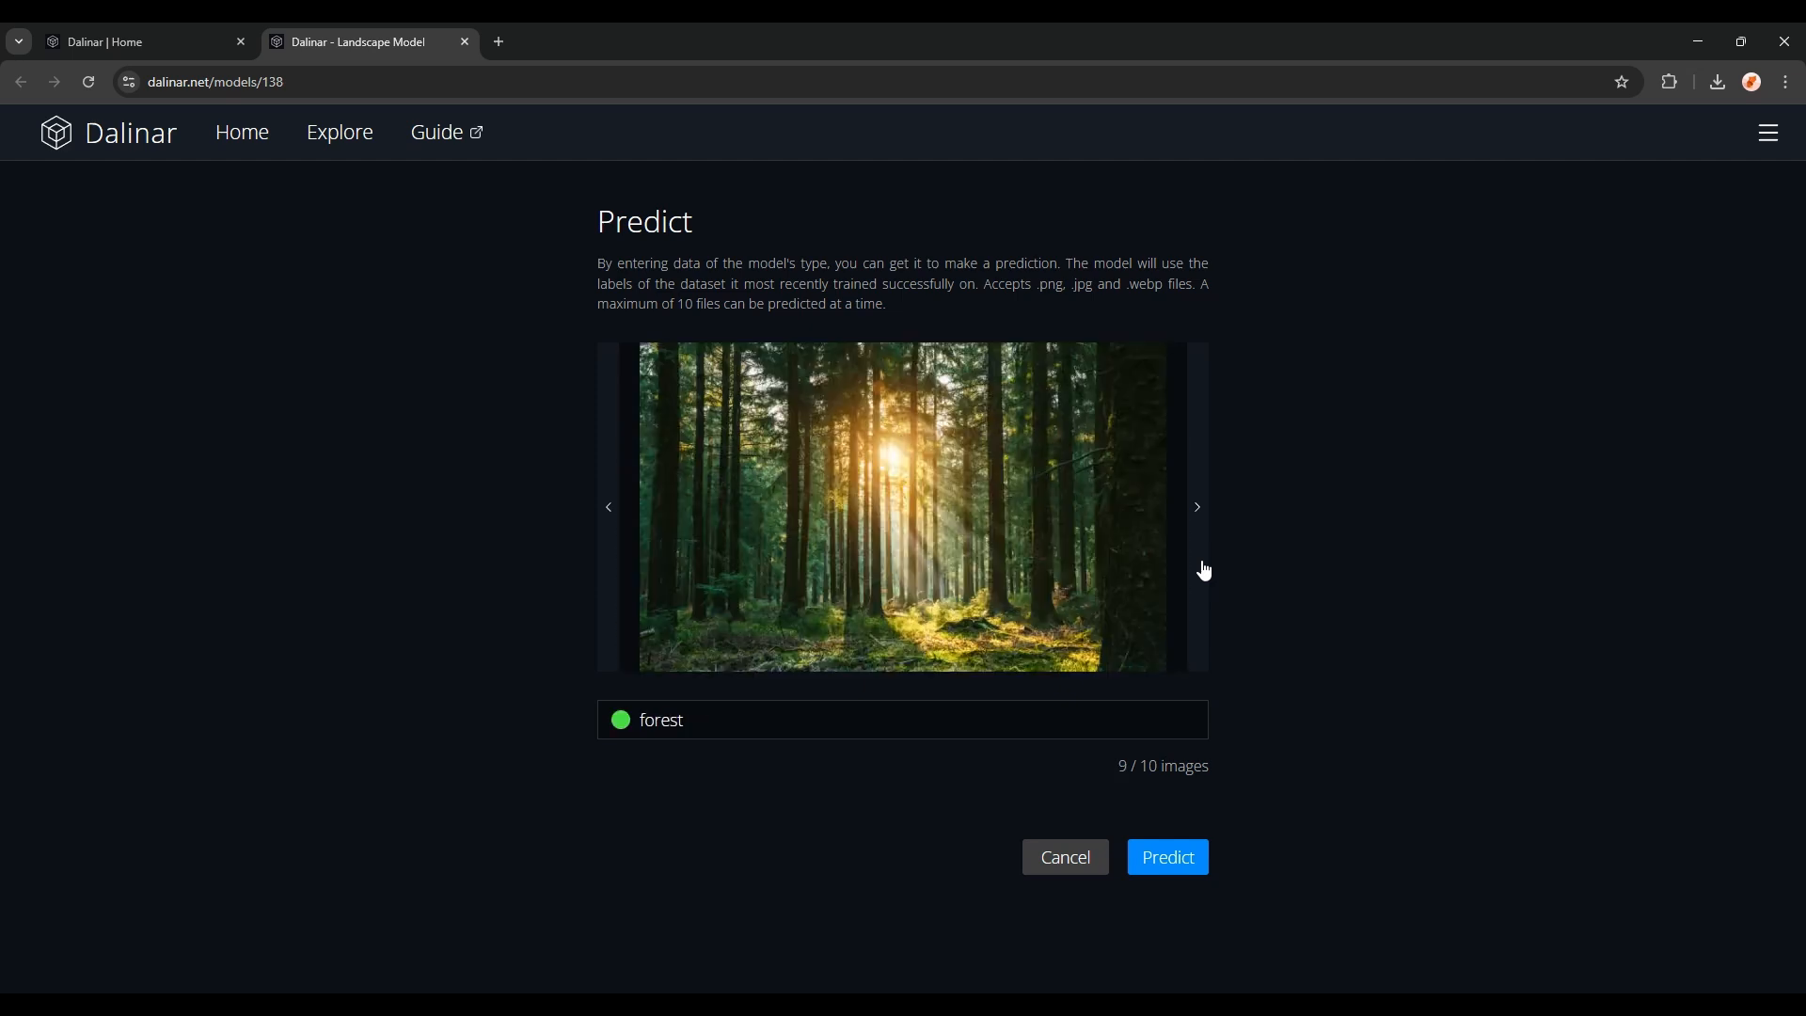
pyautogui.click(1195, 507)
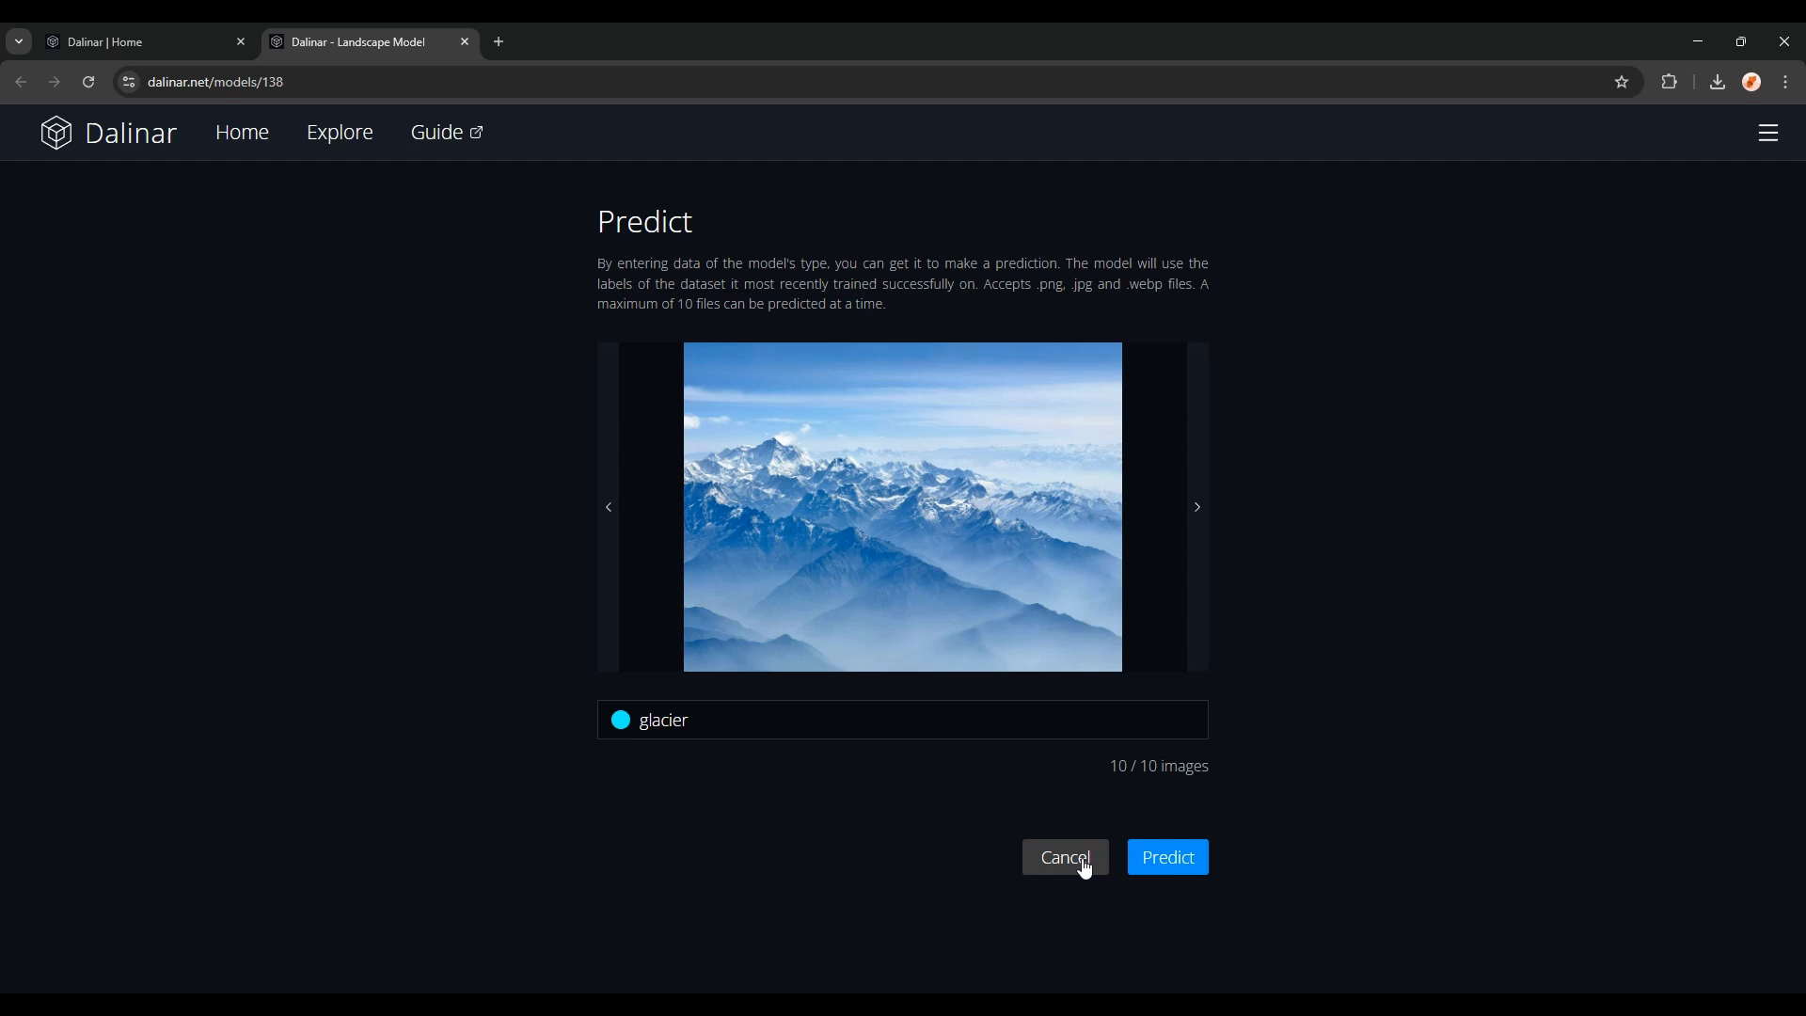
pyautogui.click(1061, 857)
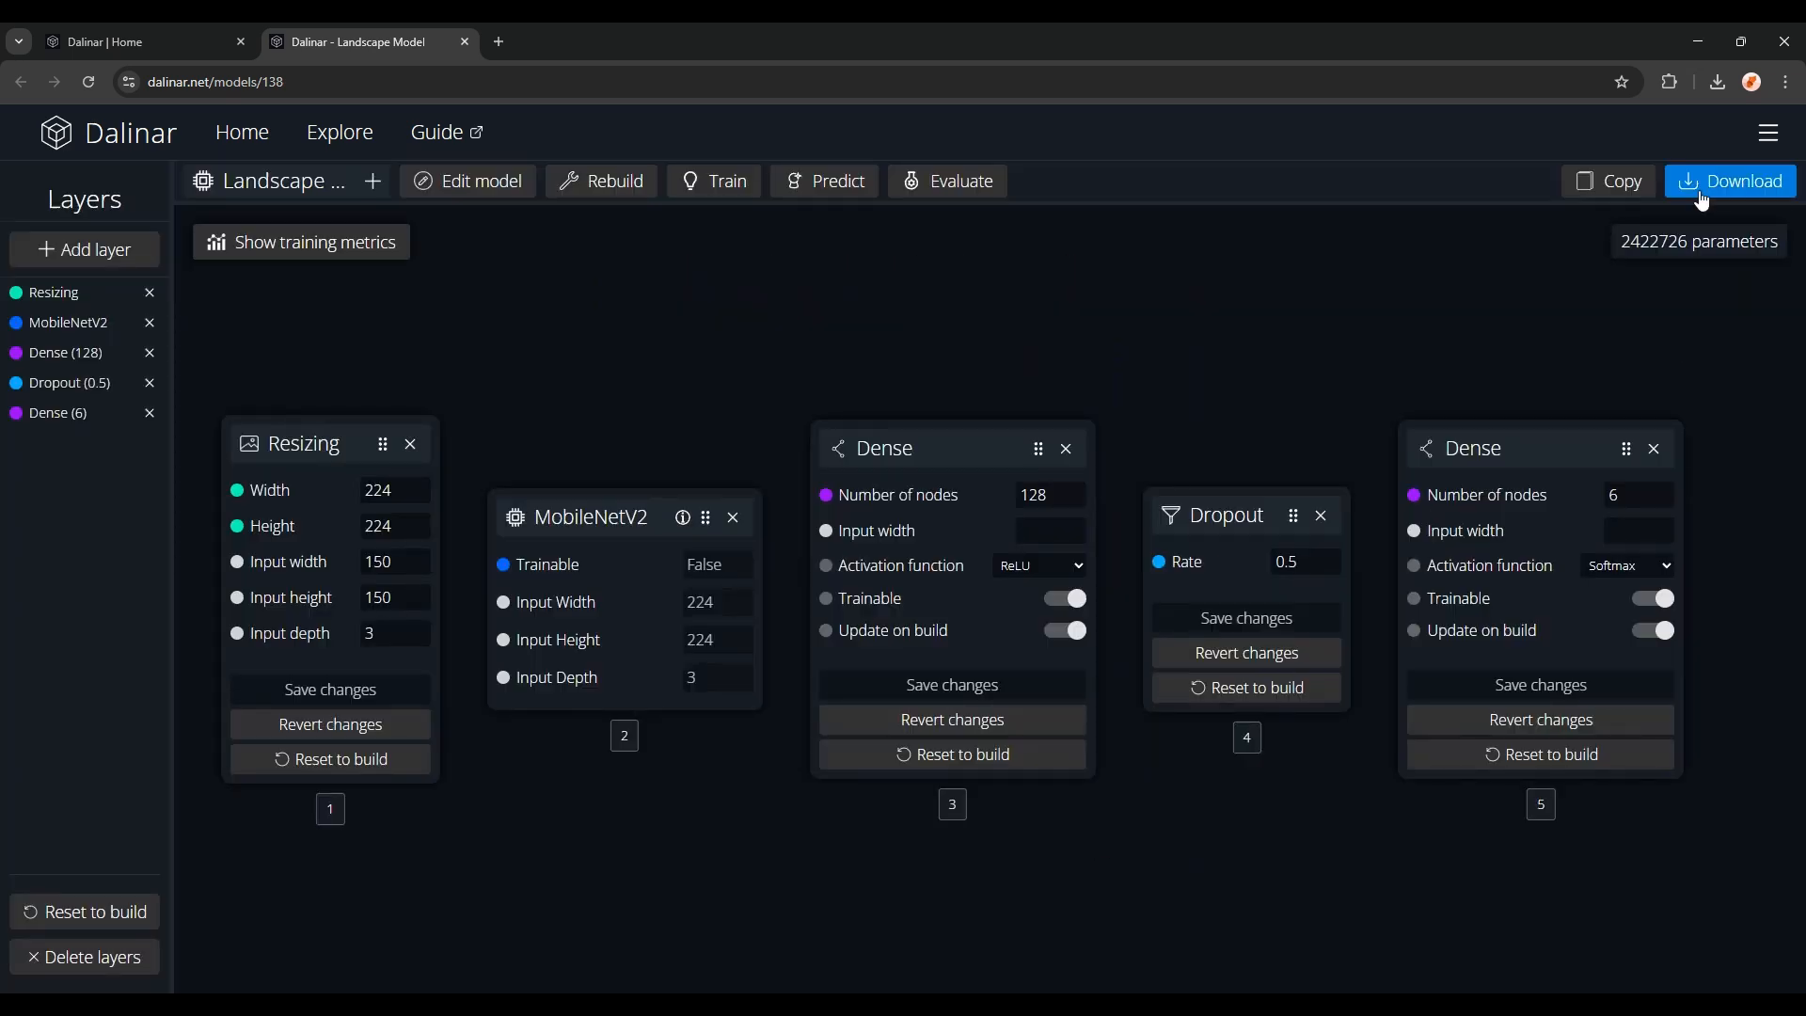
pyautogui.click(1730, 181)
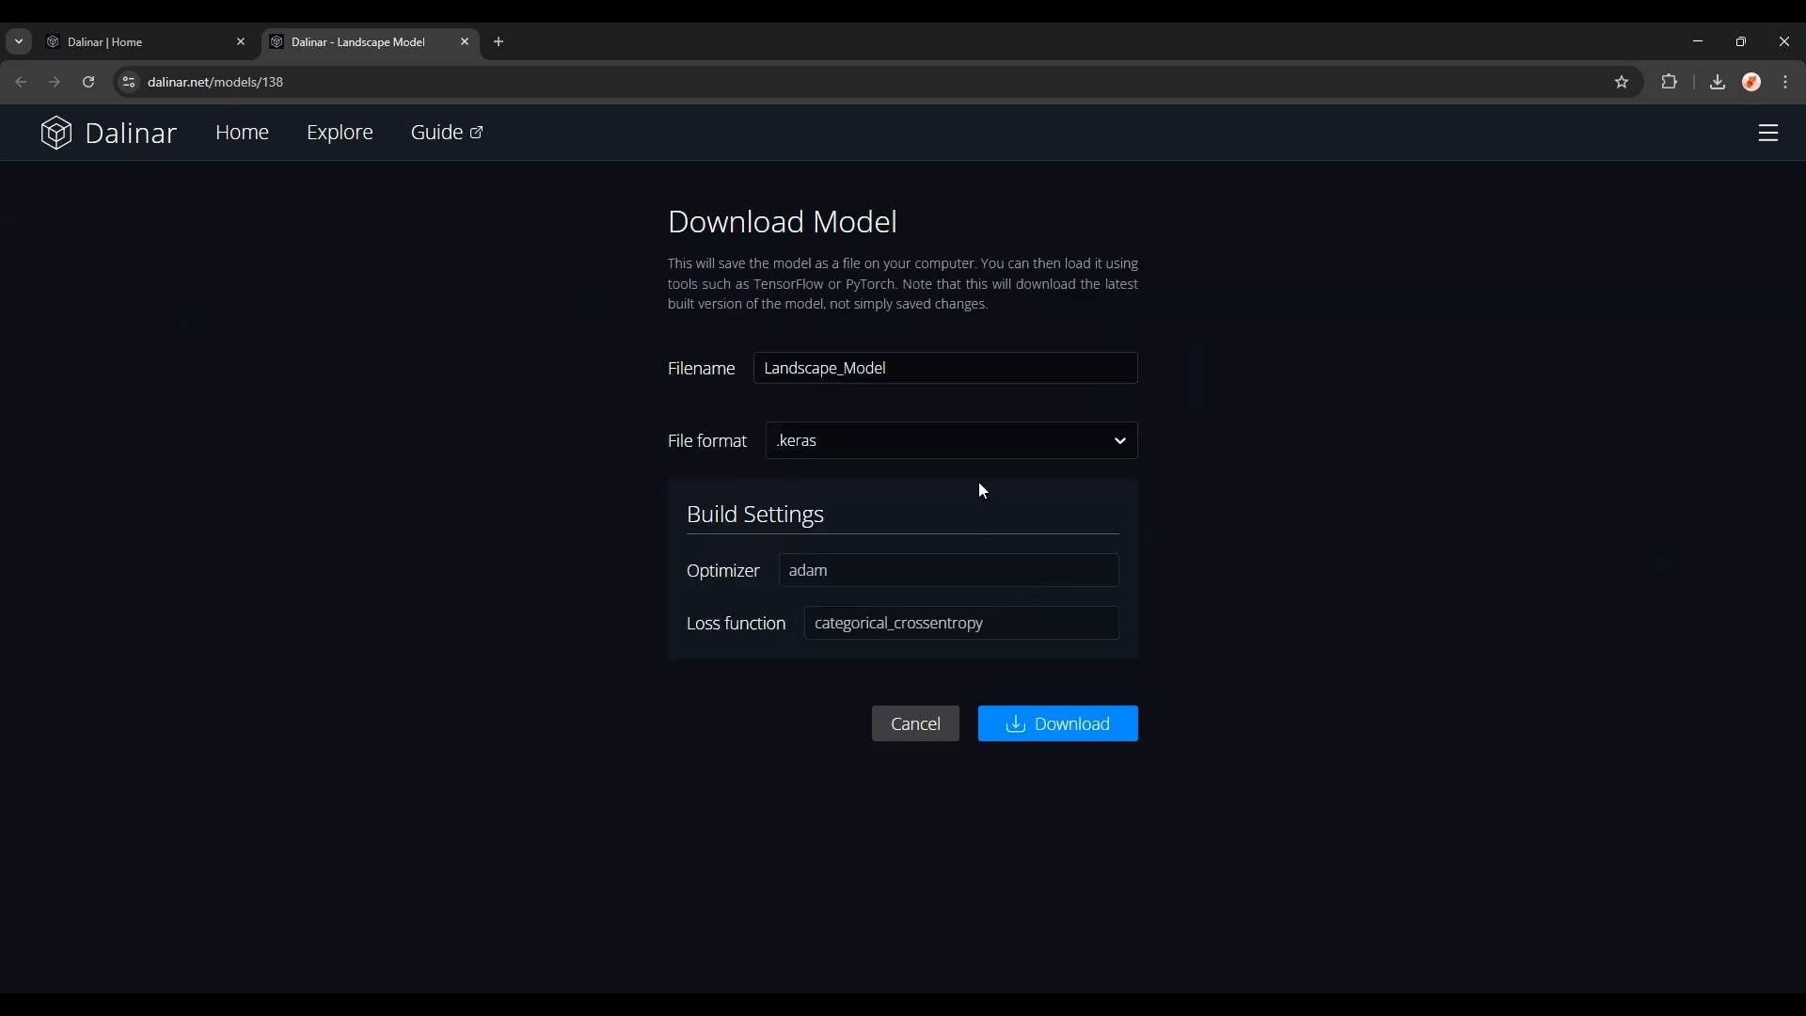
pyautogui.moveTo(27, 314)
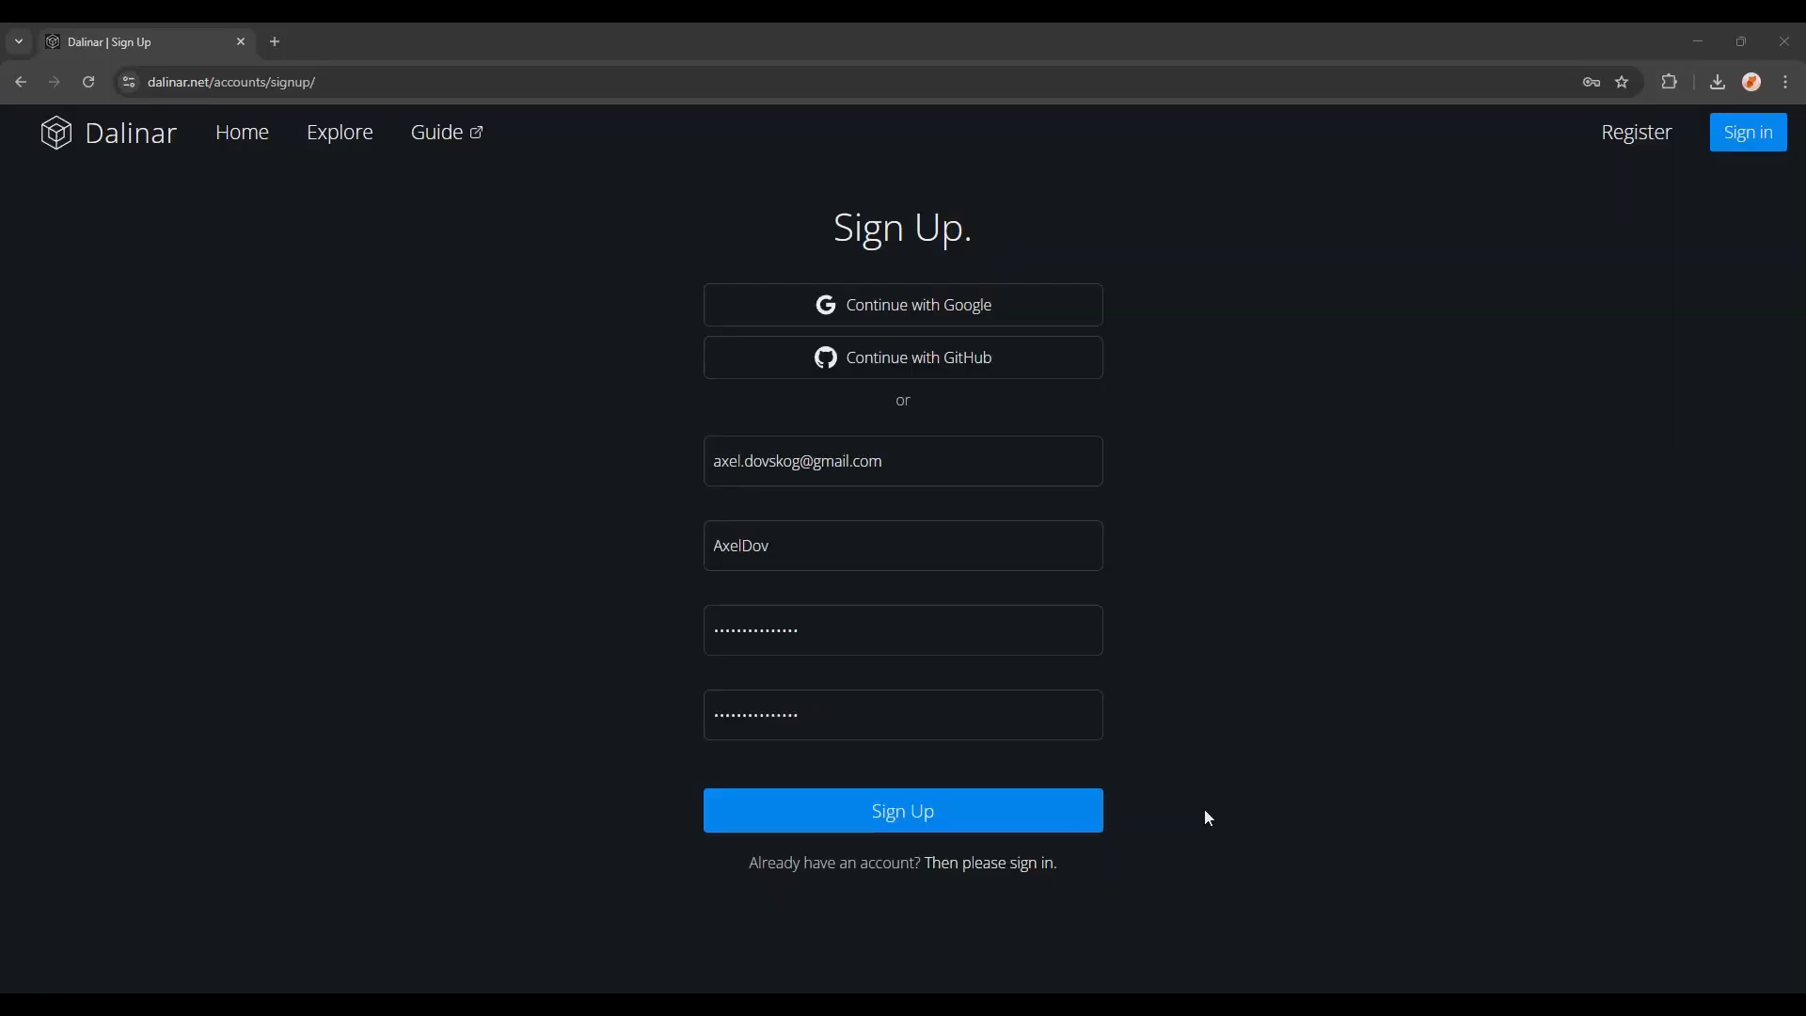
pyautogui.moveTo(988, 862)
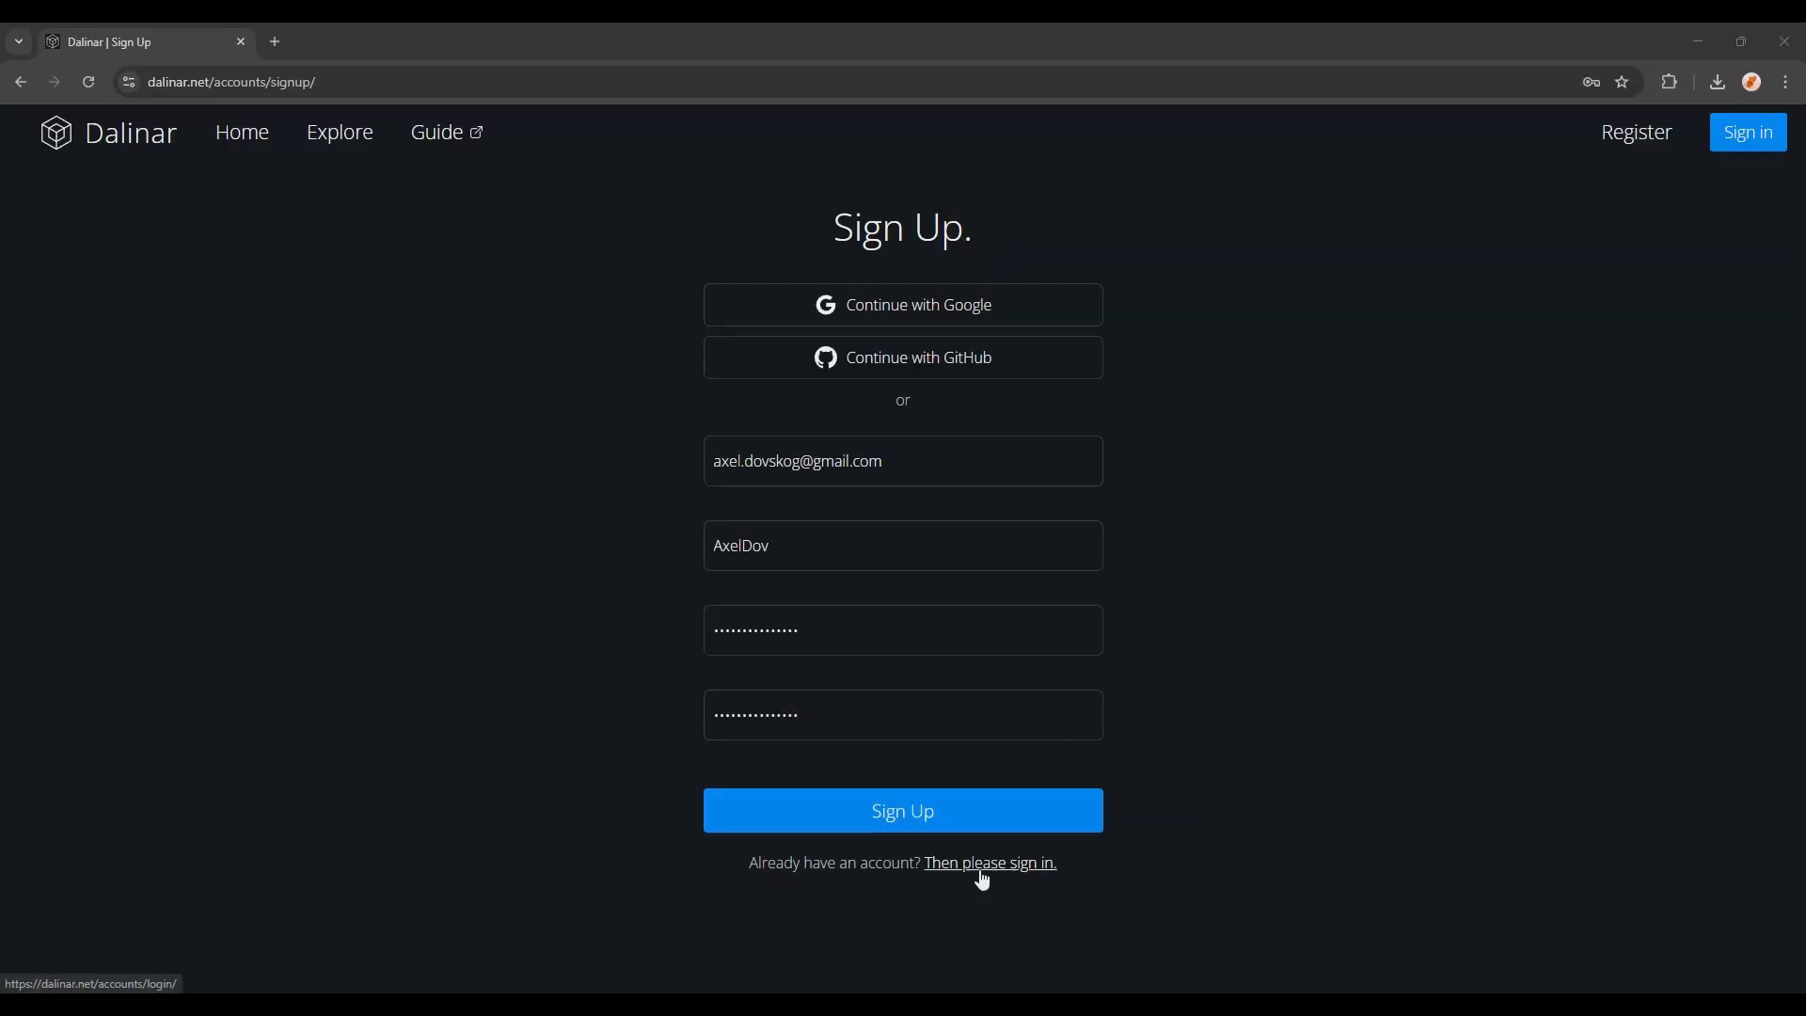
# Step: Submit the filled Sign Up form to create the new account
pyautogui.click(902, 809)
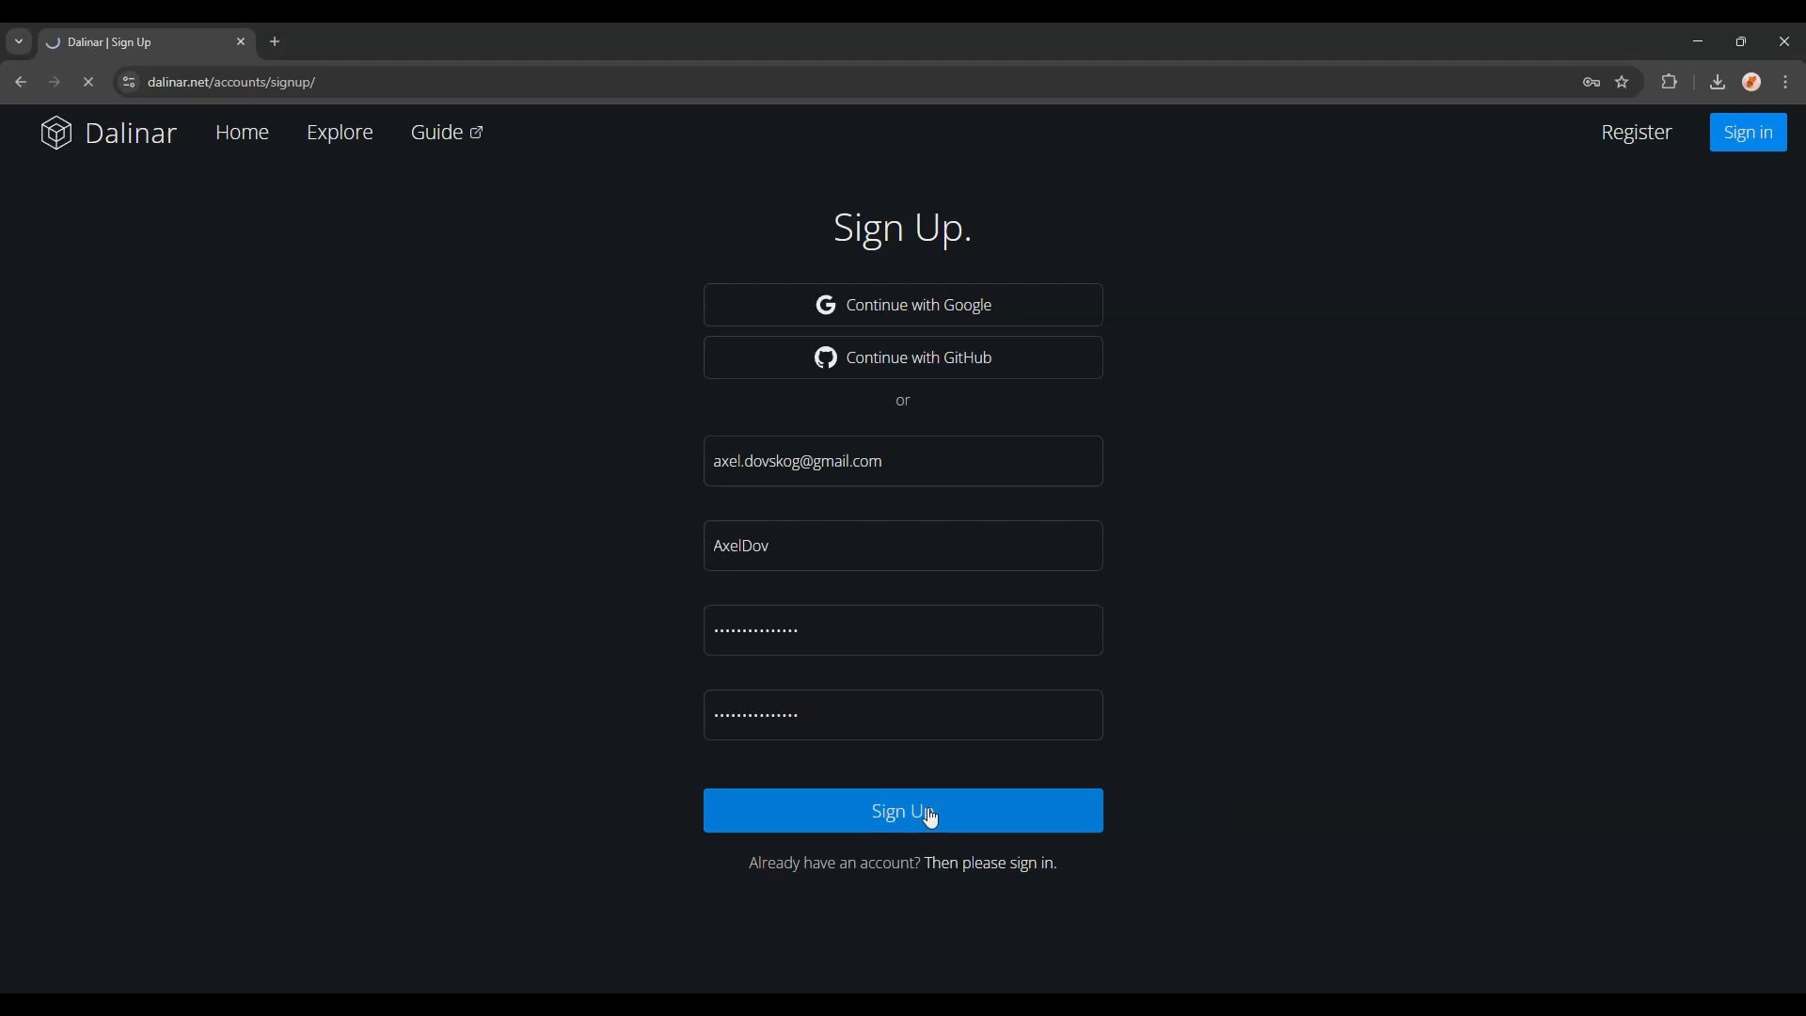
pyautogui.click(902, 810)
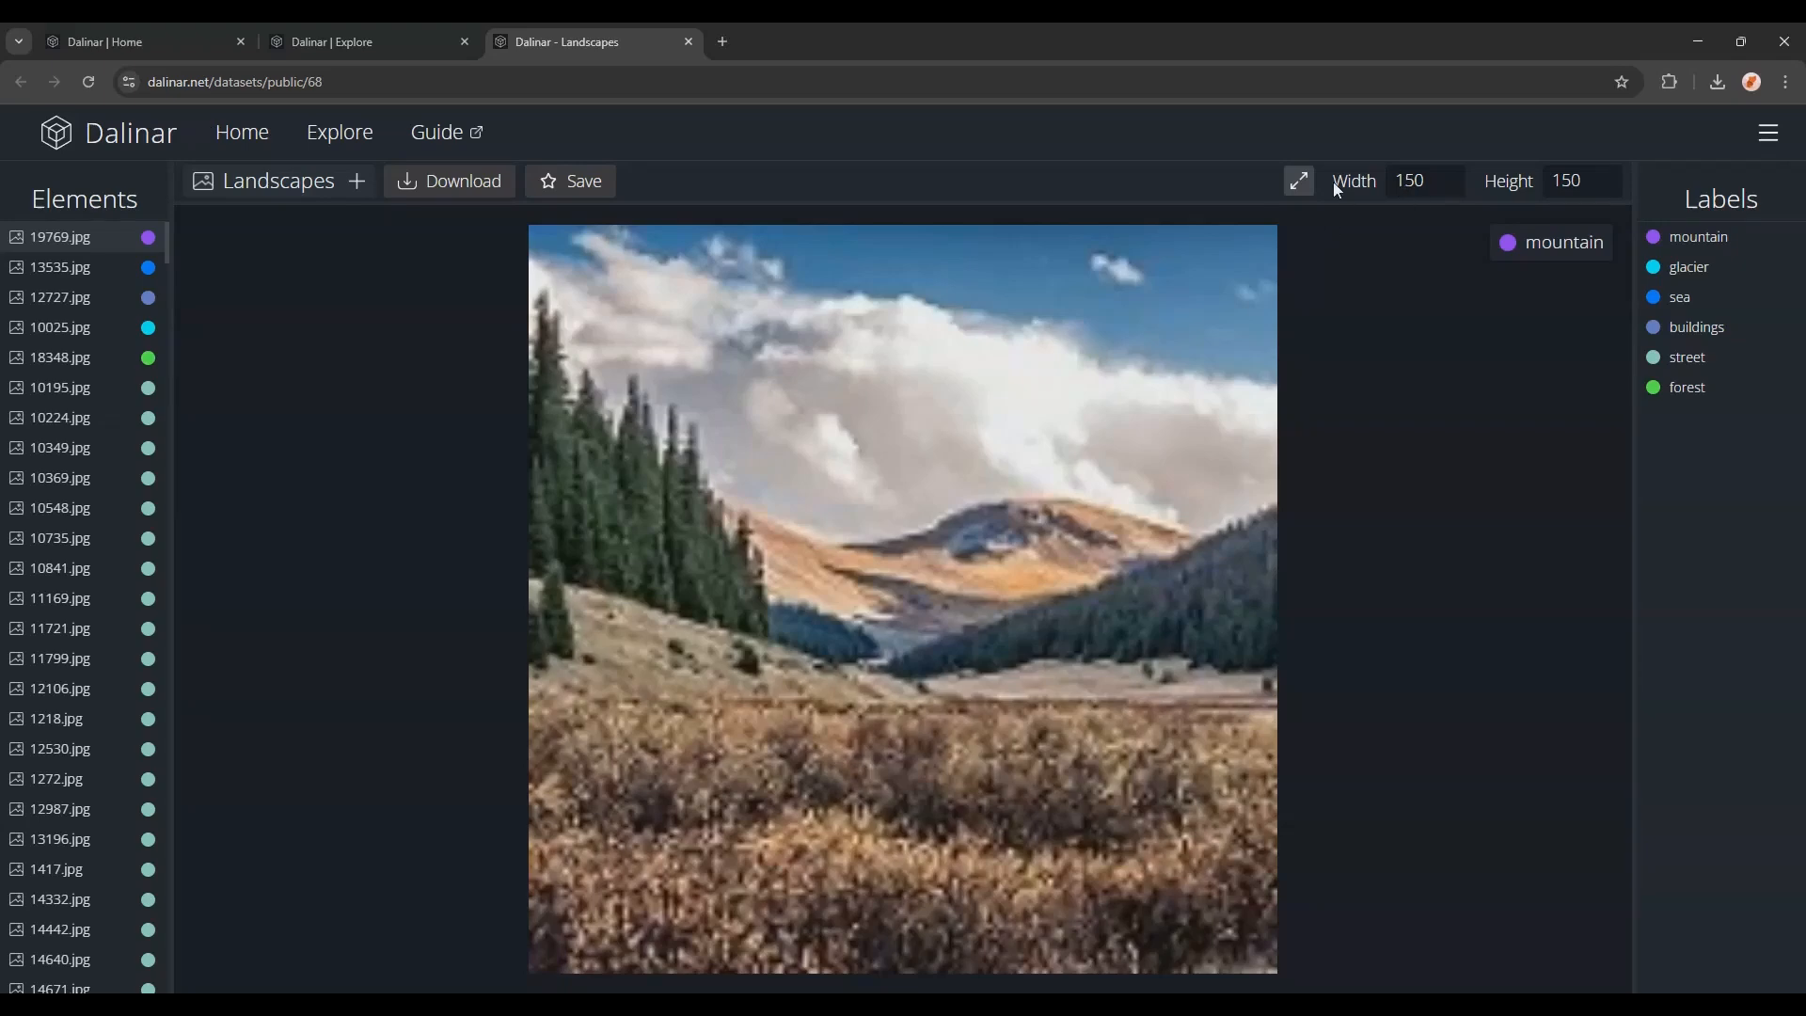
# Step: View the buildings, glacier and forest photos in Landscapes, then return Home
pyautogui.click(58, 297)
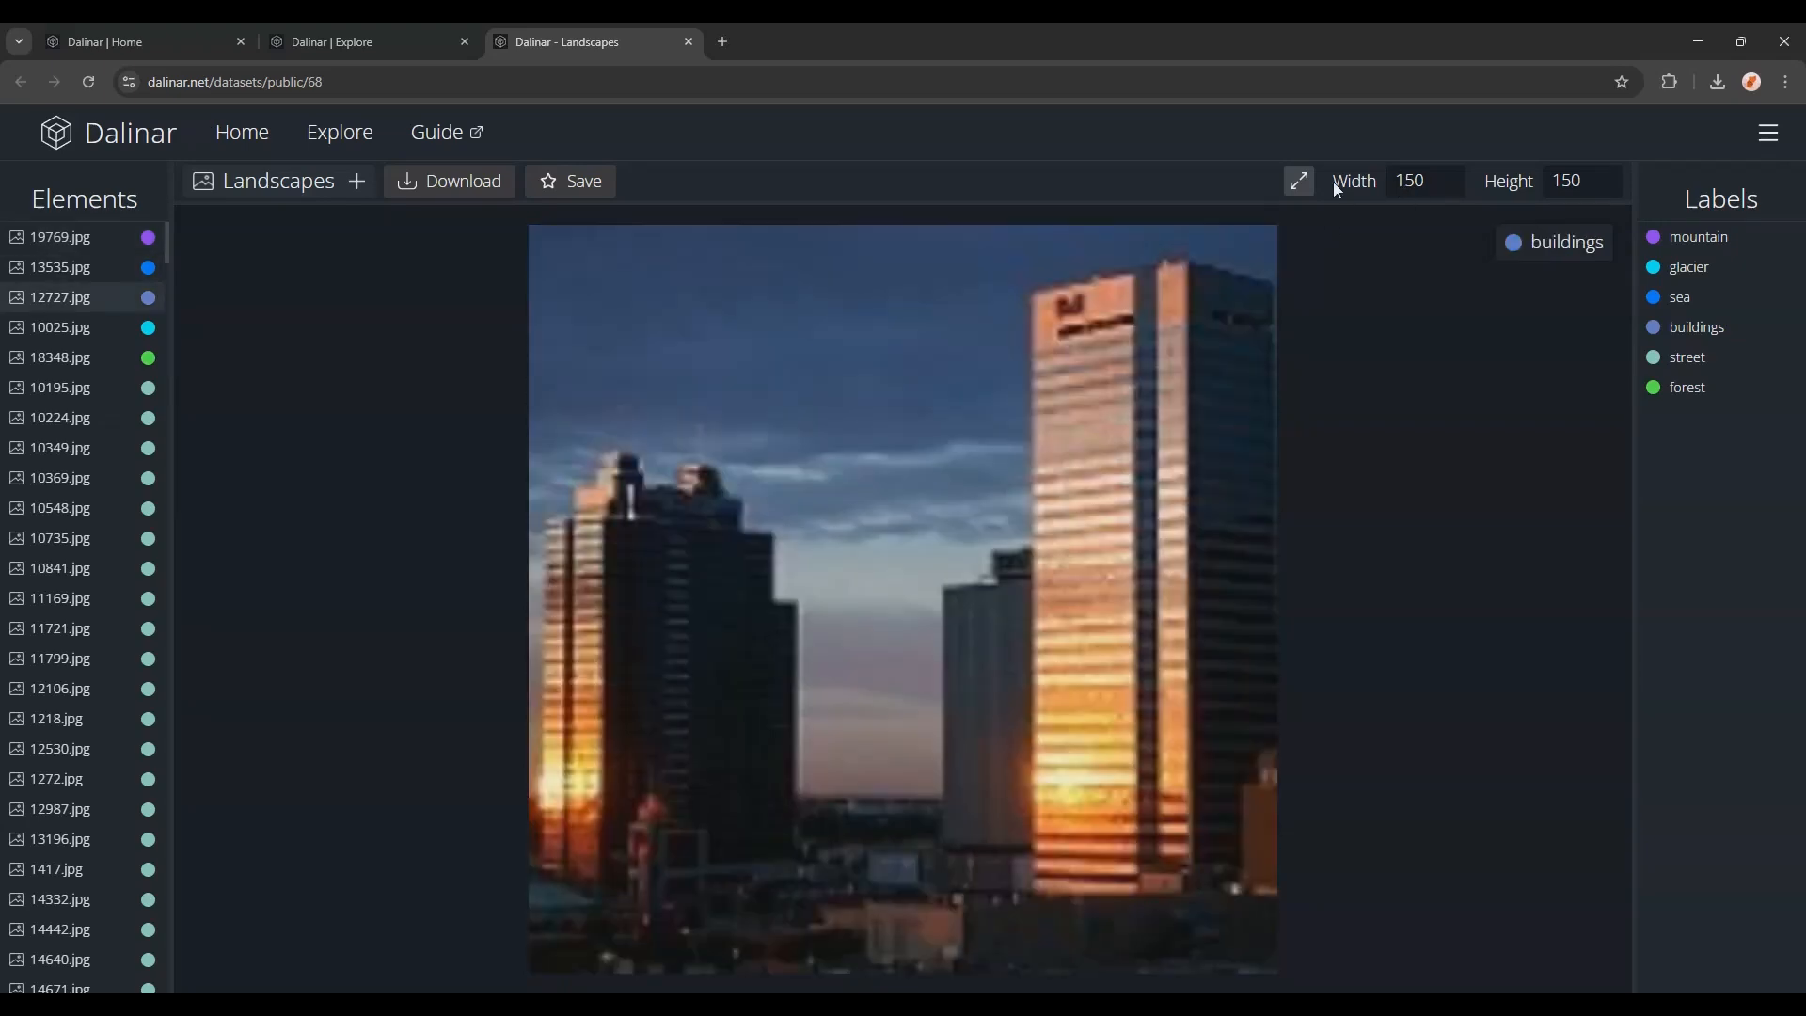
pyautogui.click(60, 328)
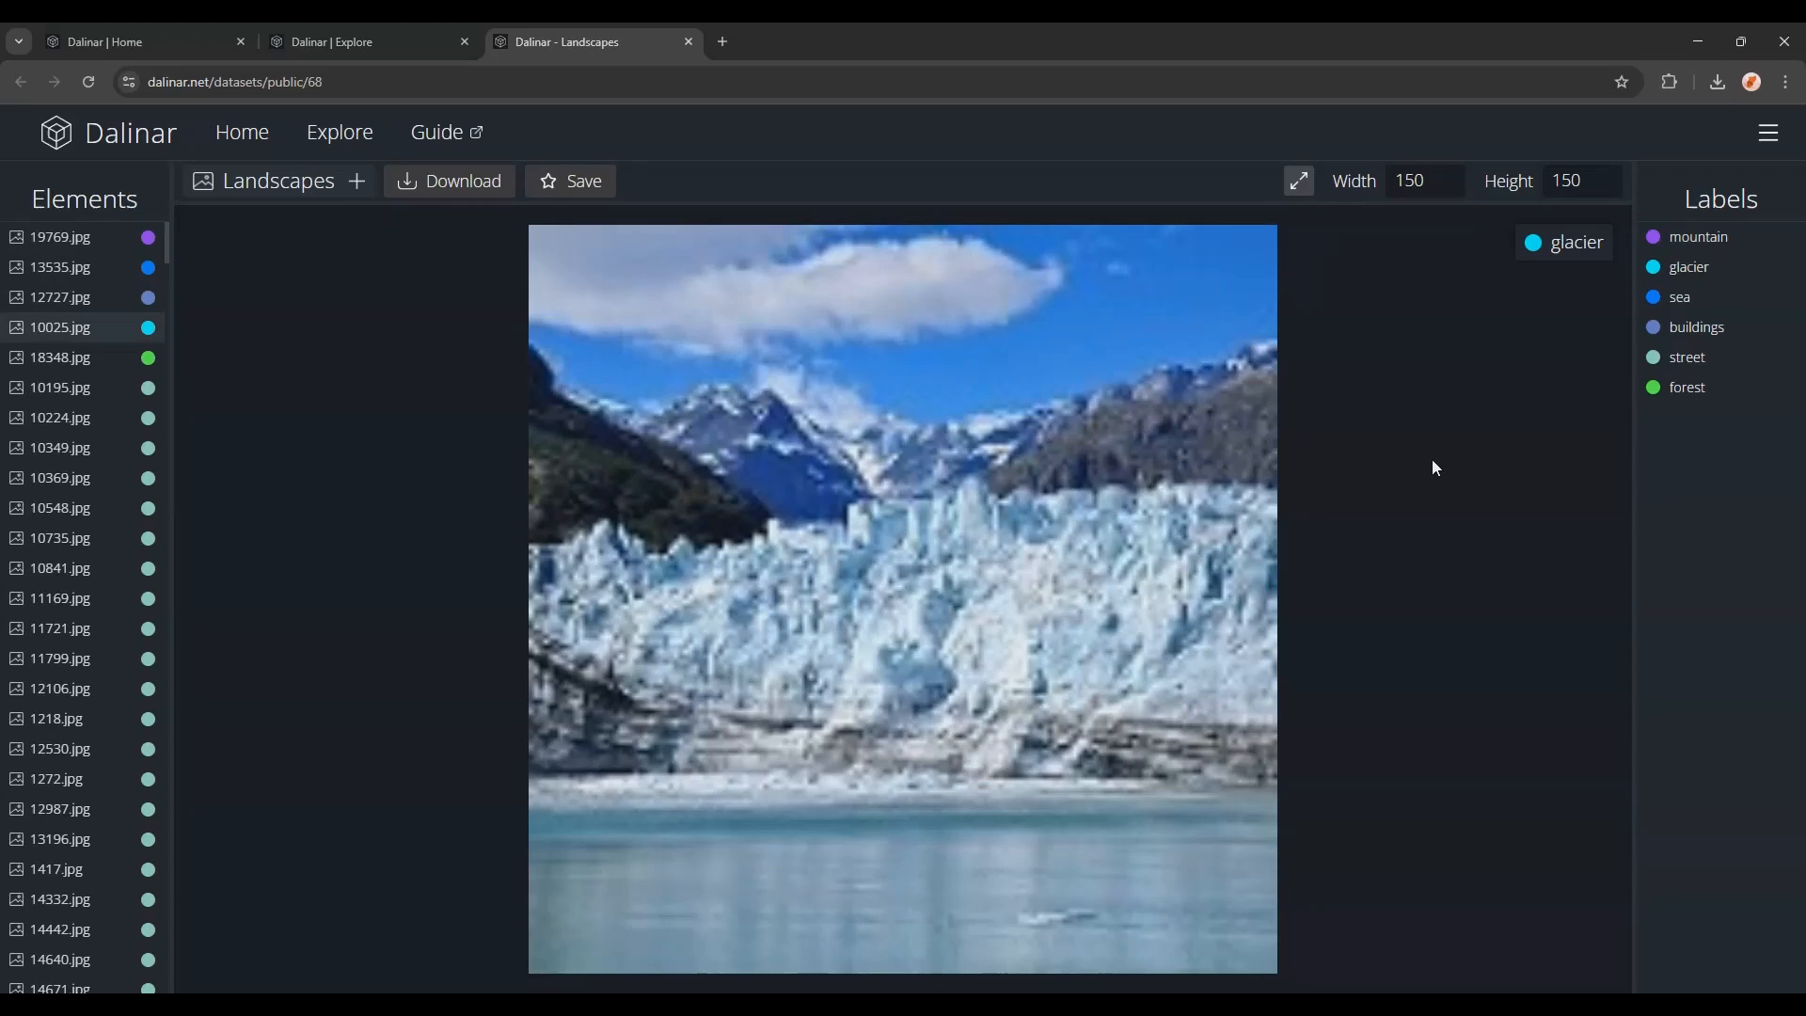
pyautogui.click(60, 358)
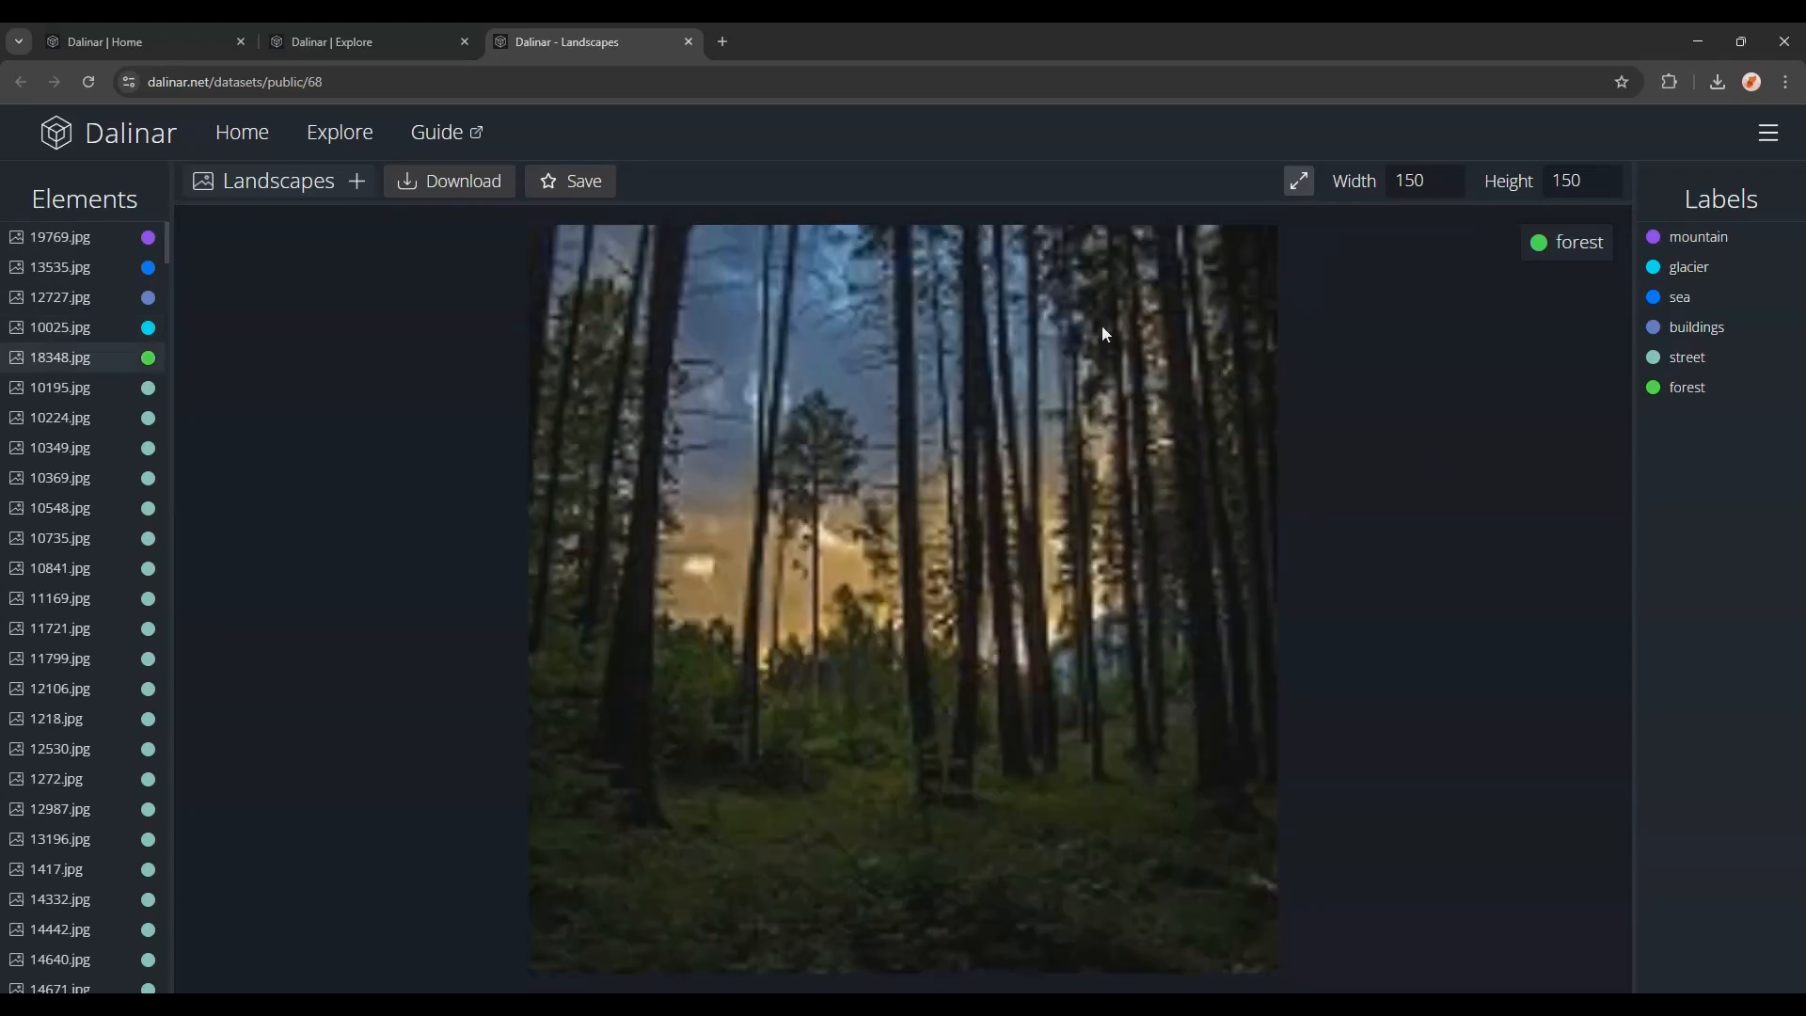
pyautogui.click(570, 180)
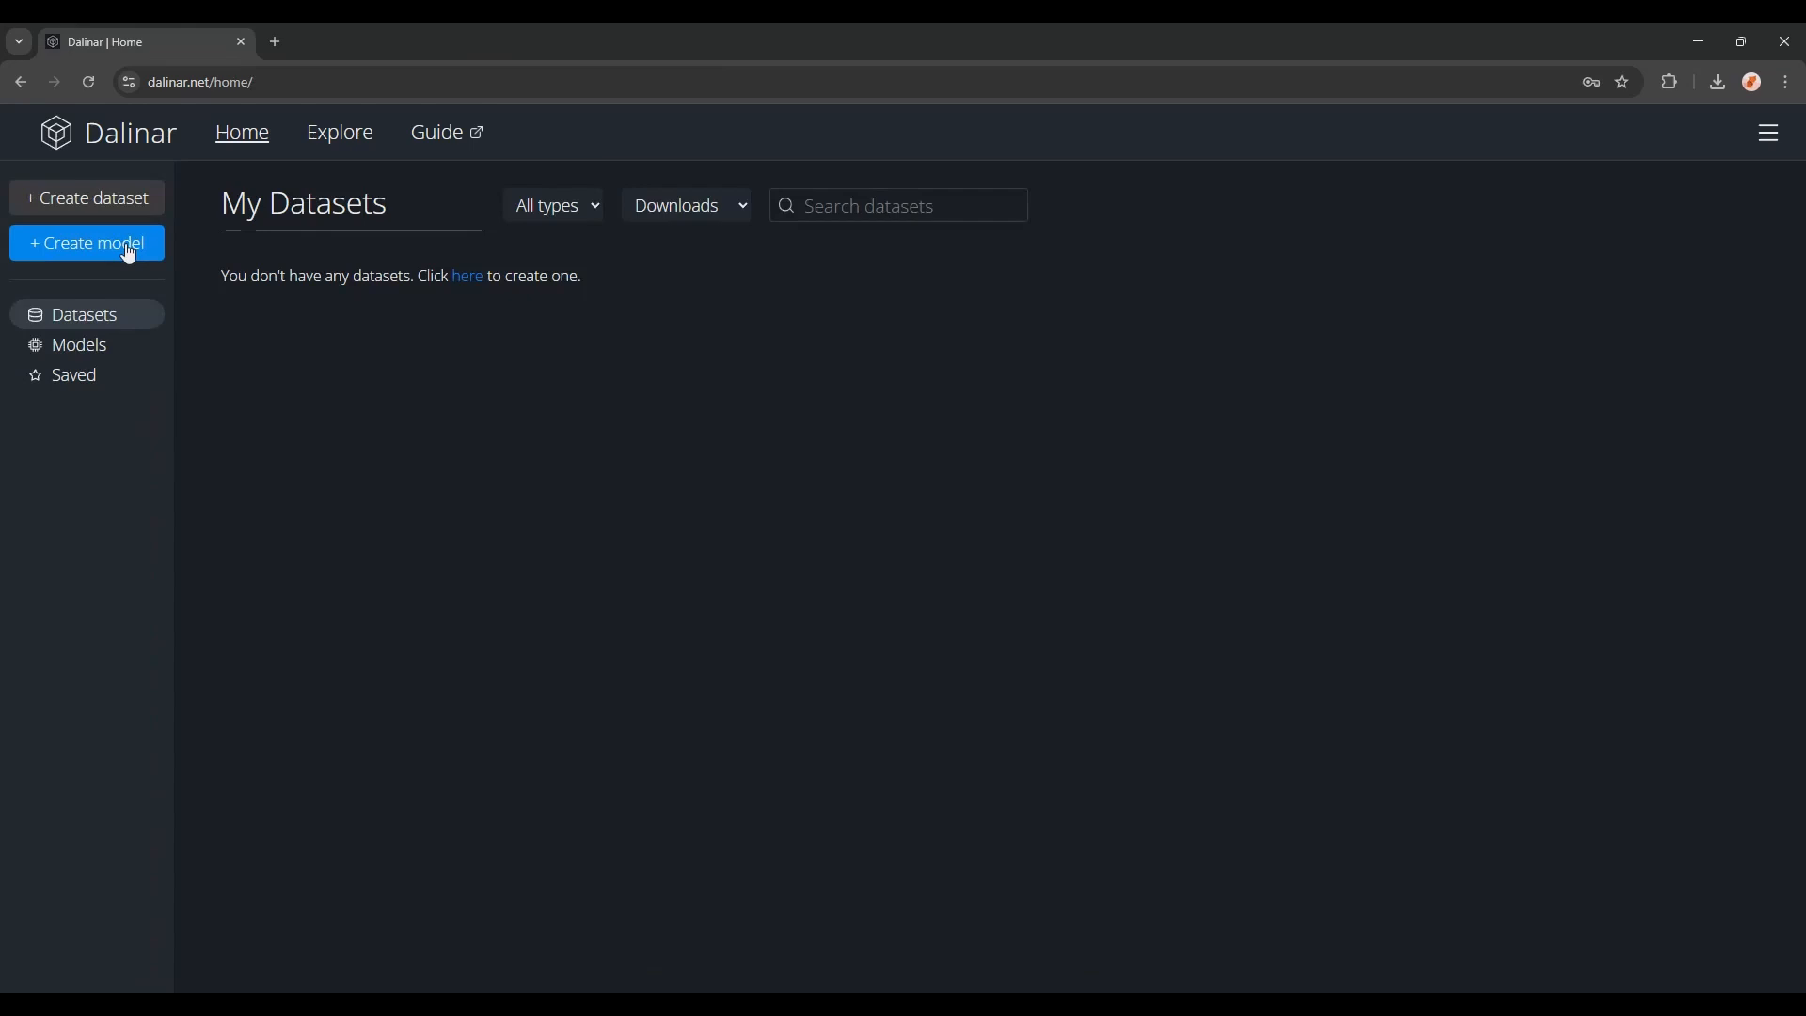
# Step: Create 'Landscape Model' using mountain image 12 as its cover picture
pyautogui.click(87, 243)
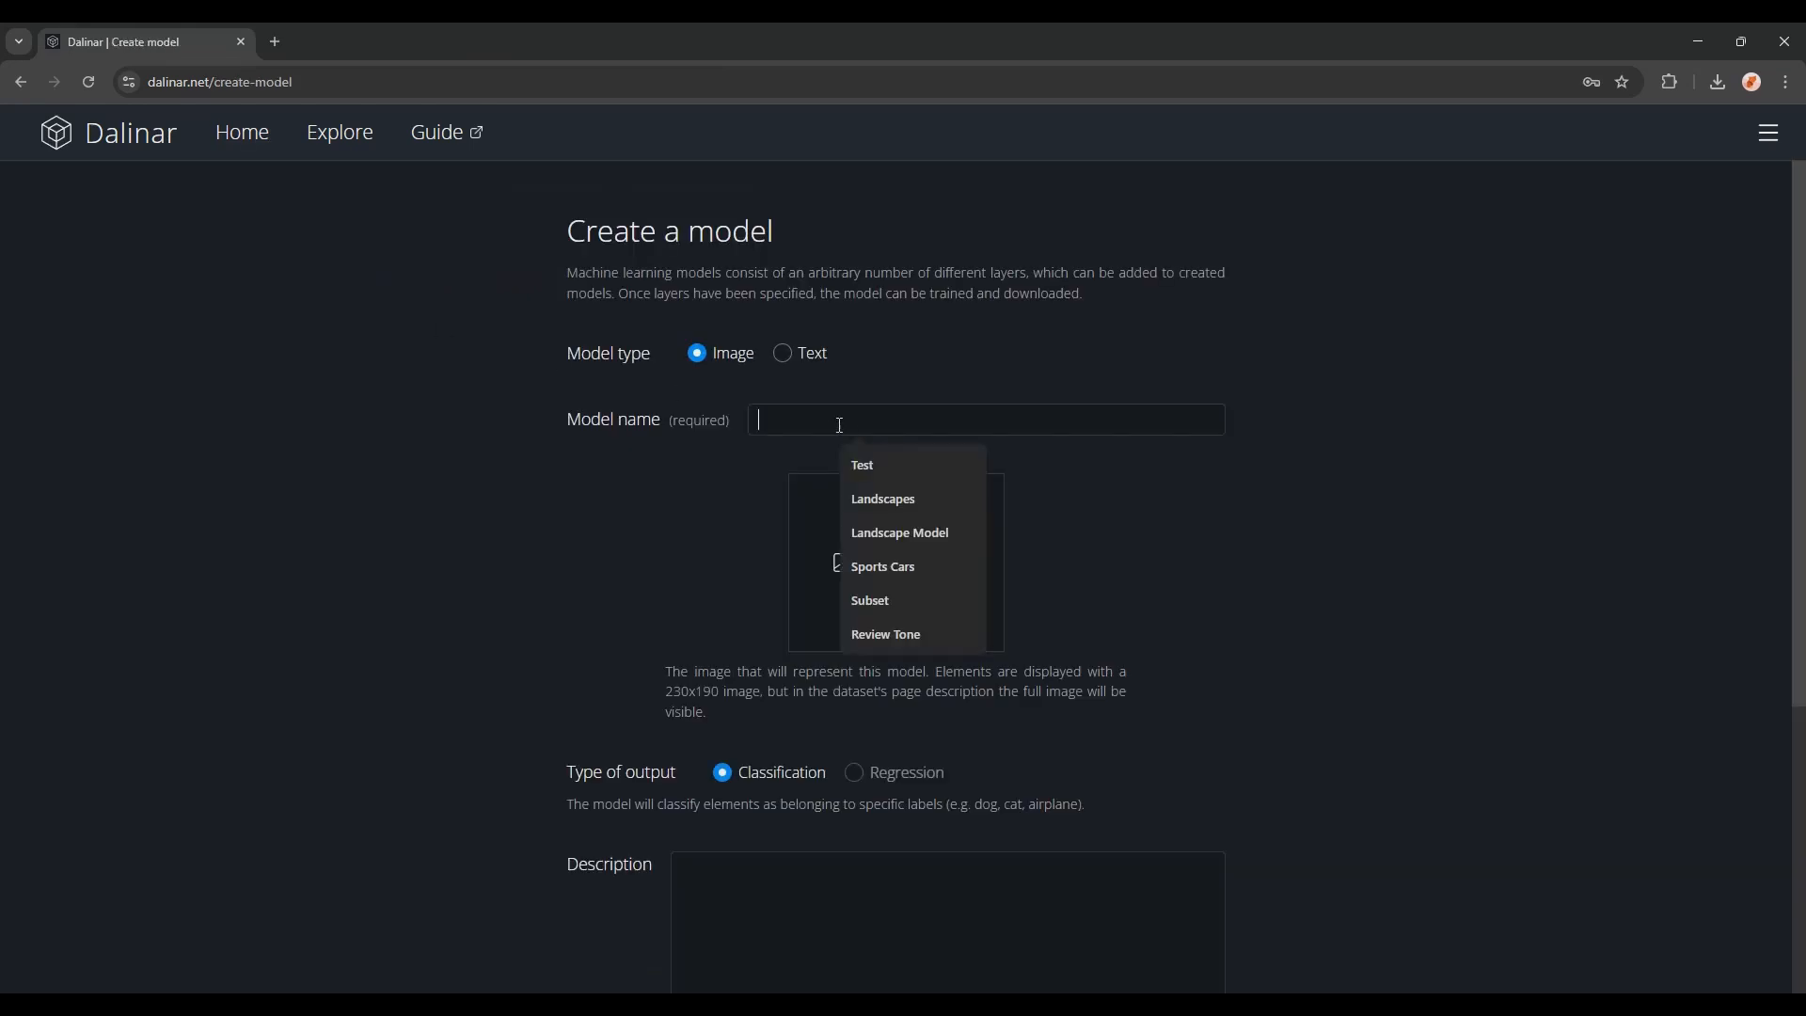
pyautogui.click(899, 533)
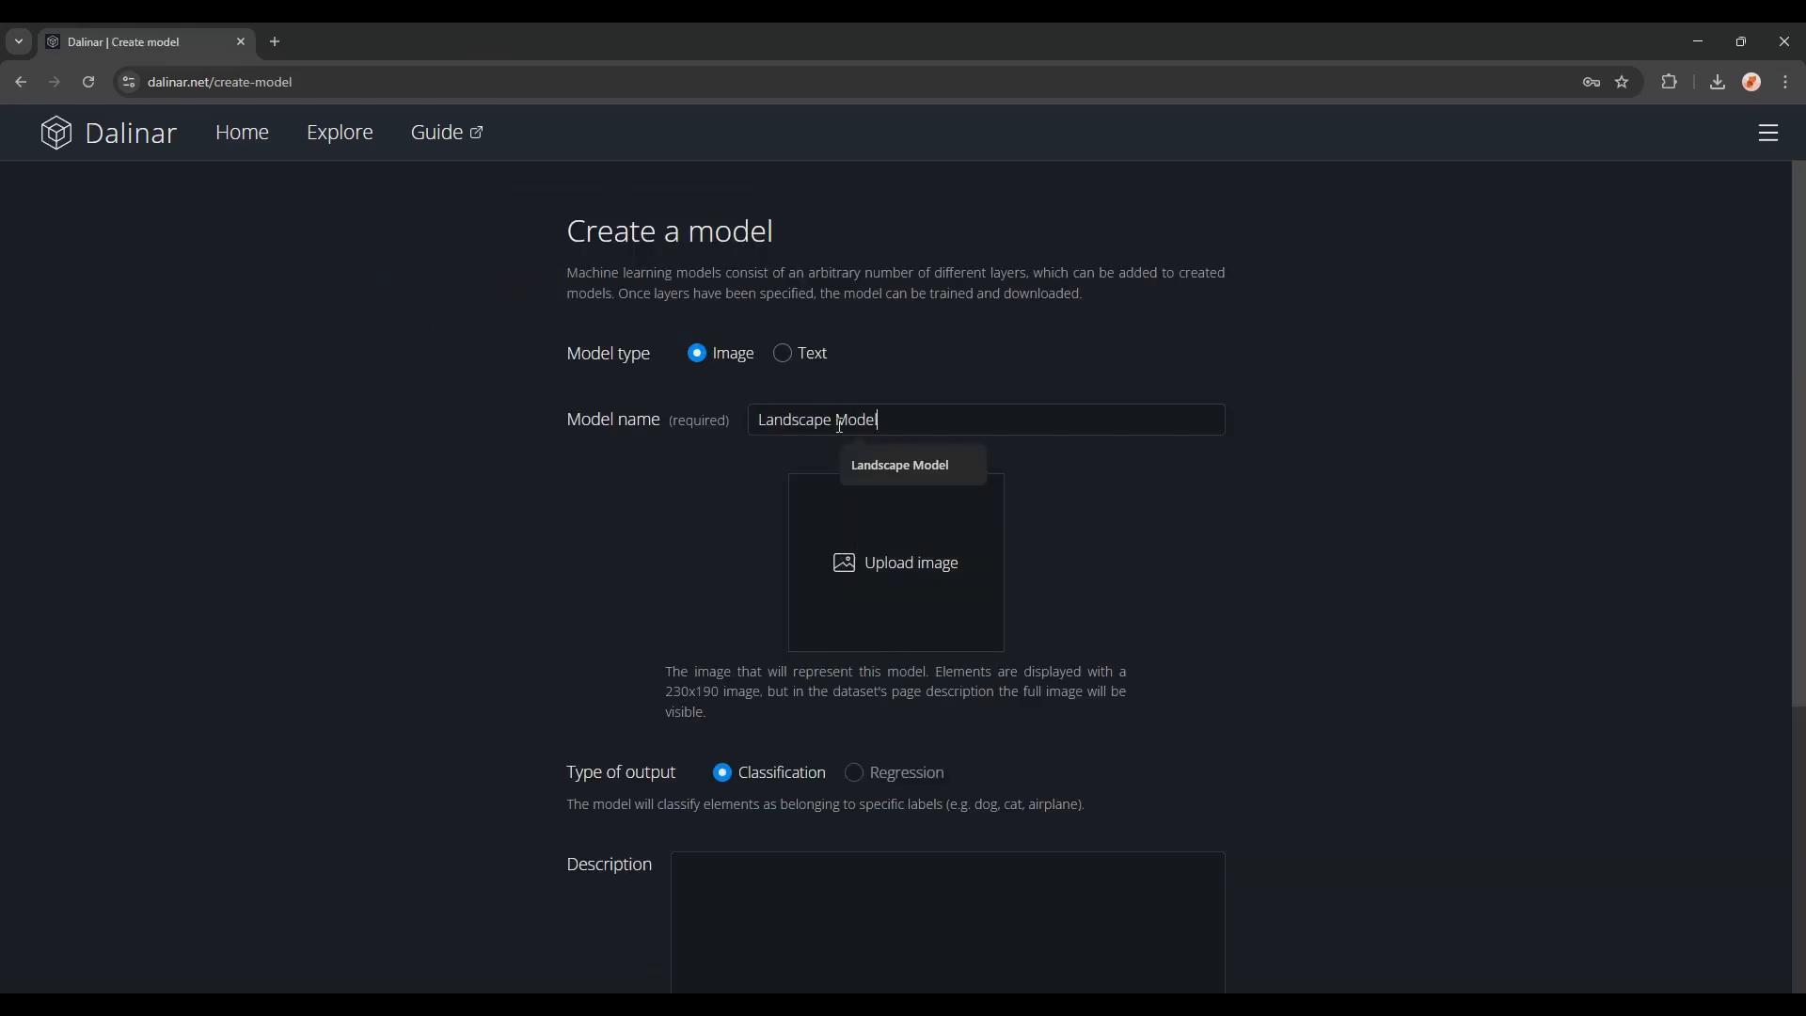
pyautogui.click(895, 562)
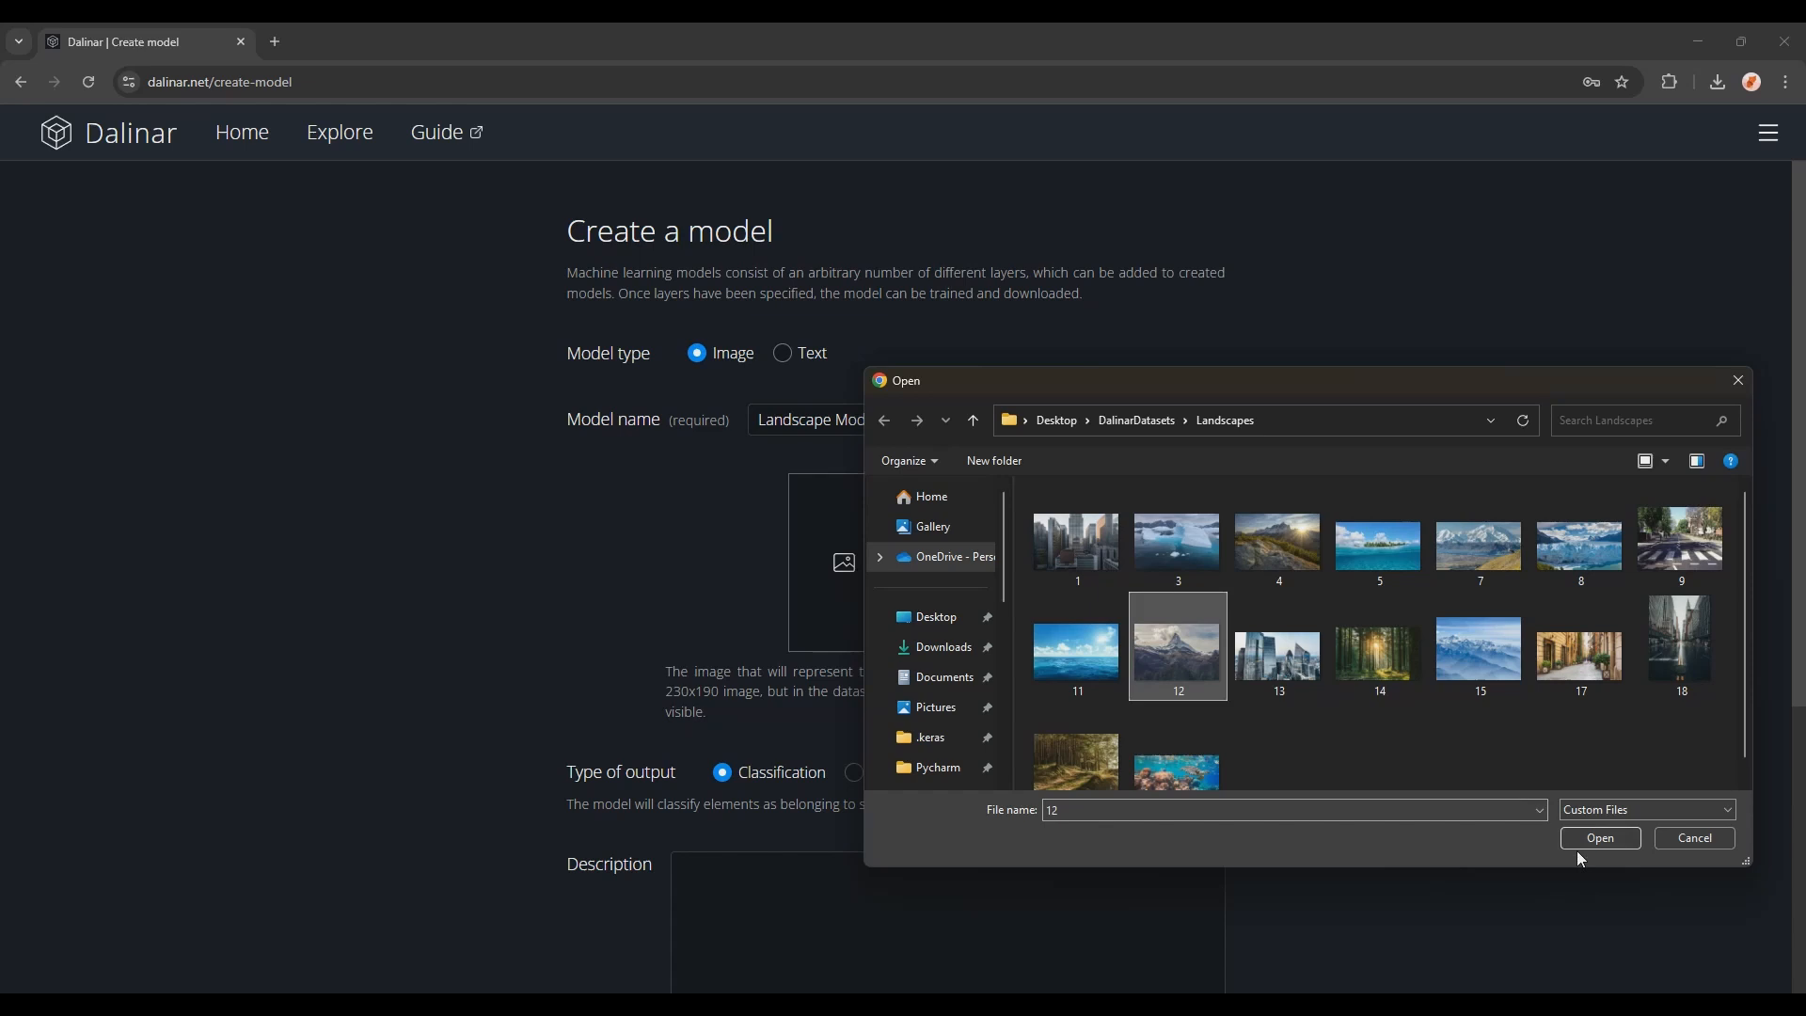
pyautogui.click(1599, 837)
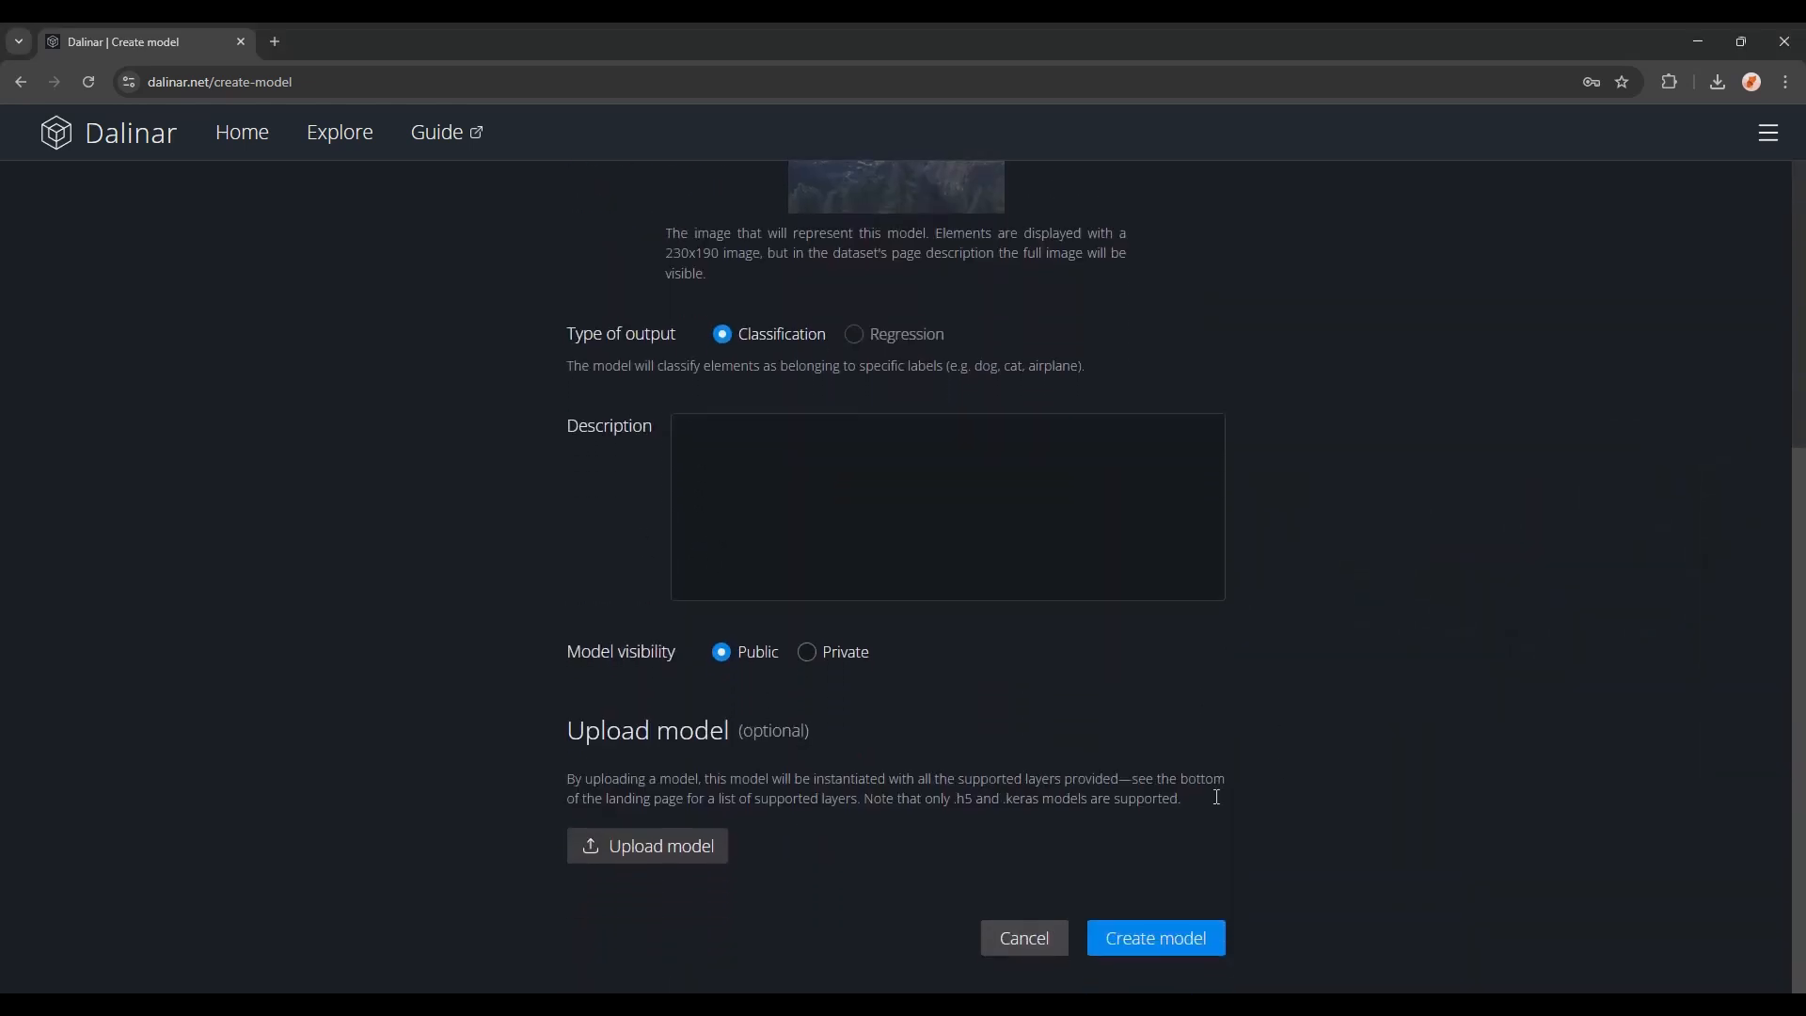
pyautogui.click(1153, 943)
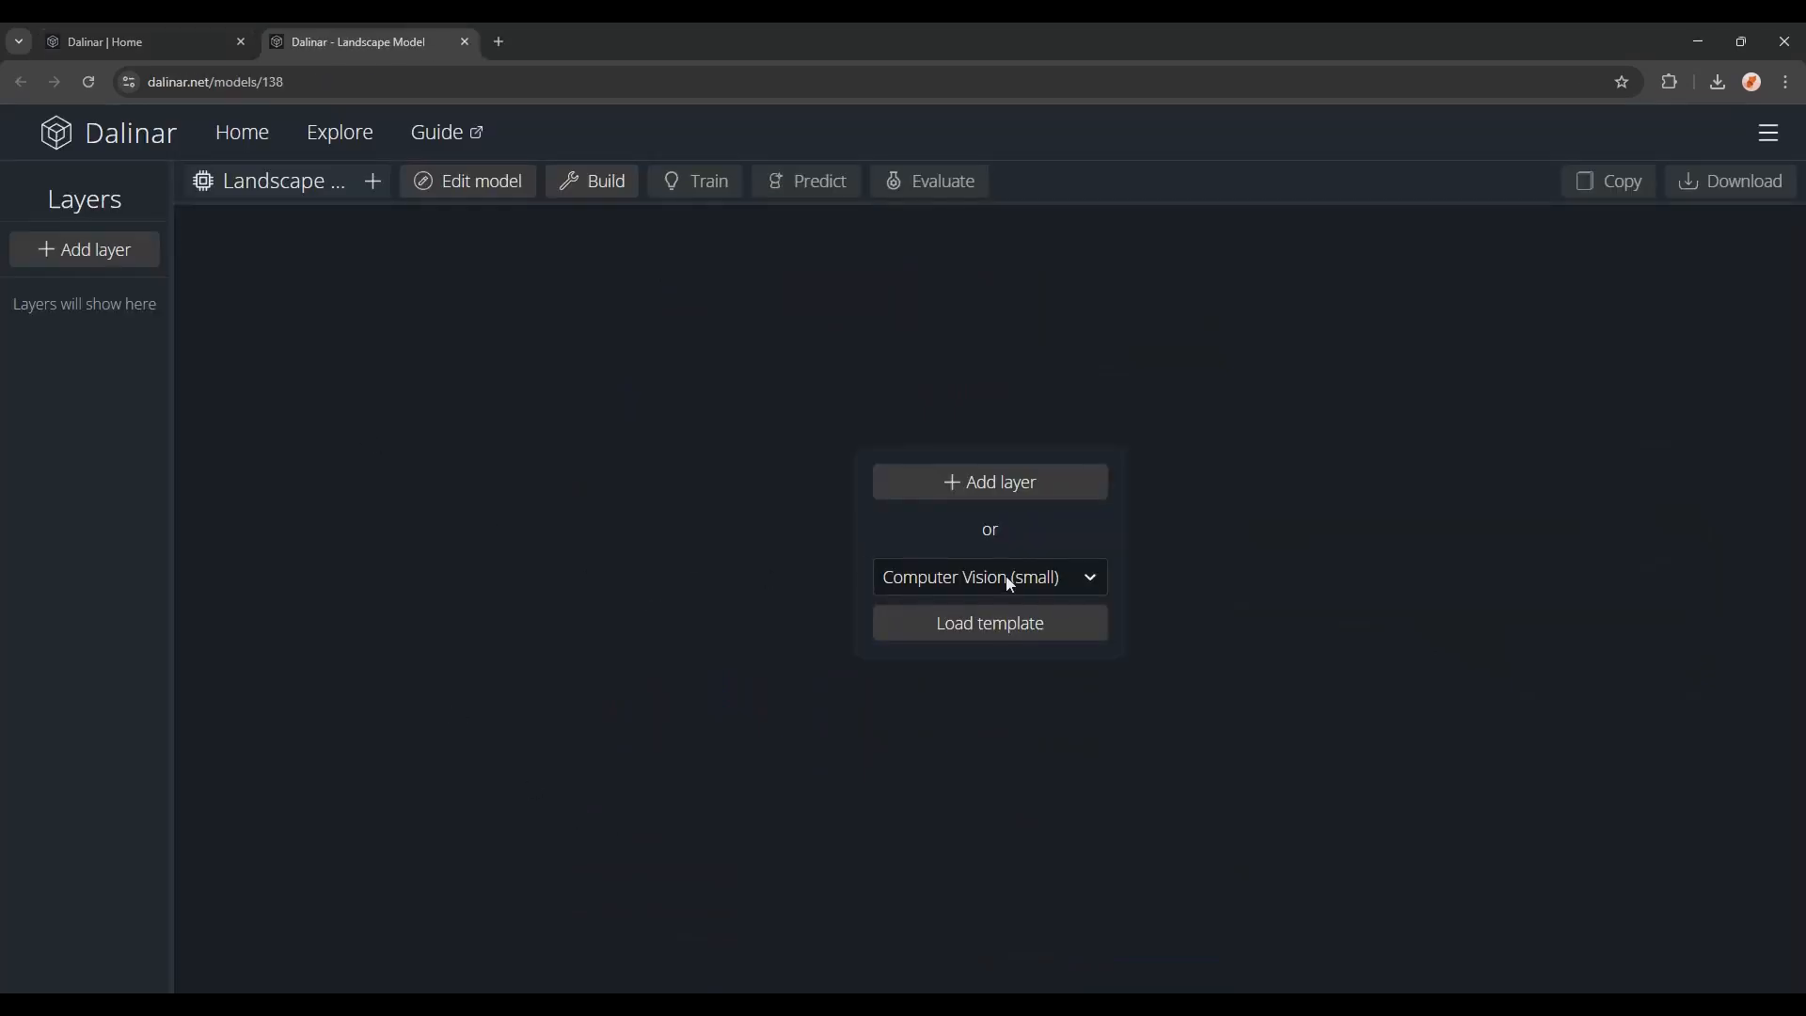
# Step: Add a Resizing layer taking 150×150×3 input and resizing to 224×224
pyautogui.click(989, 576)
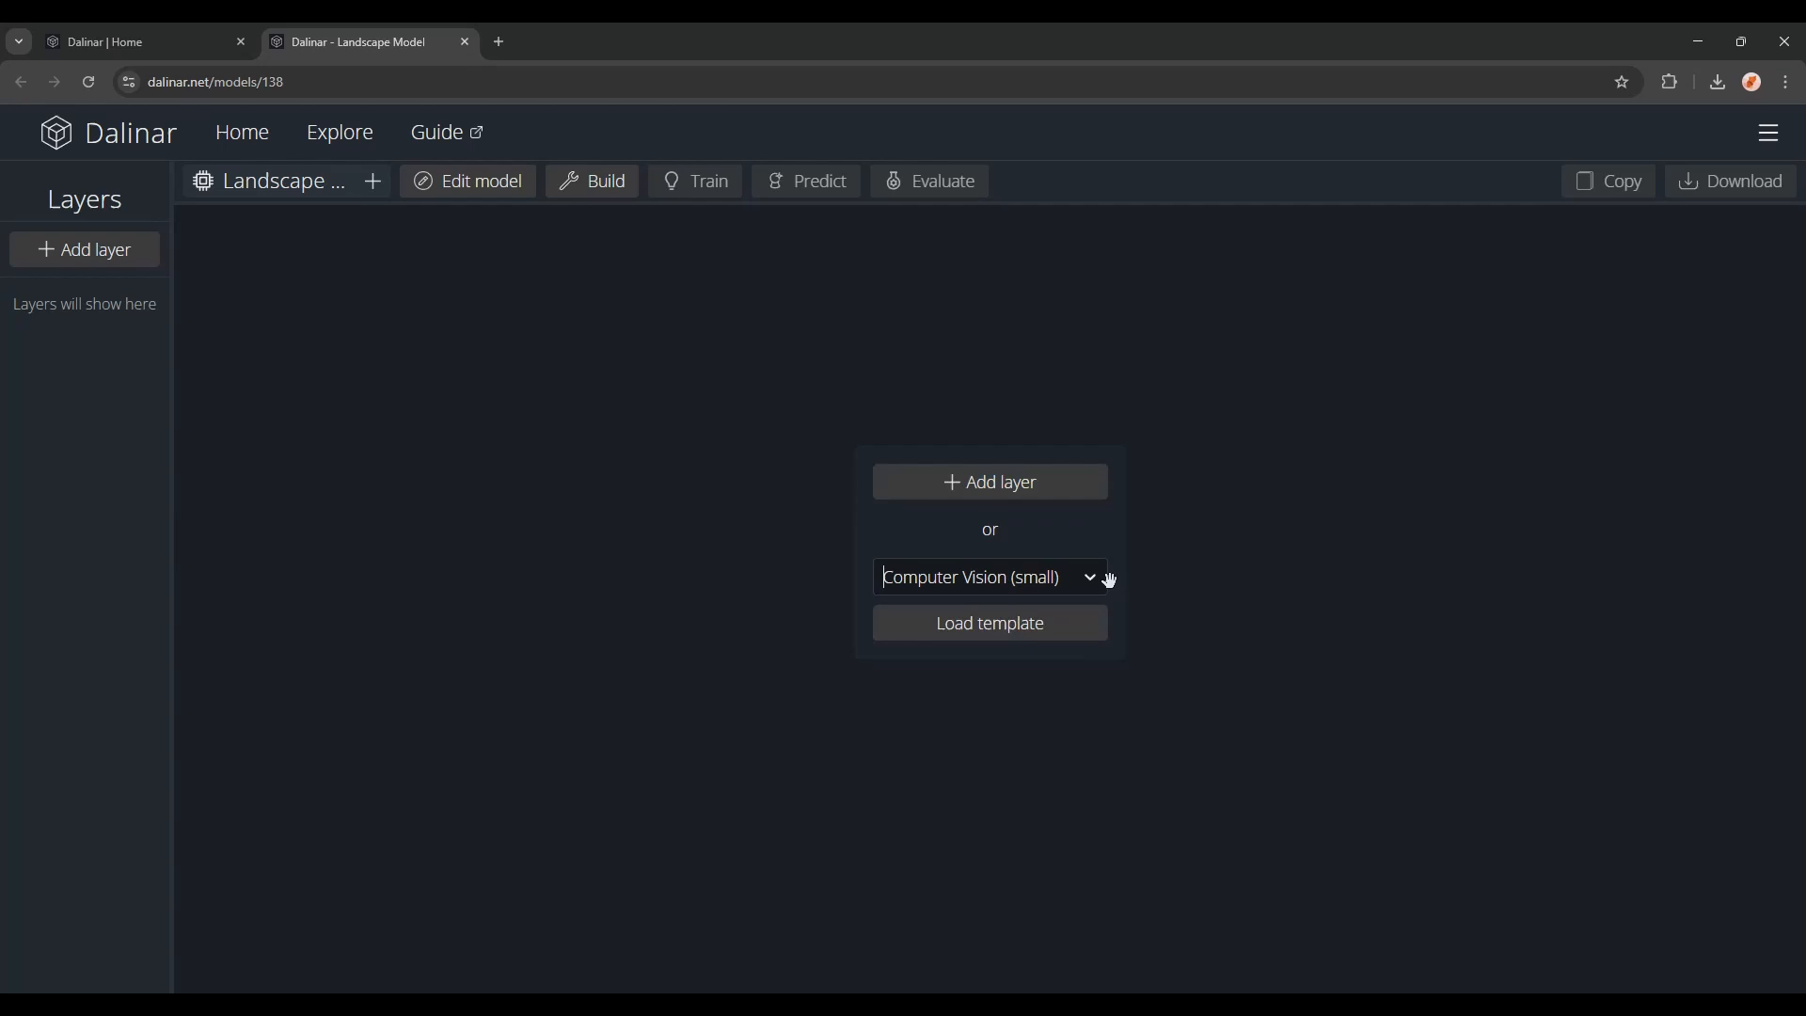
pyautogui.click(988, 482)
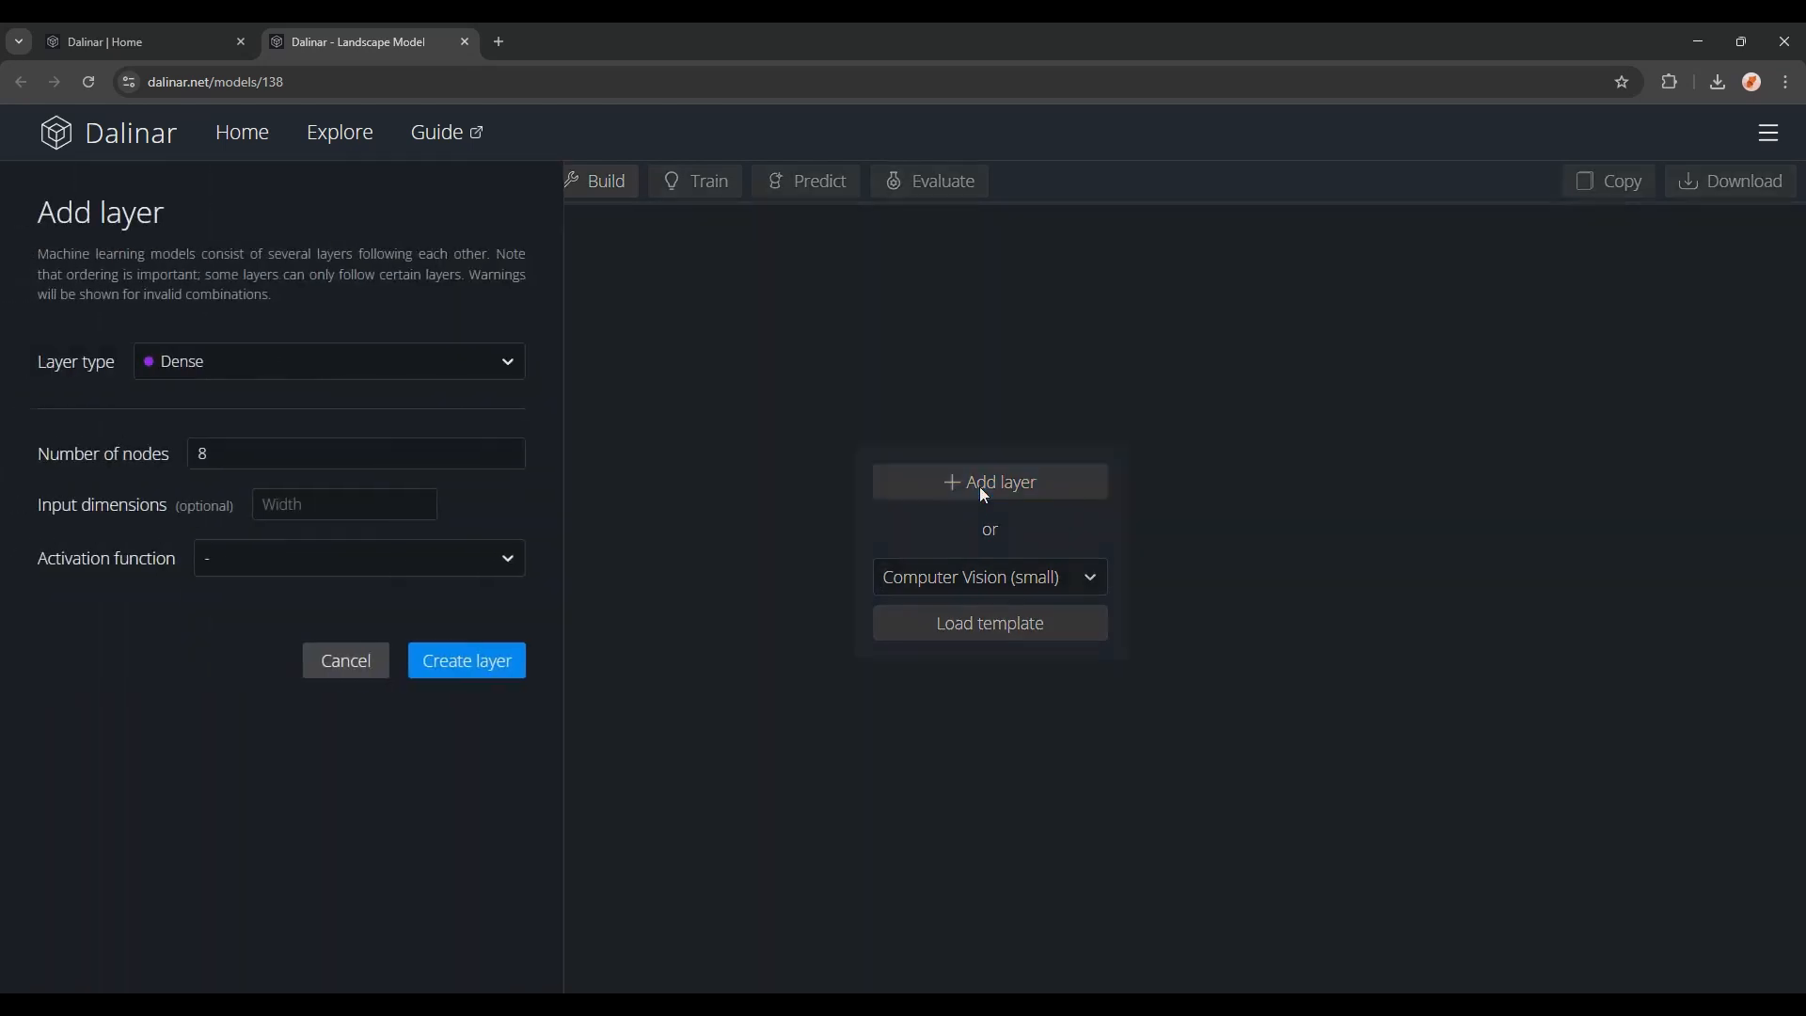
pyautogui.click(328, 361)
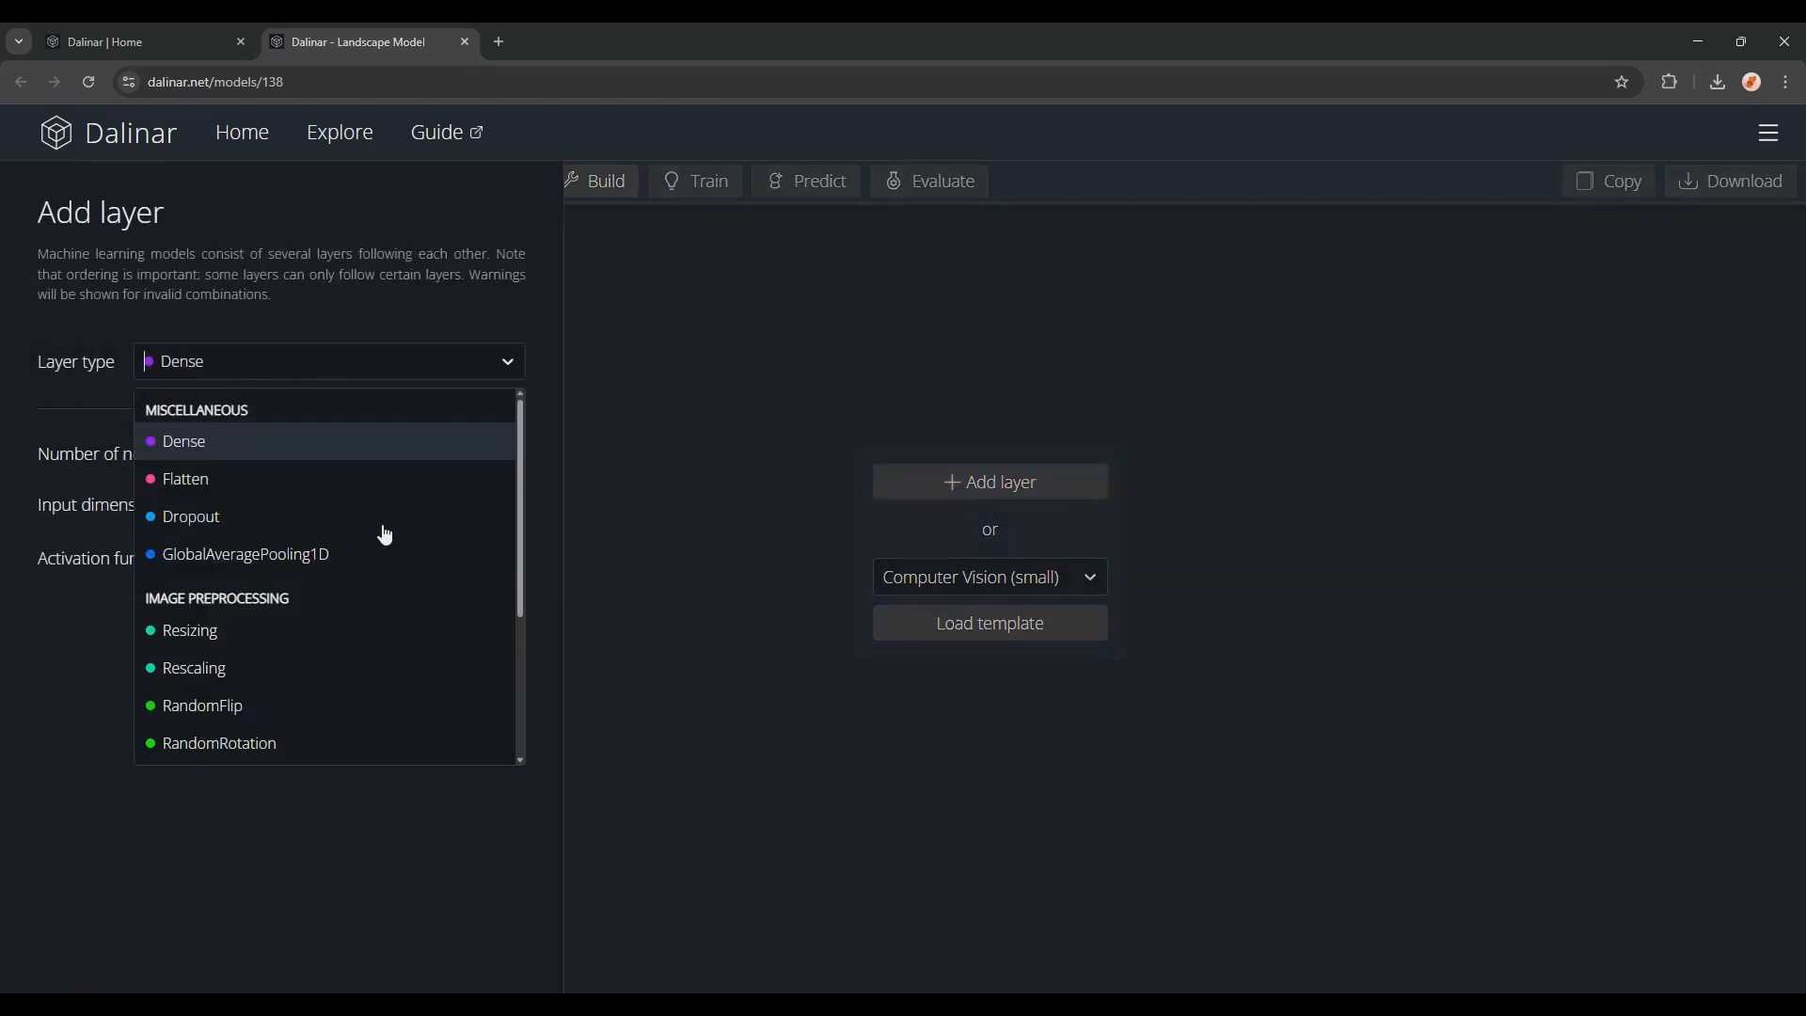
pyautogui.moveTo(250, 451)
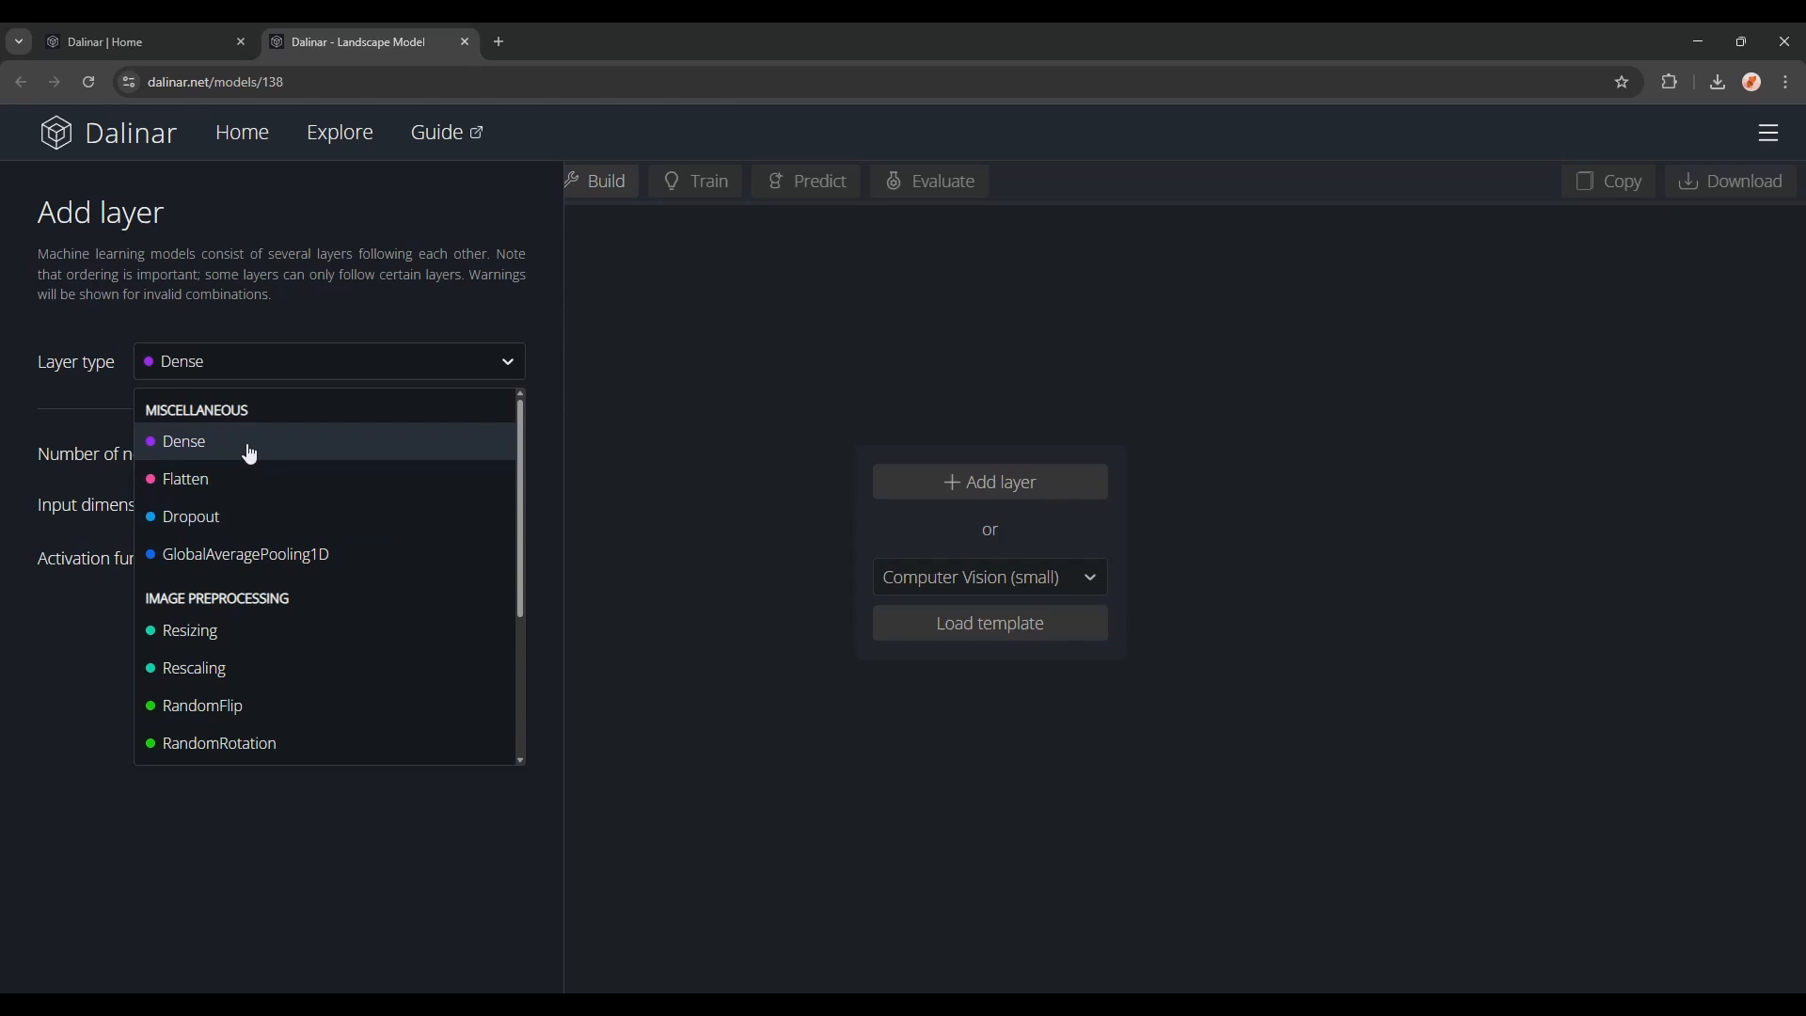
pyautogui.scroll(-3)
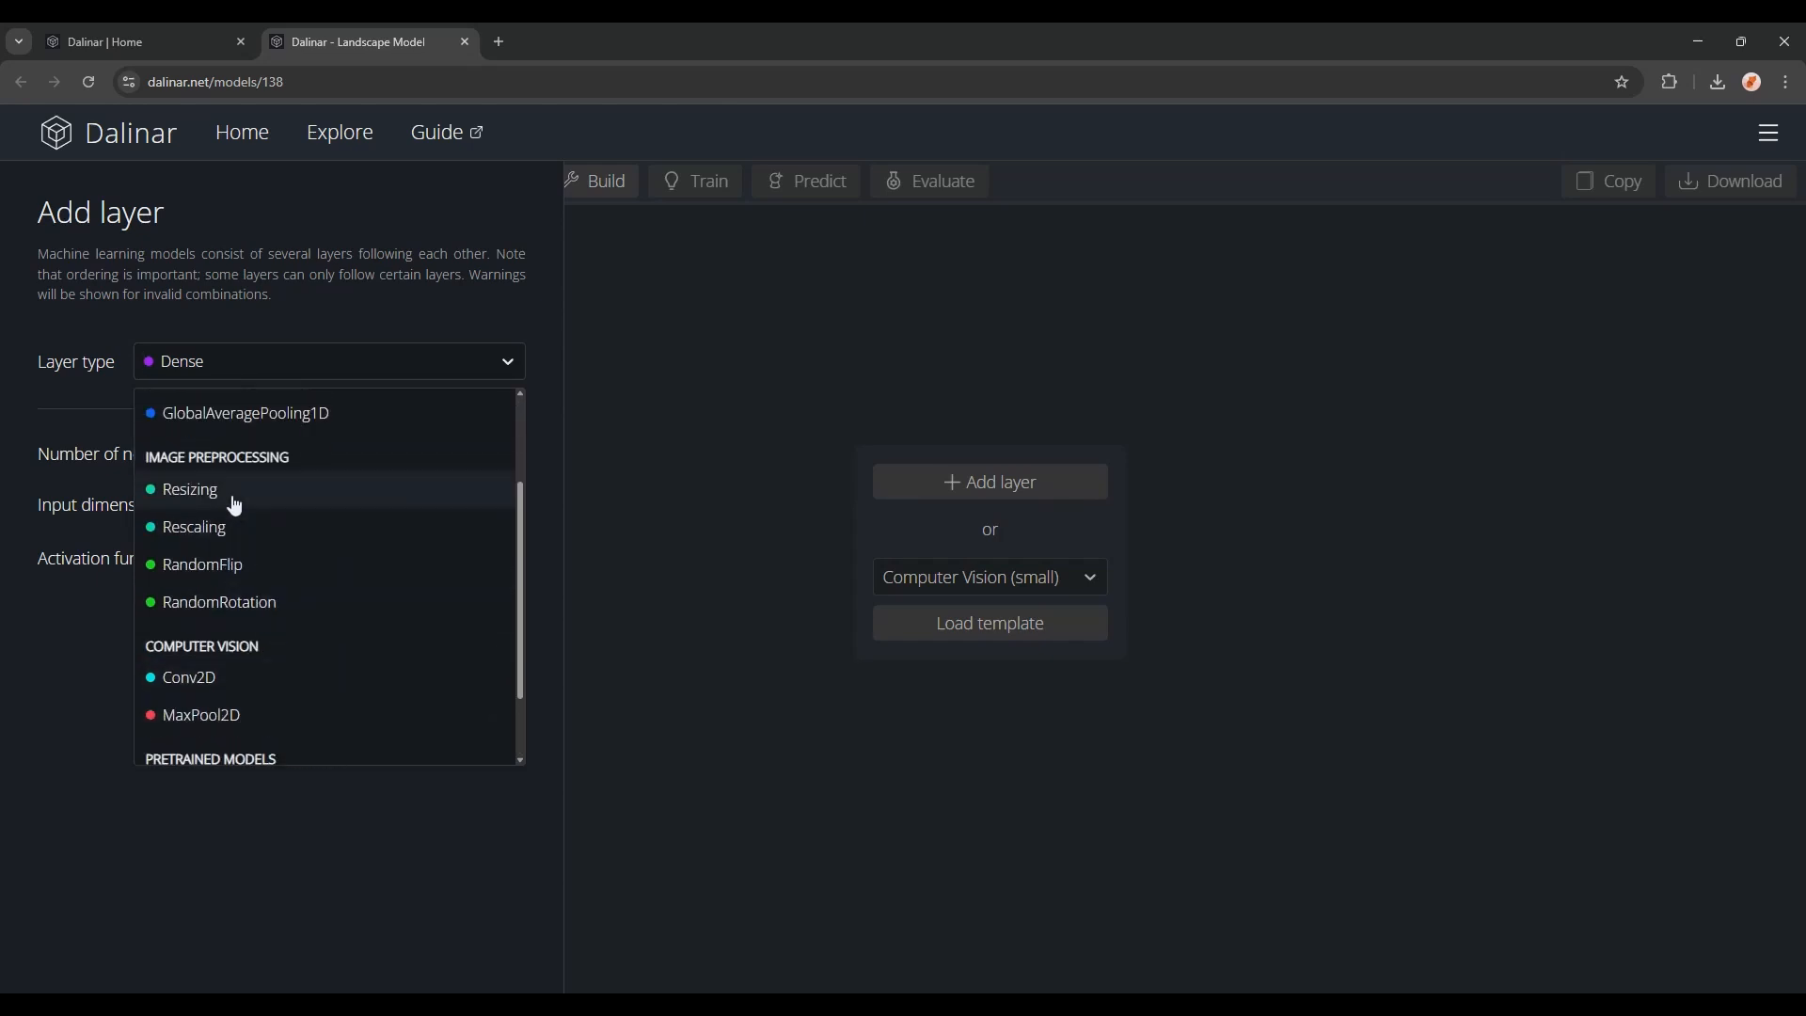
pyautogui.click(190, 489)
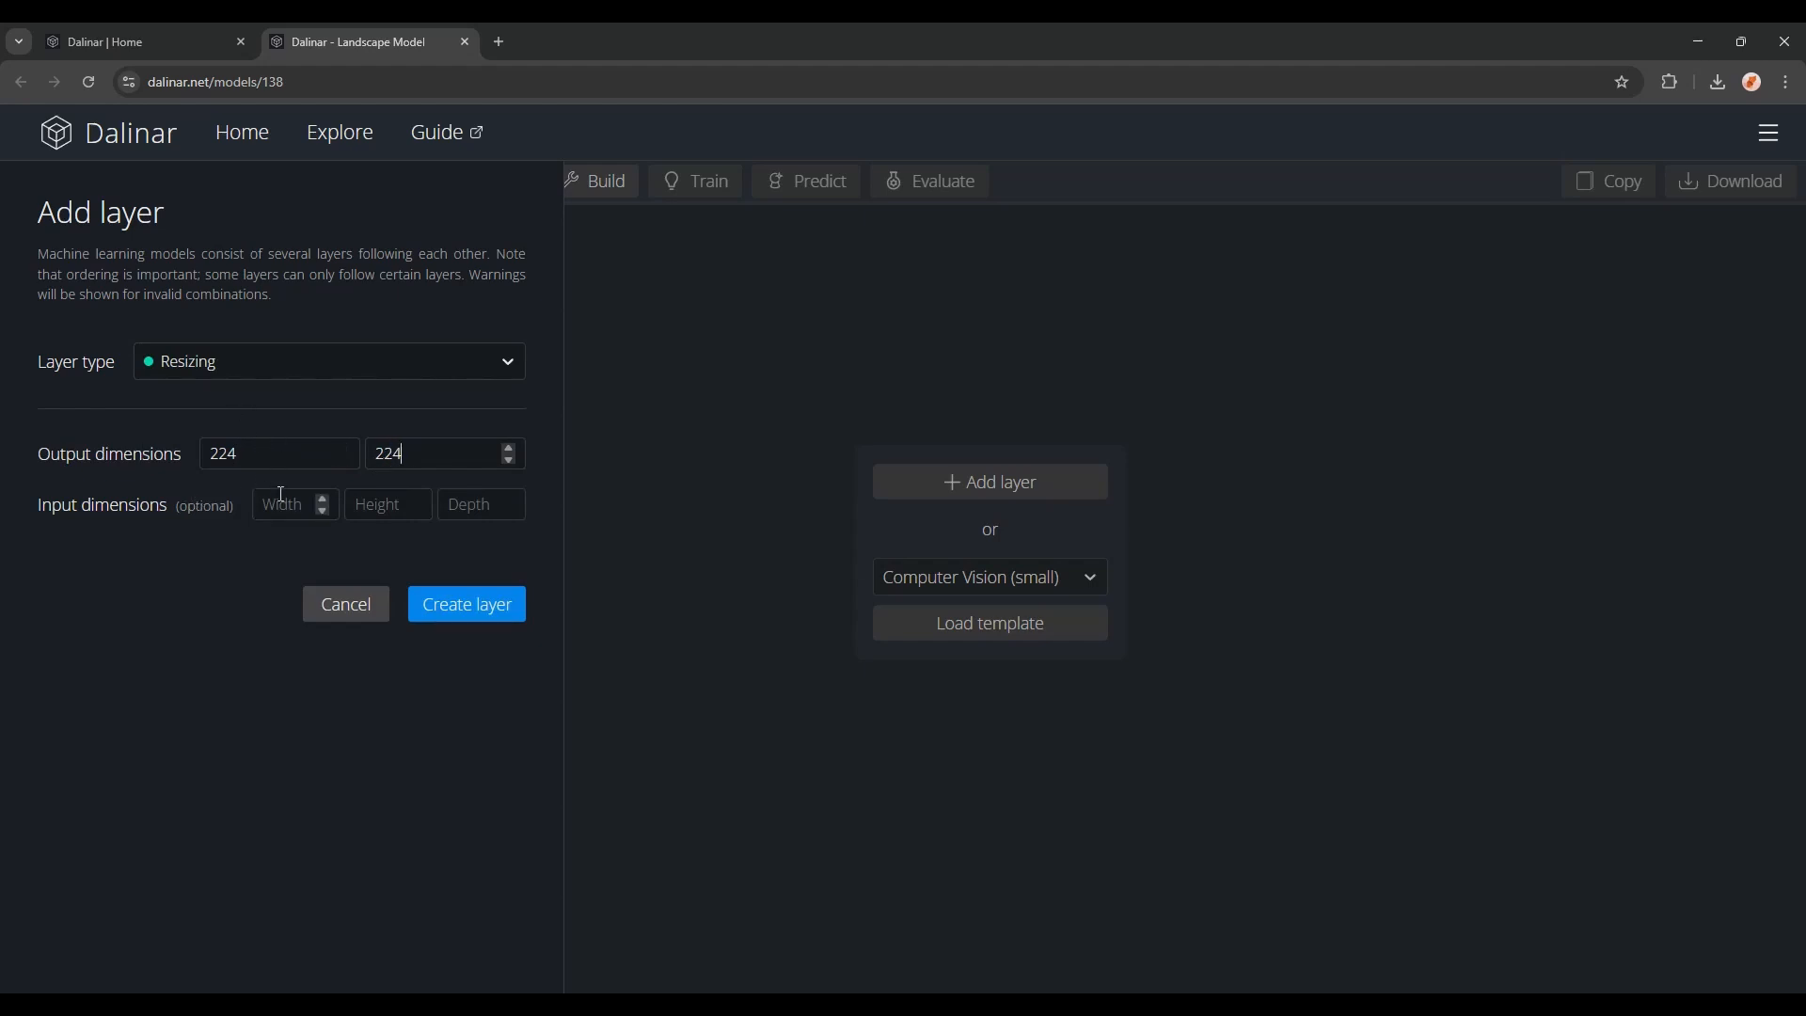
pyautogui.write('150')
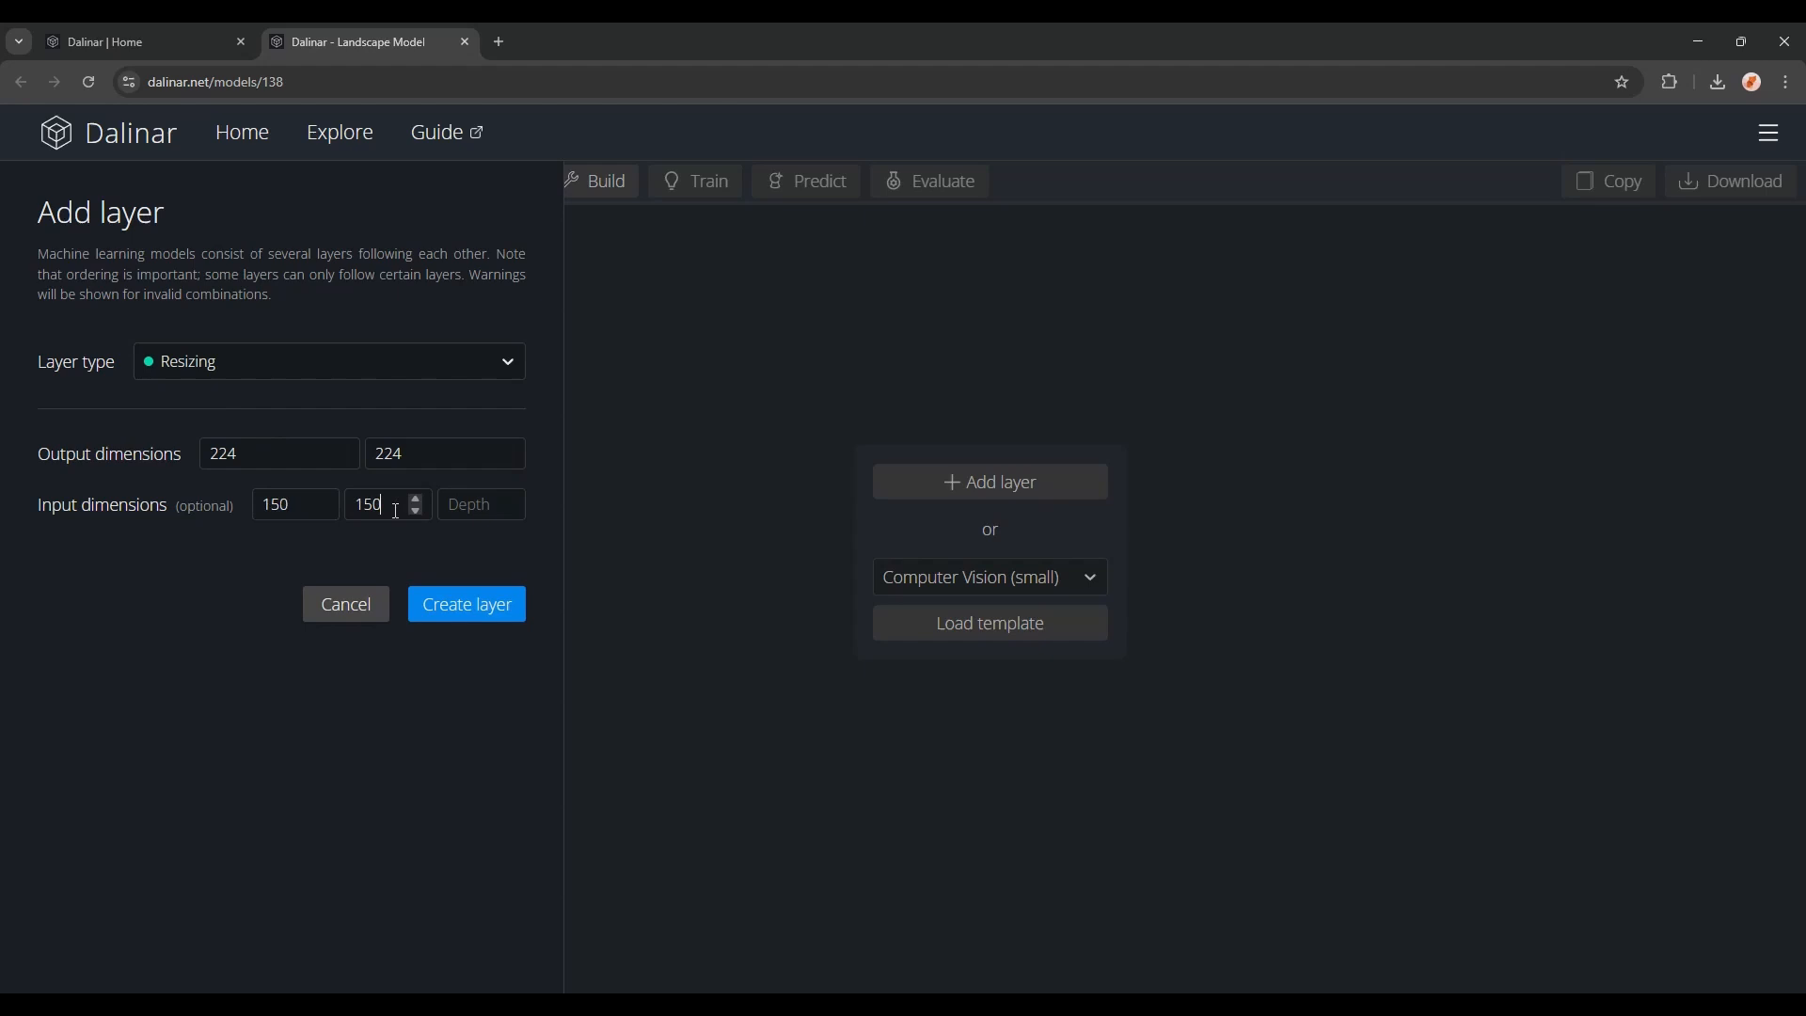
pyautogui.click(465, 604)
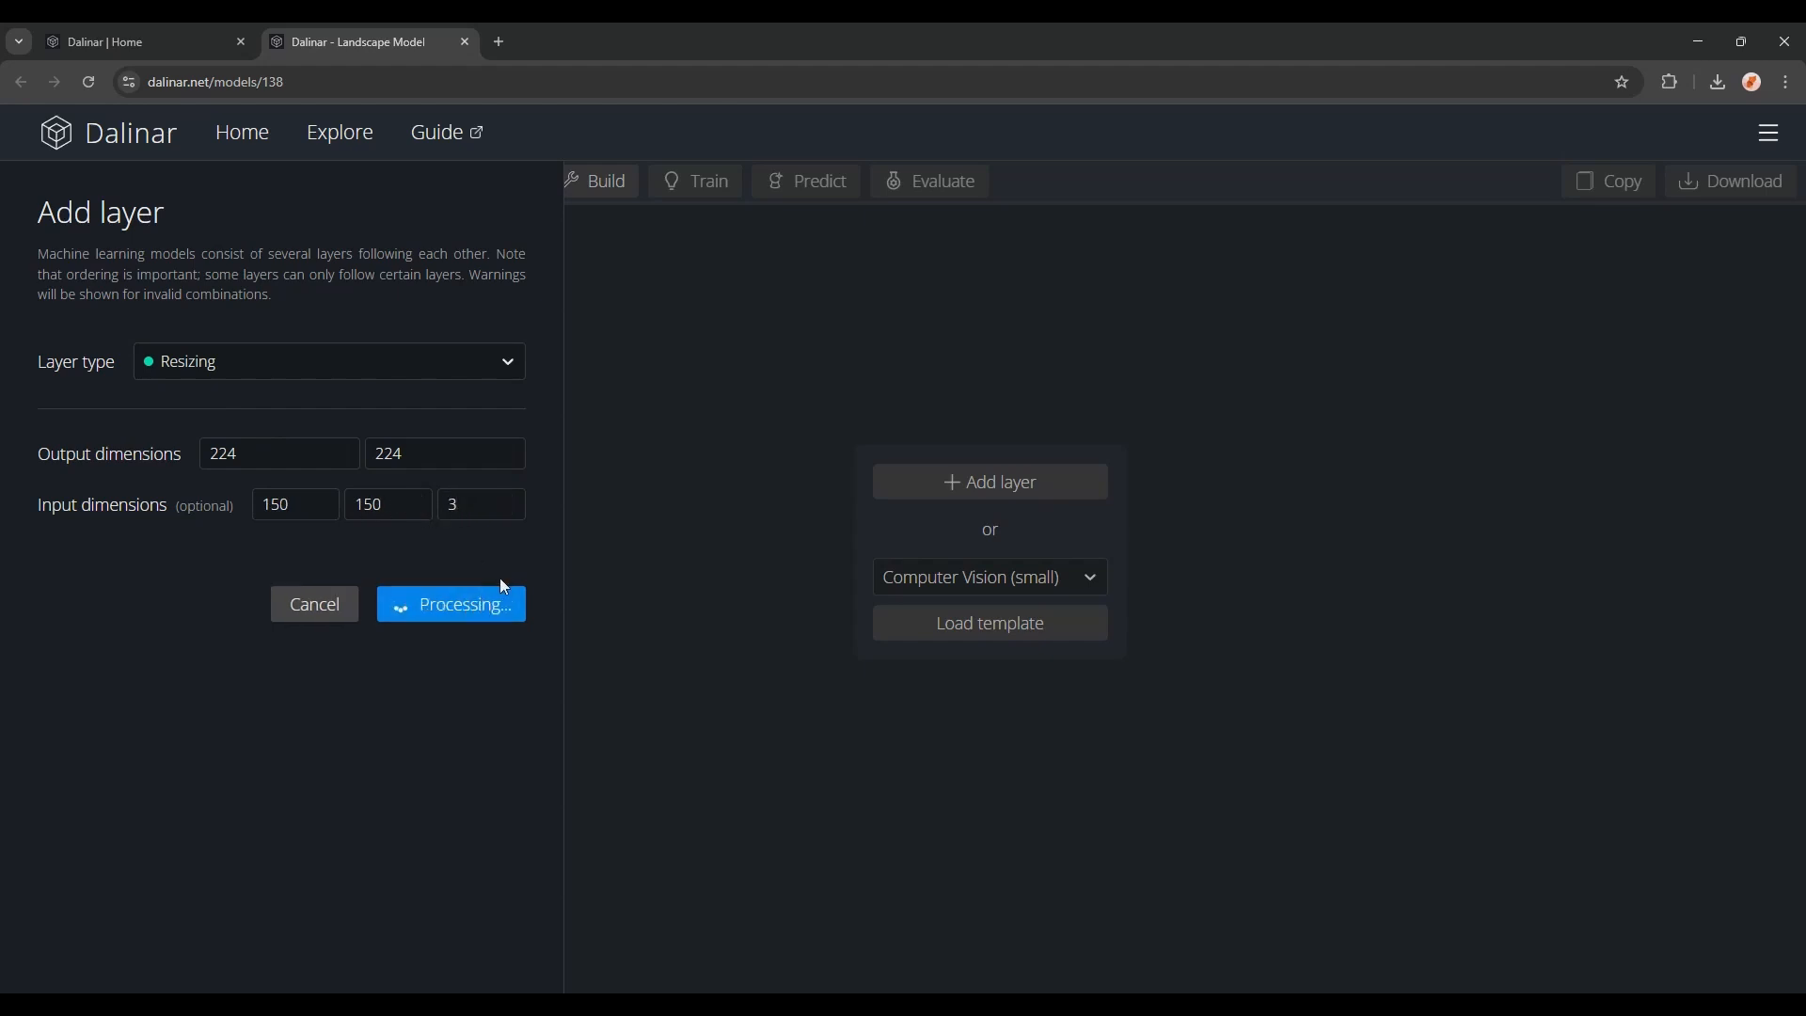
# Step: Add the pretrained MobileNetV2 224x224x3 layer
pyautogui.click(450, 603)
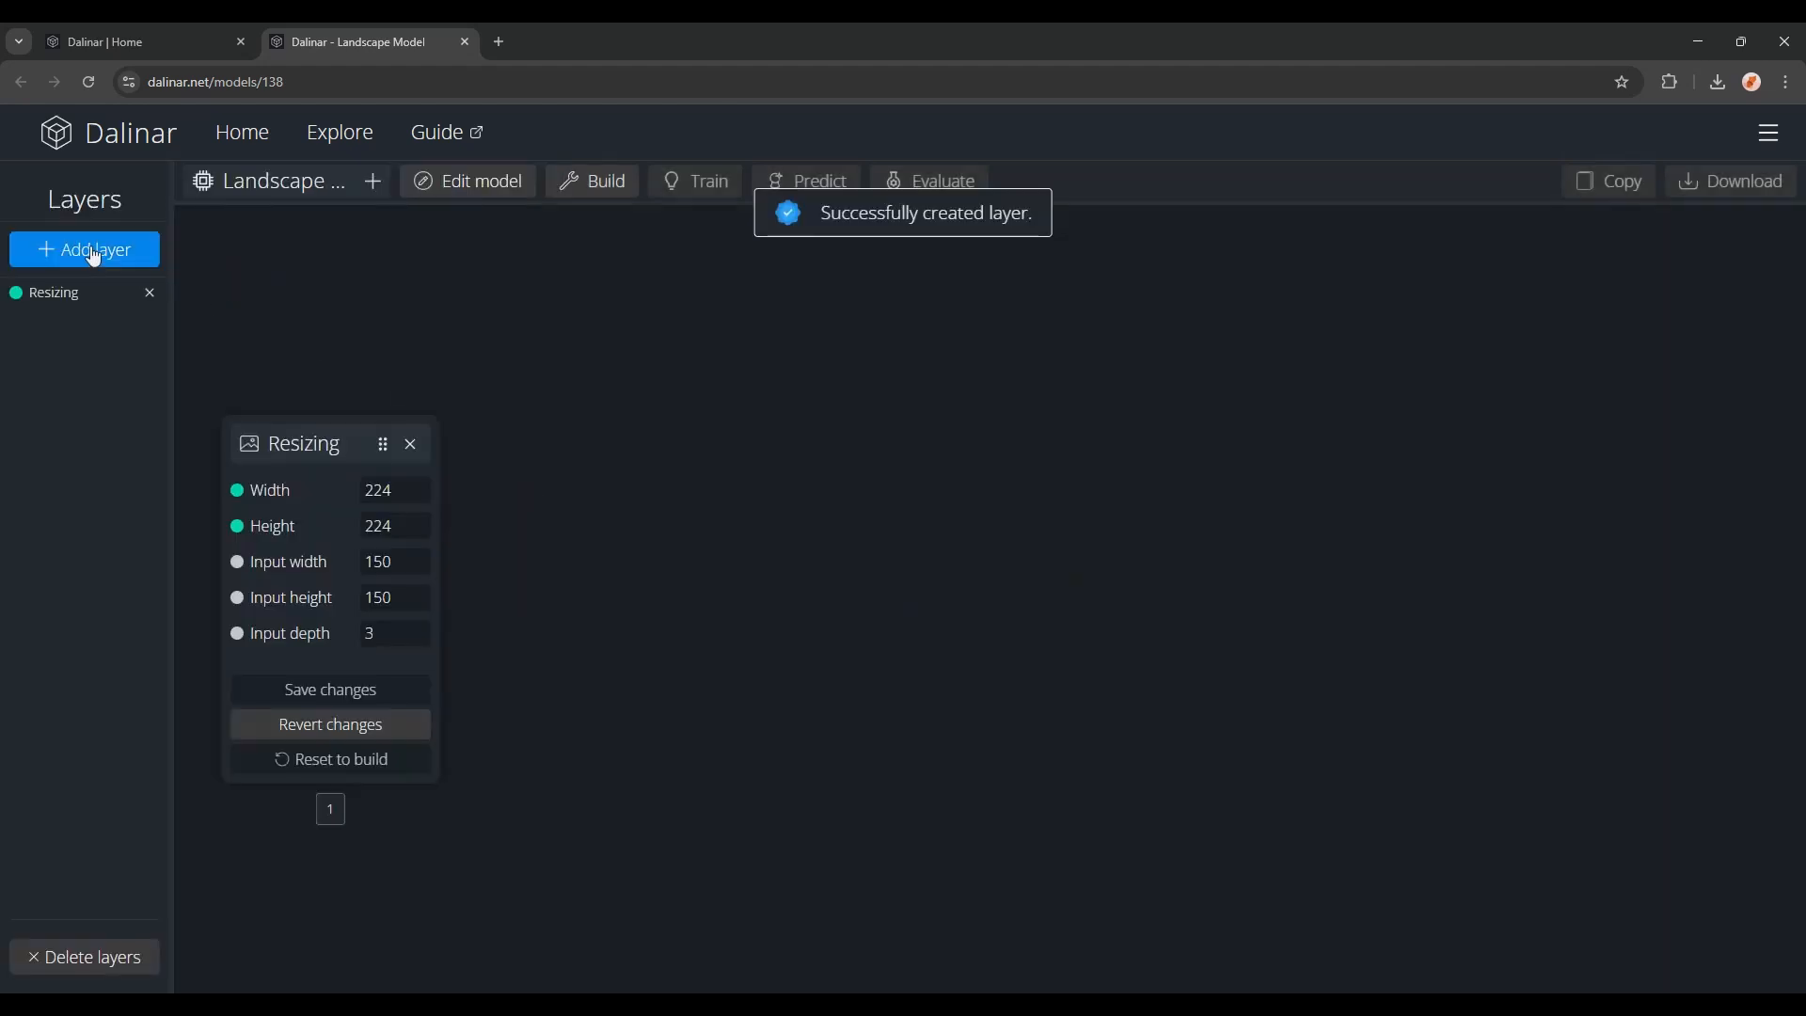
pyautogui.click(84, 250)
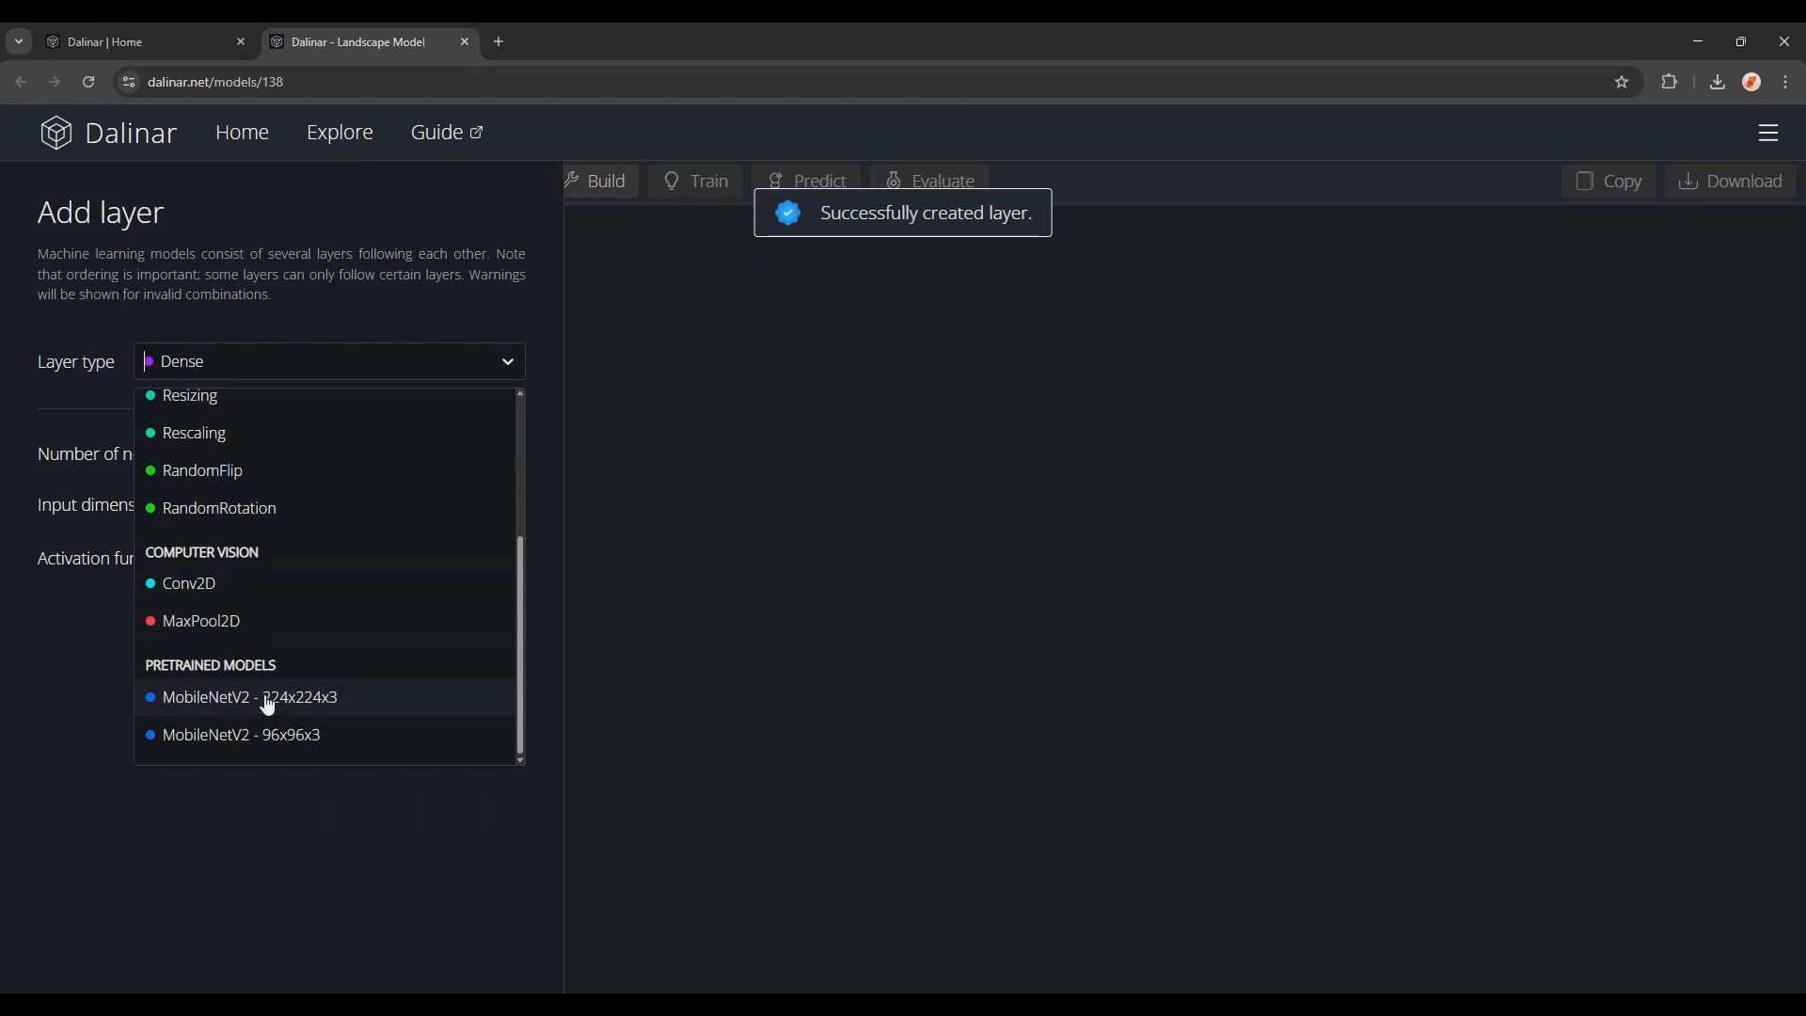
pyautogui.click(248, 697)
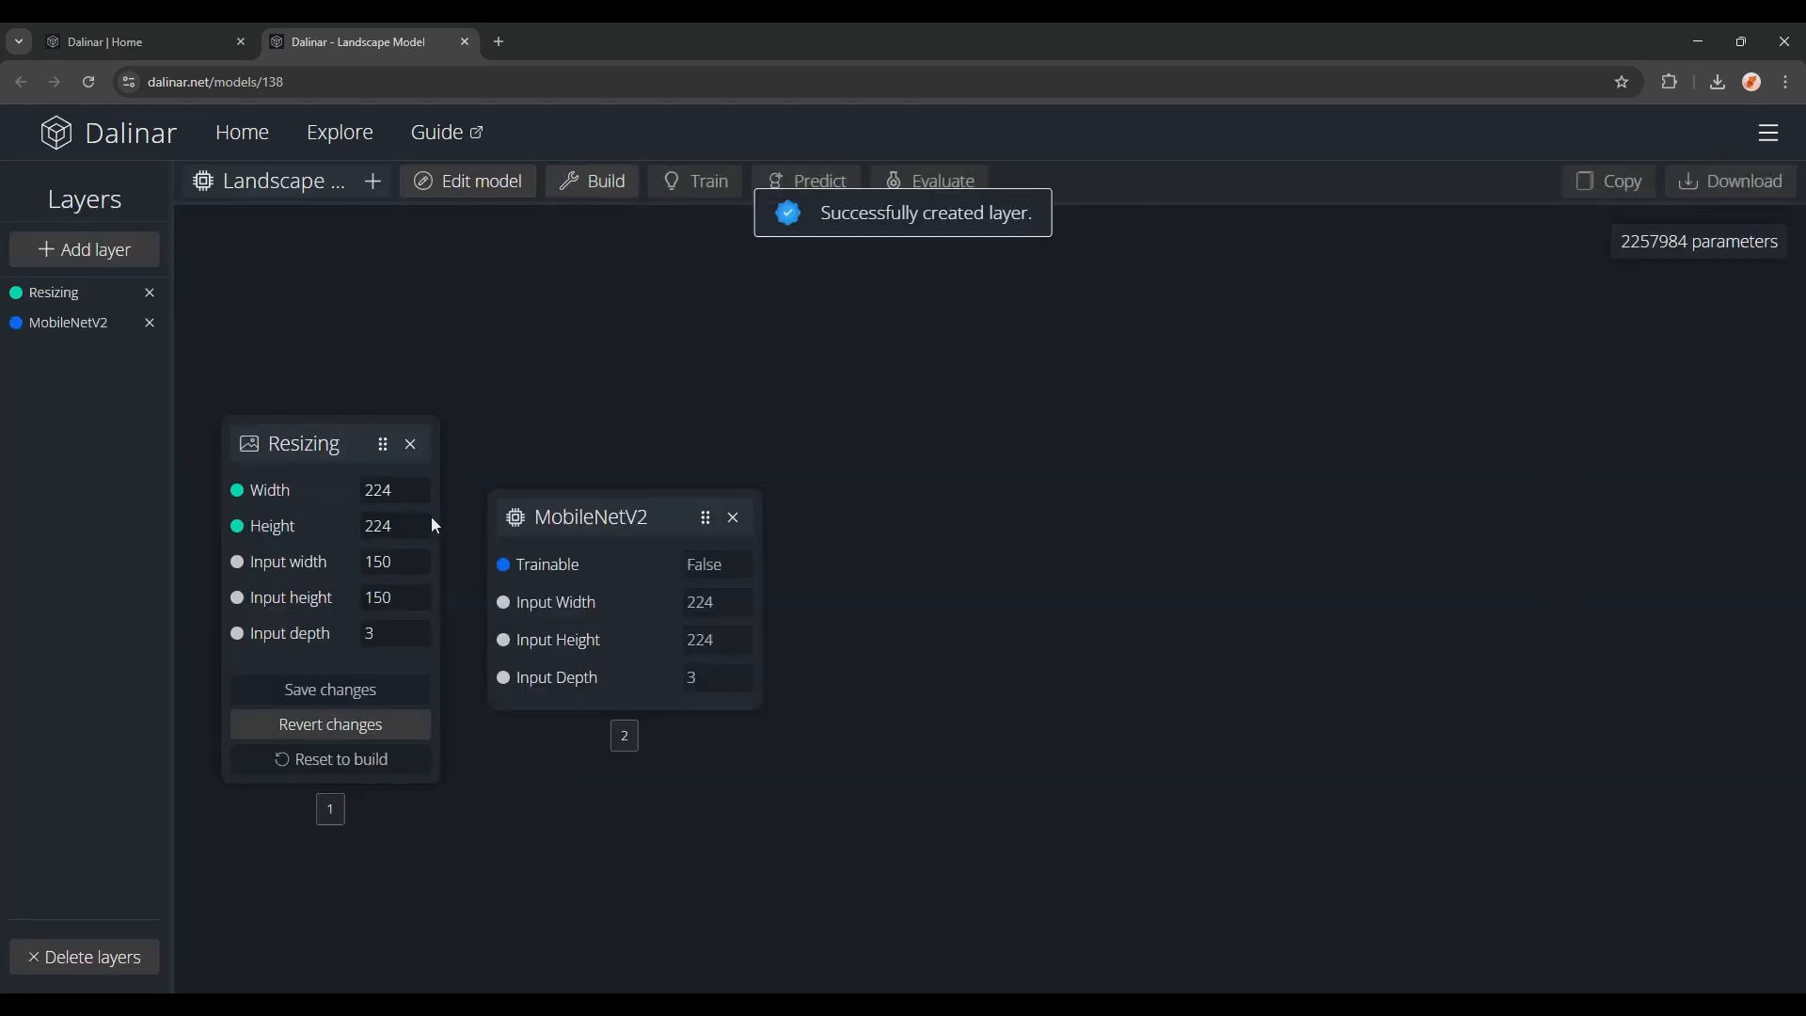
# Step: Add a Dense layer with 128 nodes and ReLU activation
pyautogui.click(84, 250)
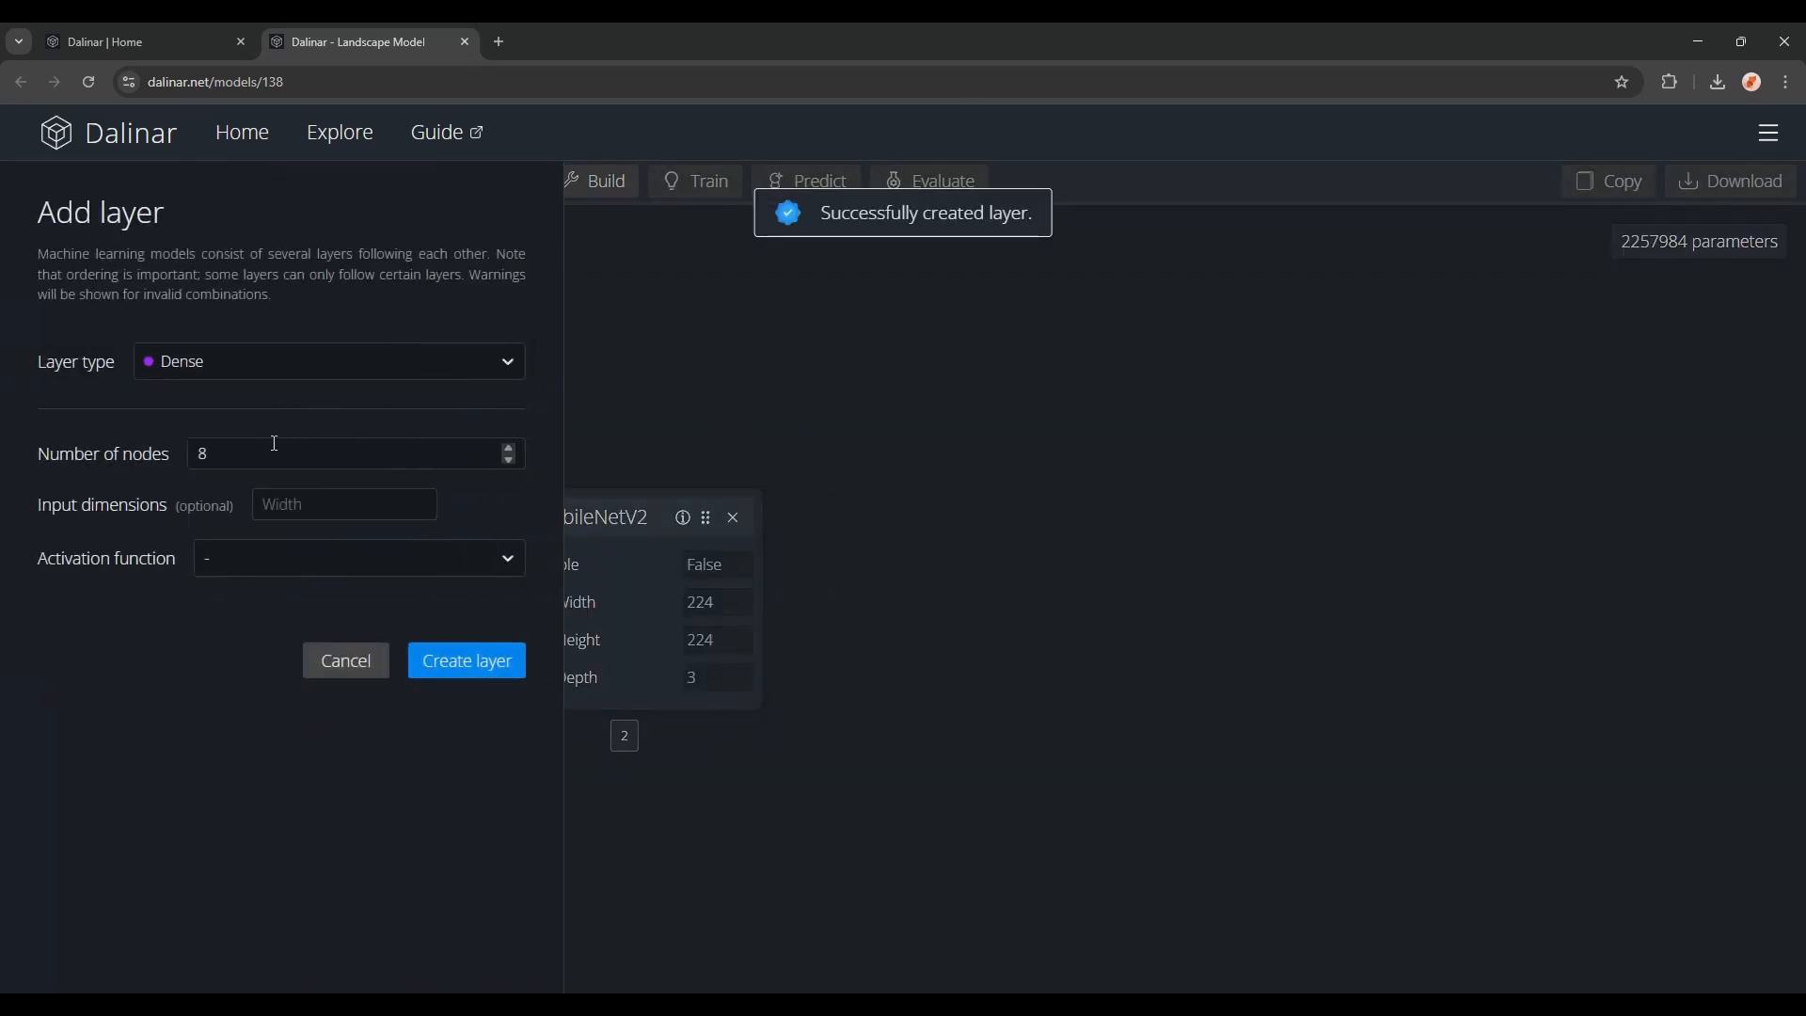
pyautogui.click(357, 564)
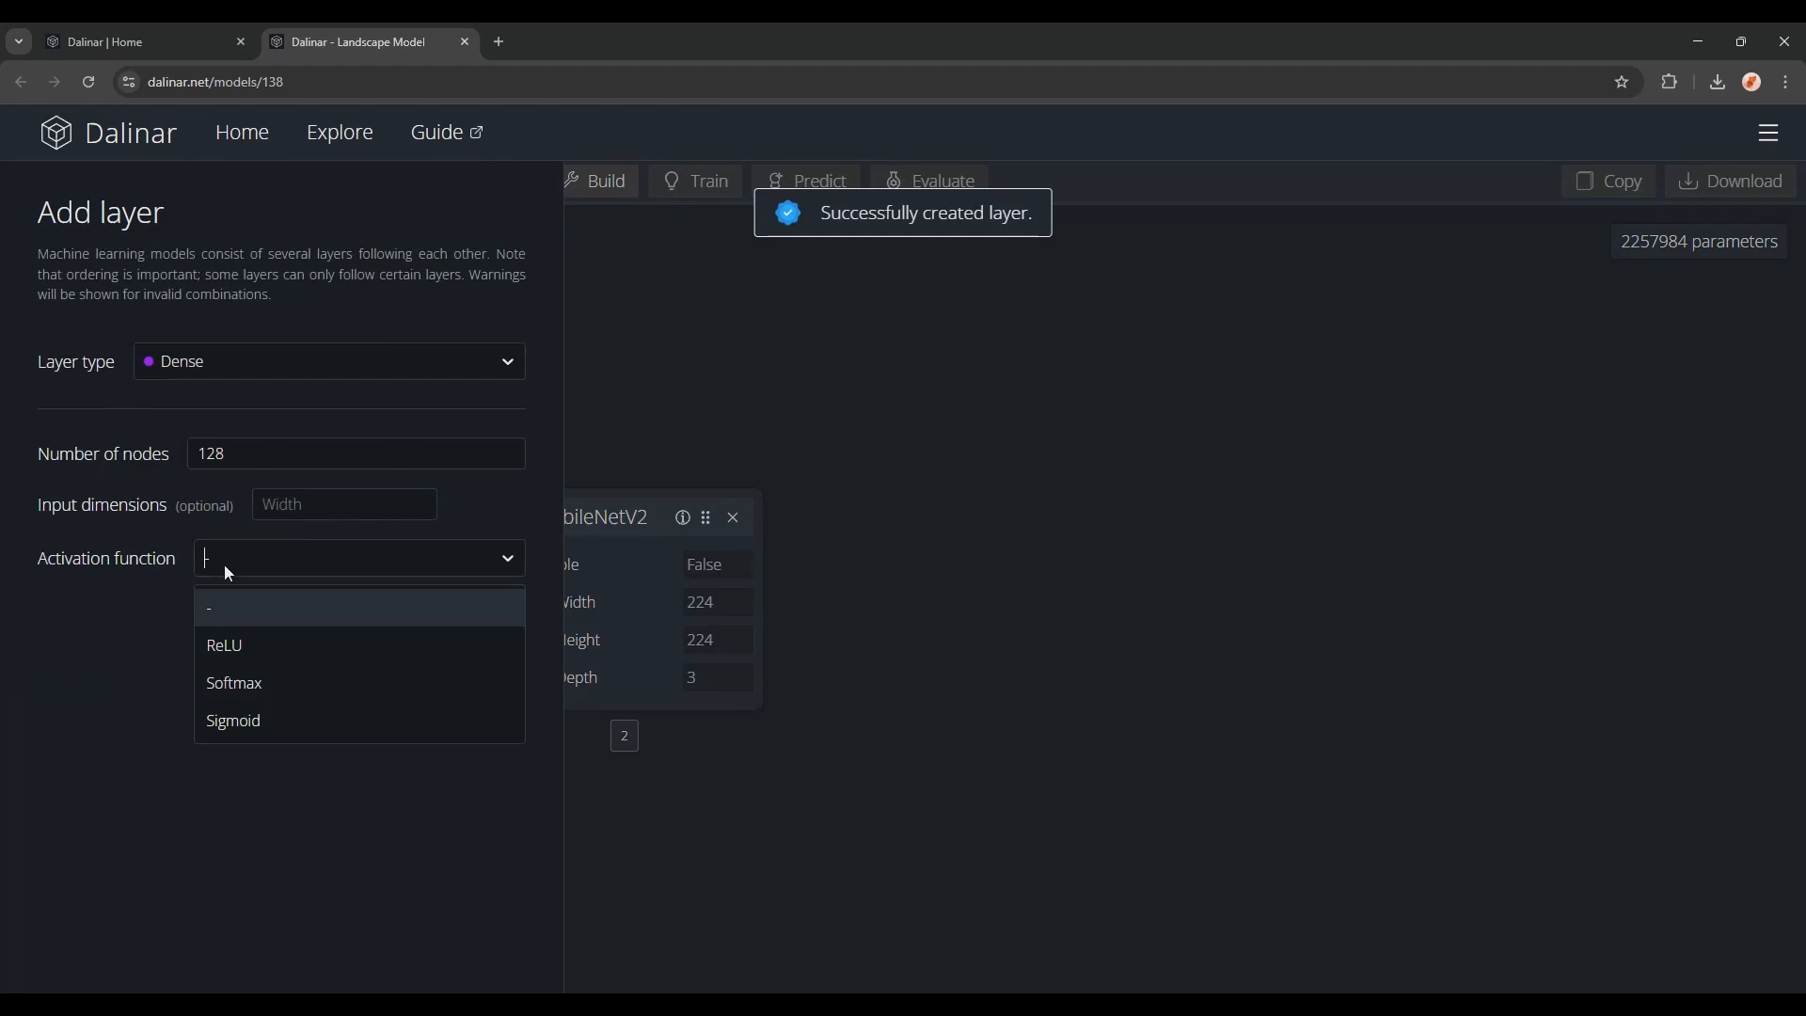
pyautogui.click(224, 646)
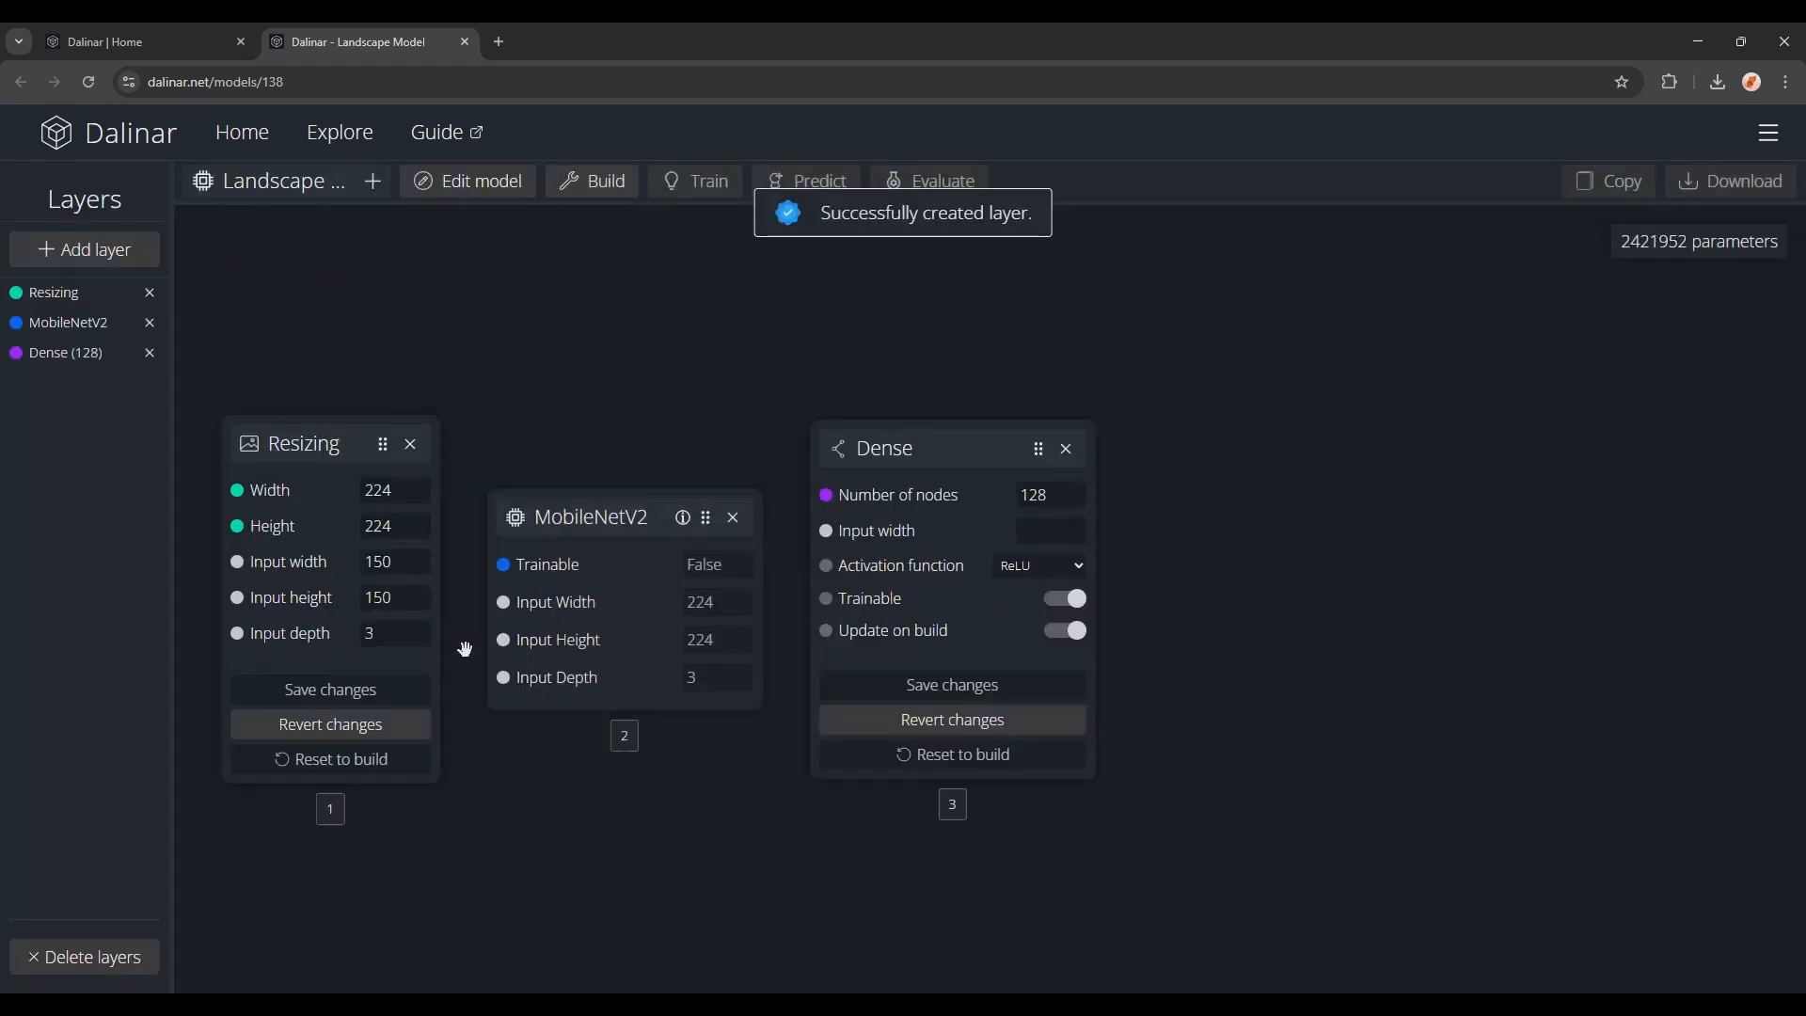
pyautogui.moveTo(1014, 594)
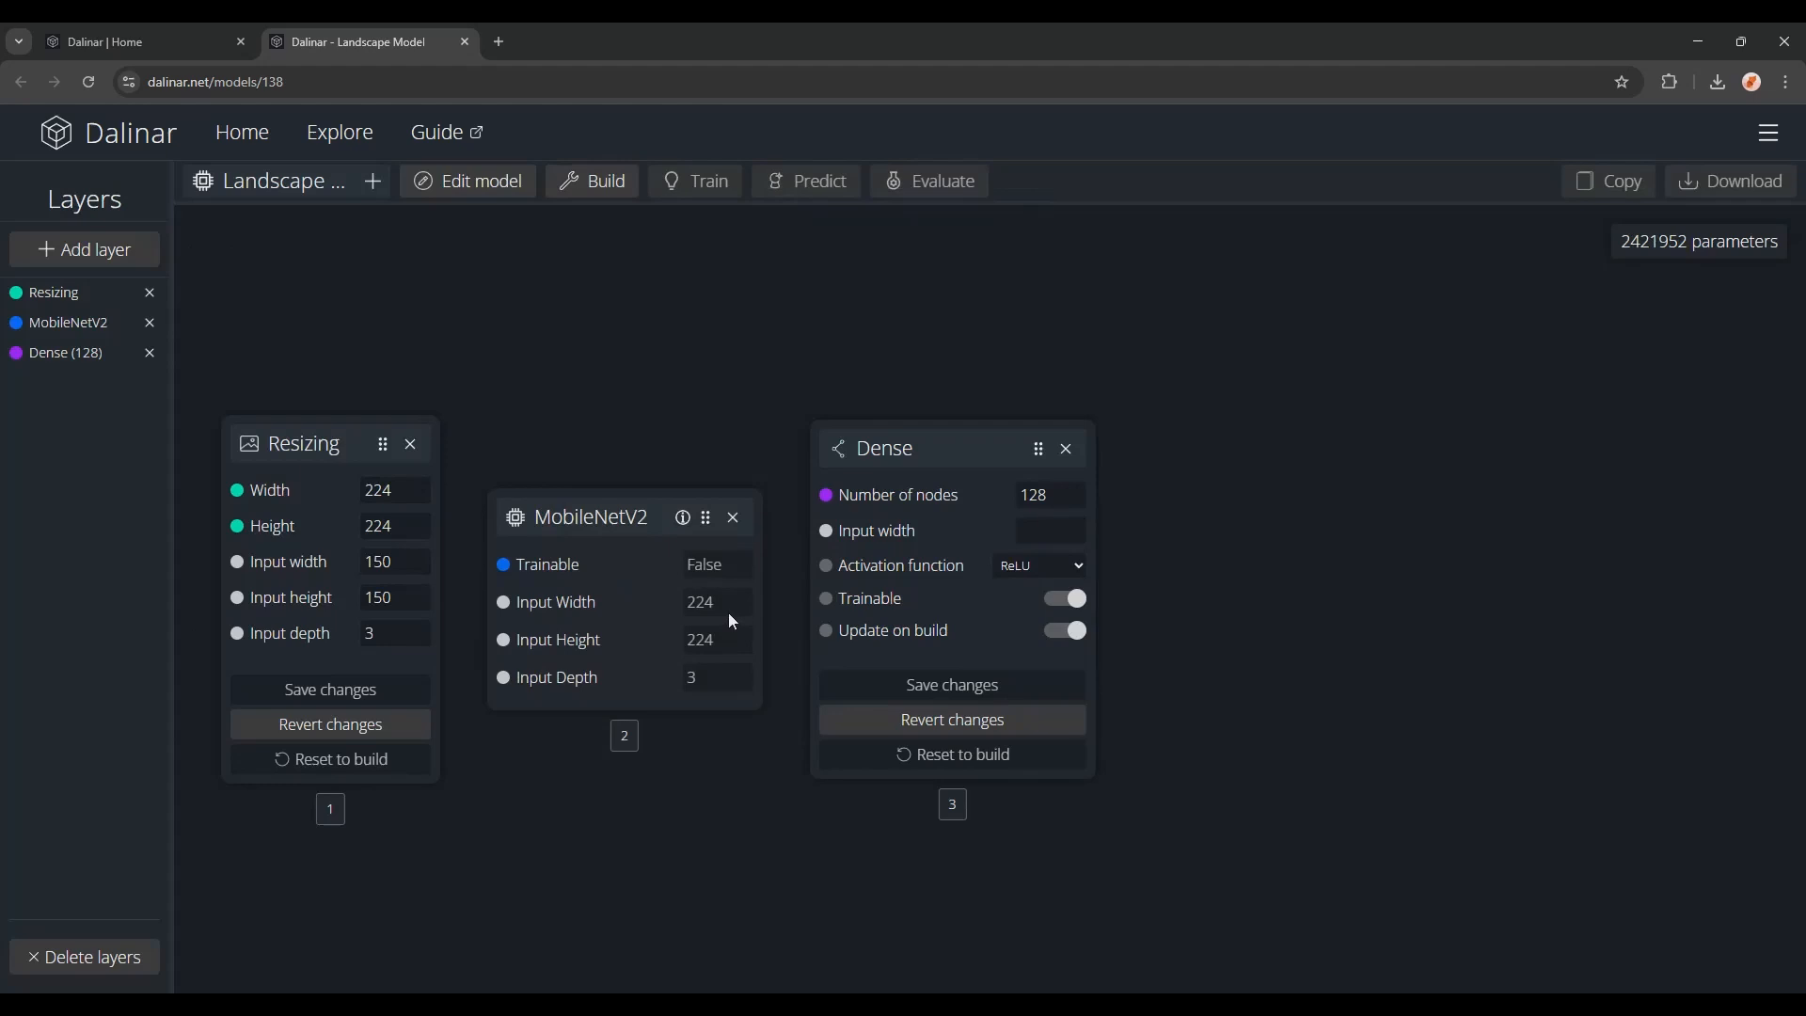
pyautogui.click(443, 132)
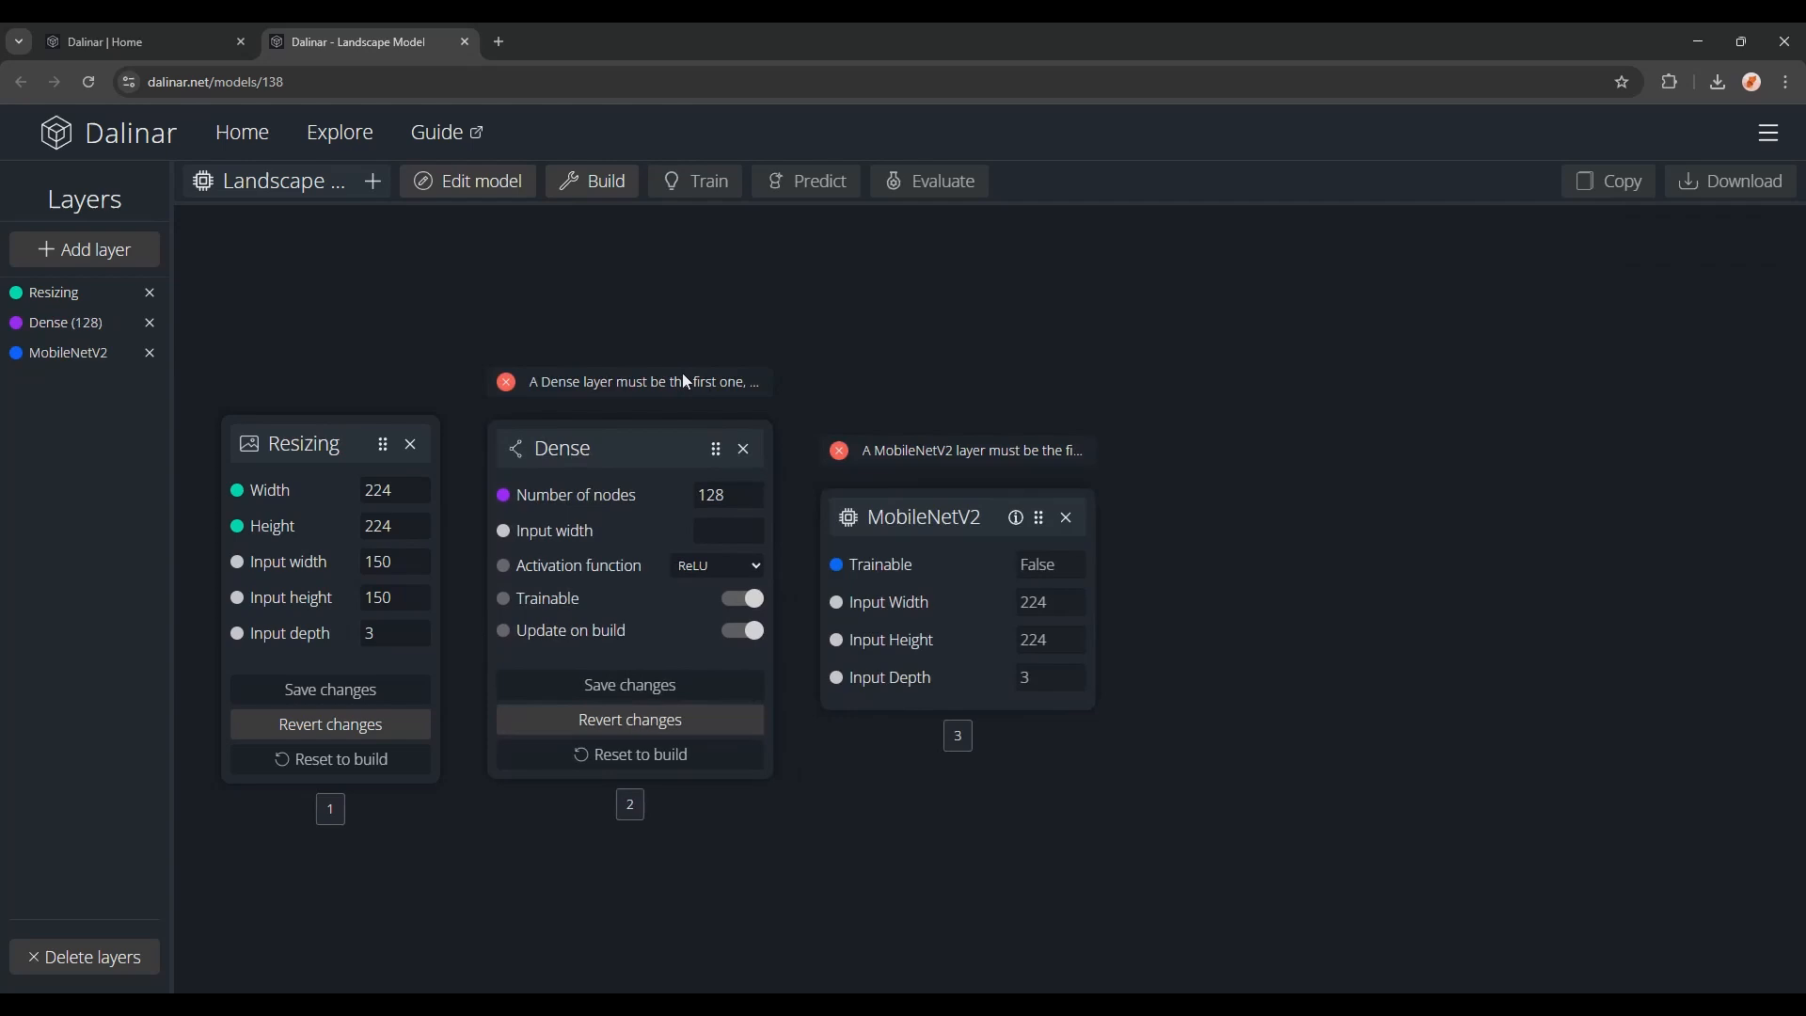
# Step: Add a Dropout layer with rate 0.5
pyautogui.click(84, 248)
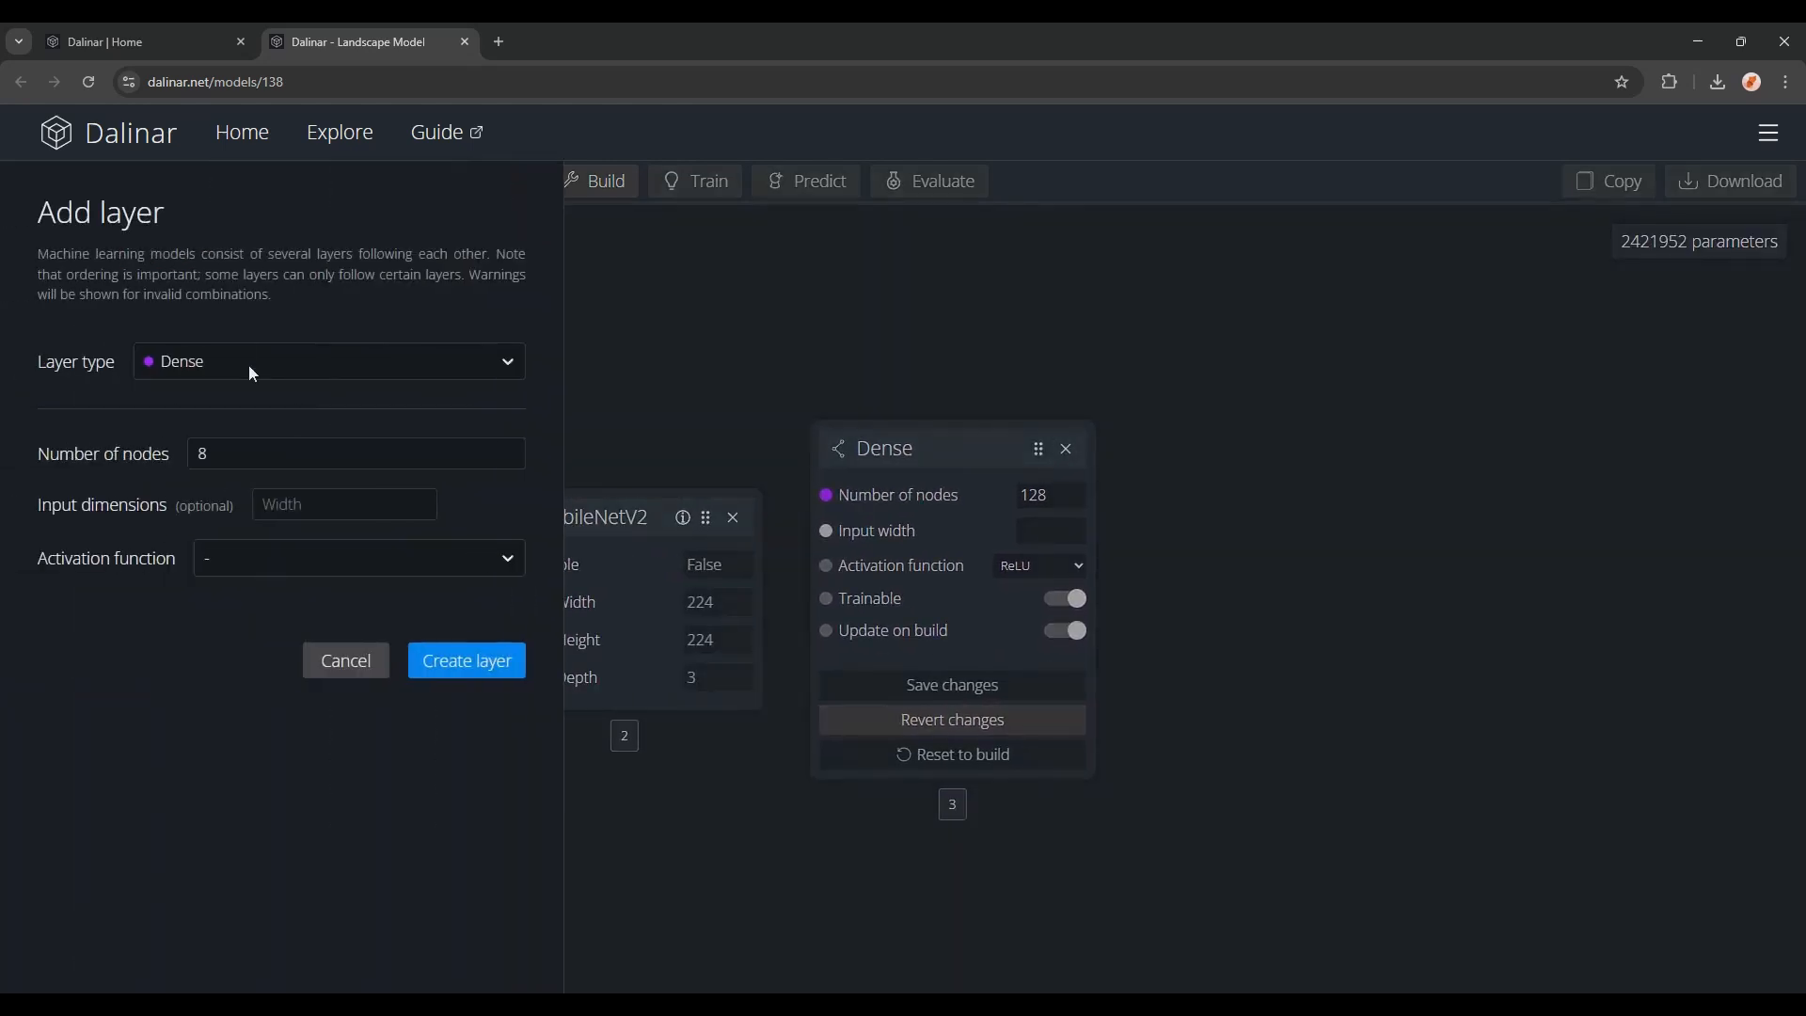
pyautogui.click(328, 361)
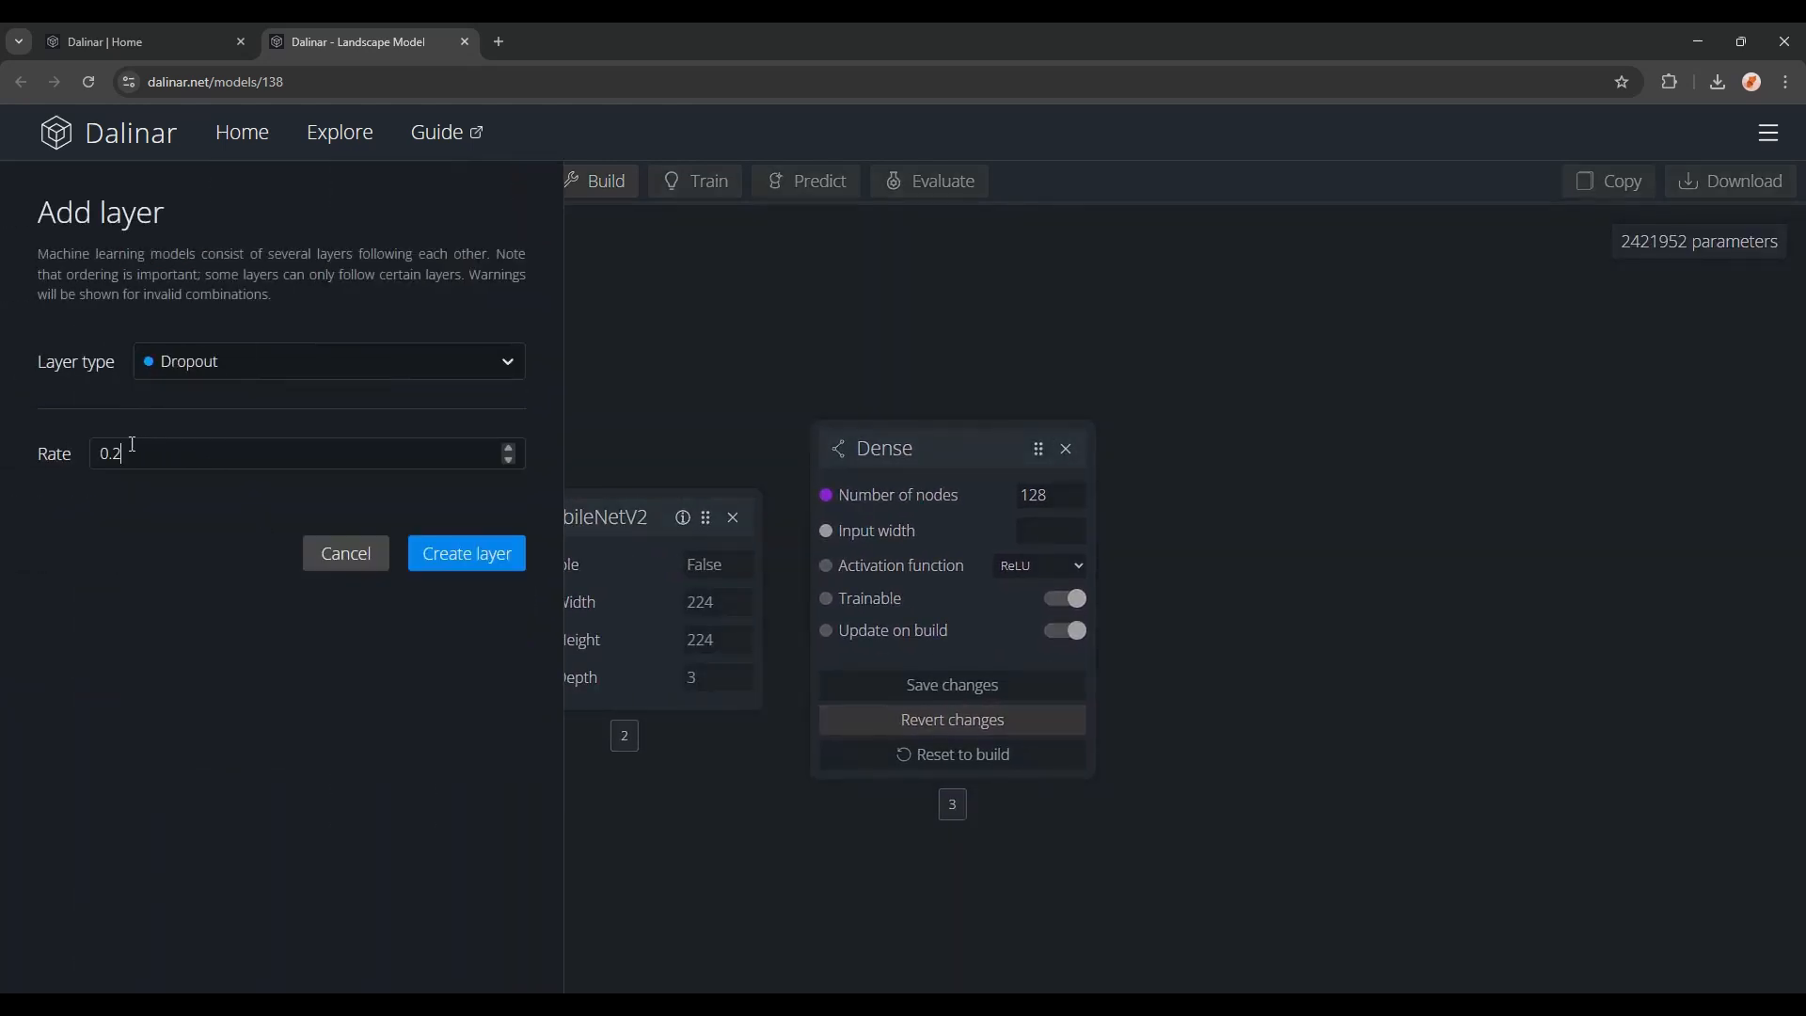
pyautogui.click(466, 553)
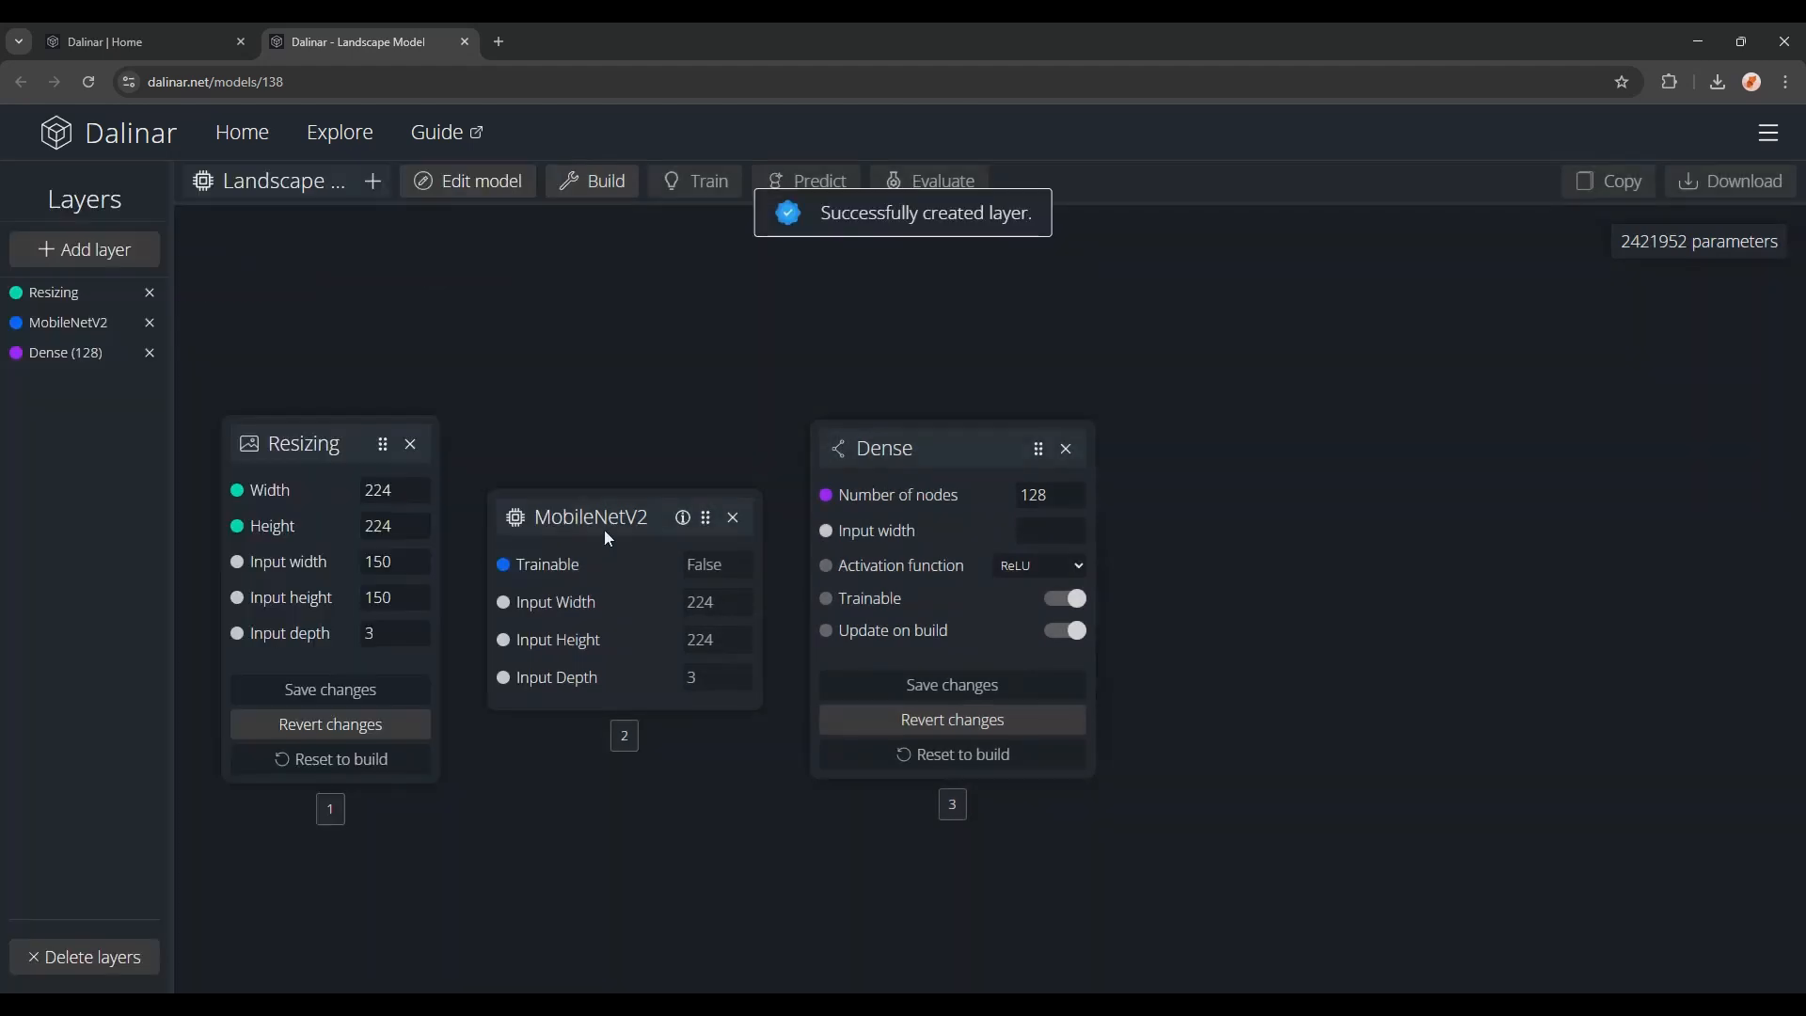
# Step: Add the output Dense layer with 6 nodes and Softmax activation
pyautogui.click(84, 251)
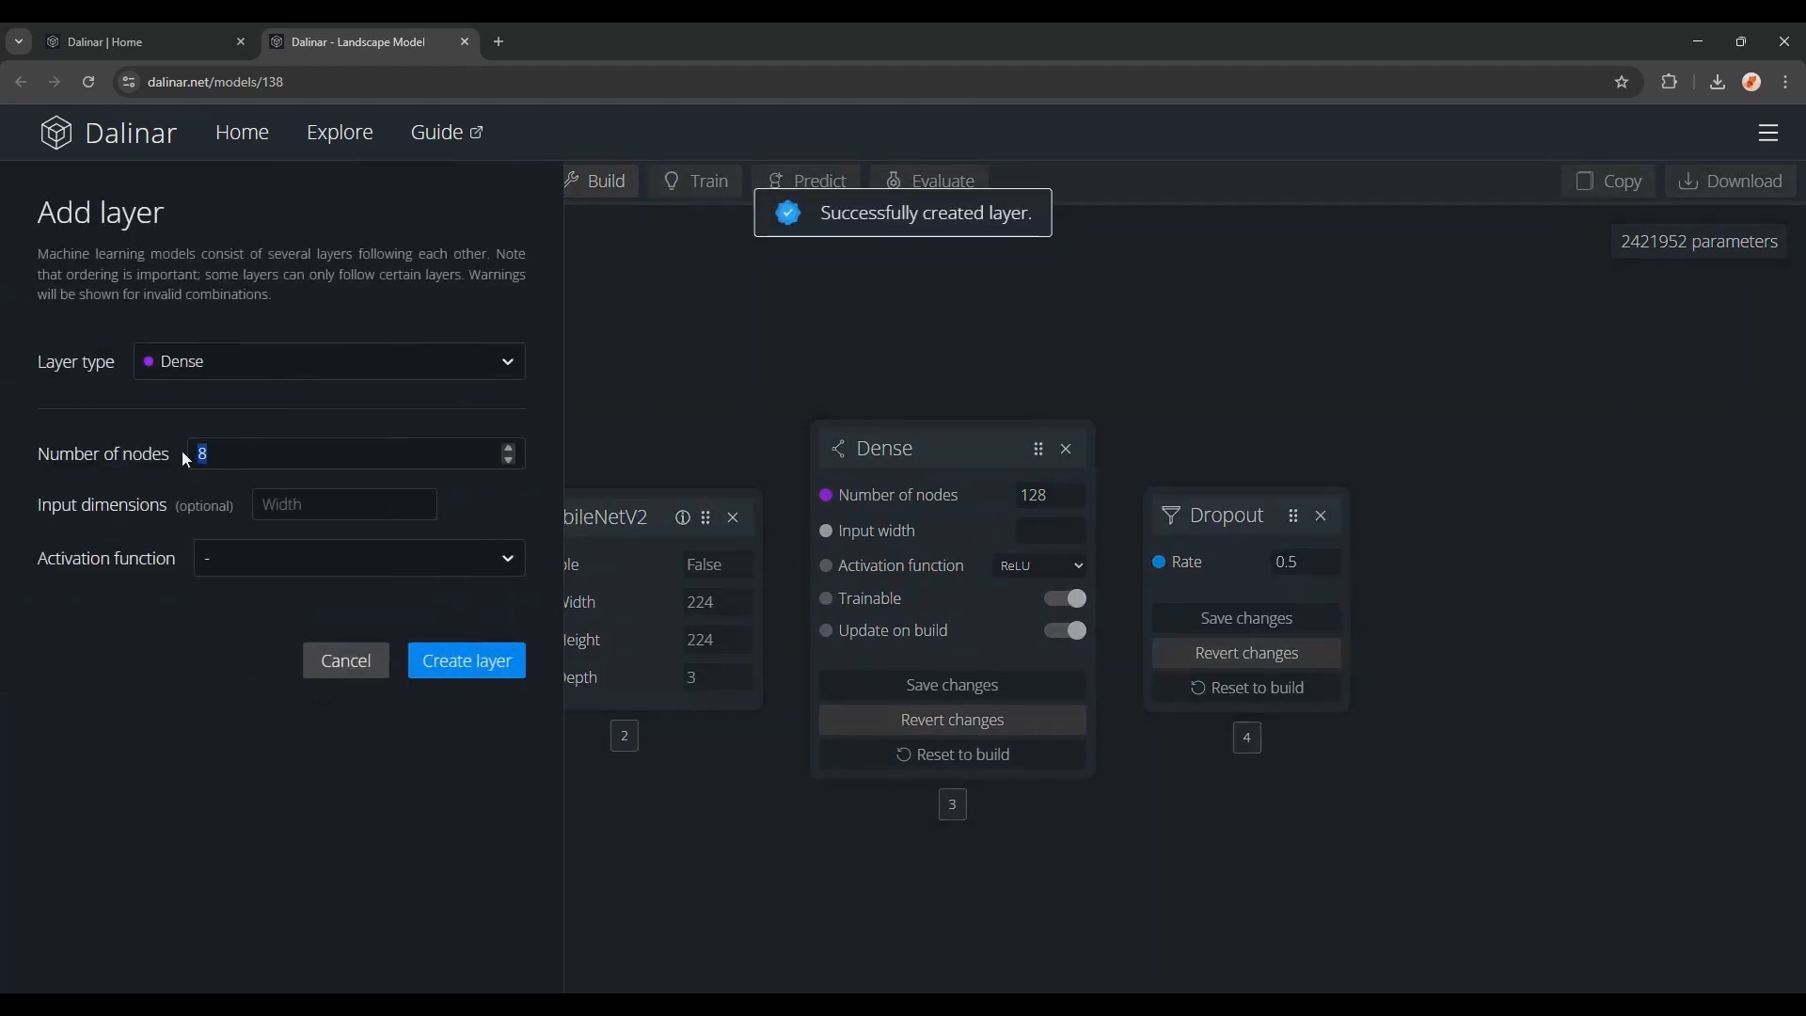
pyautogui.write('6')
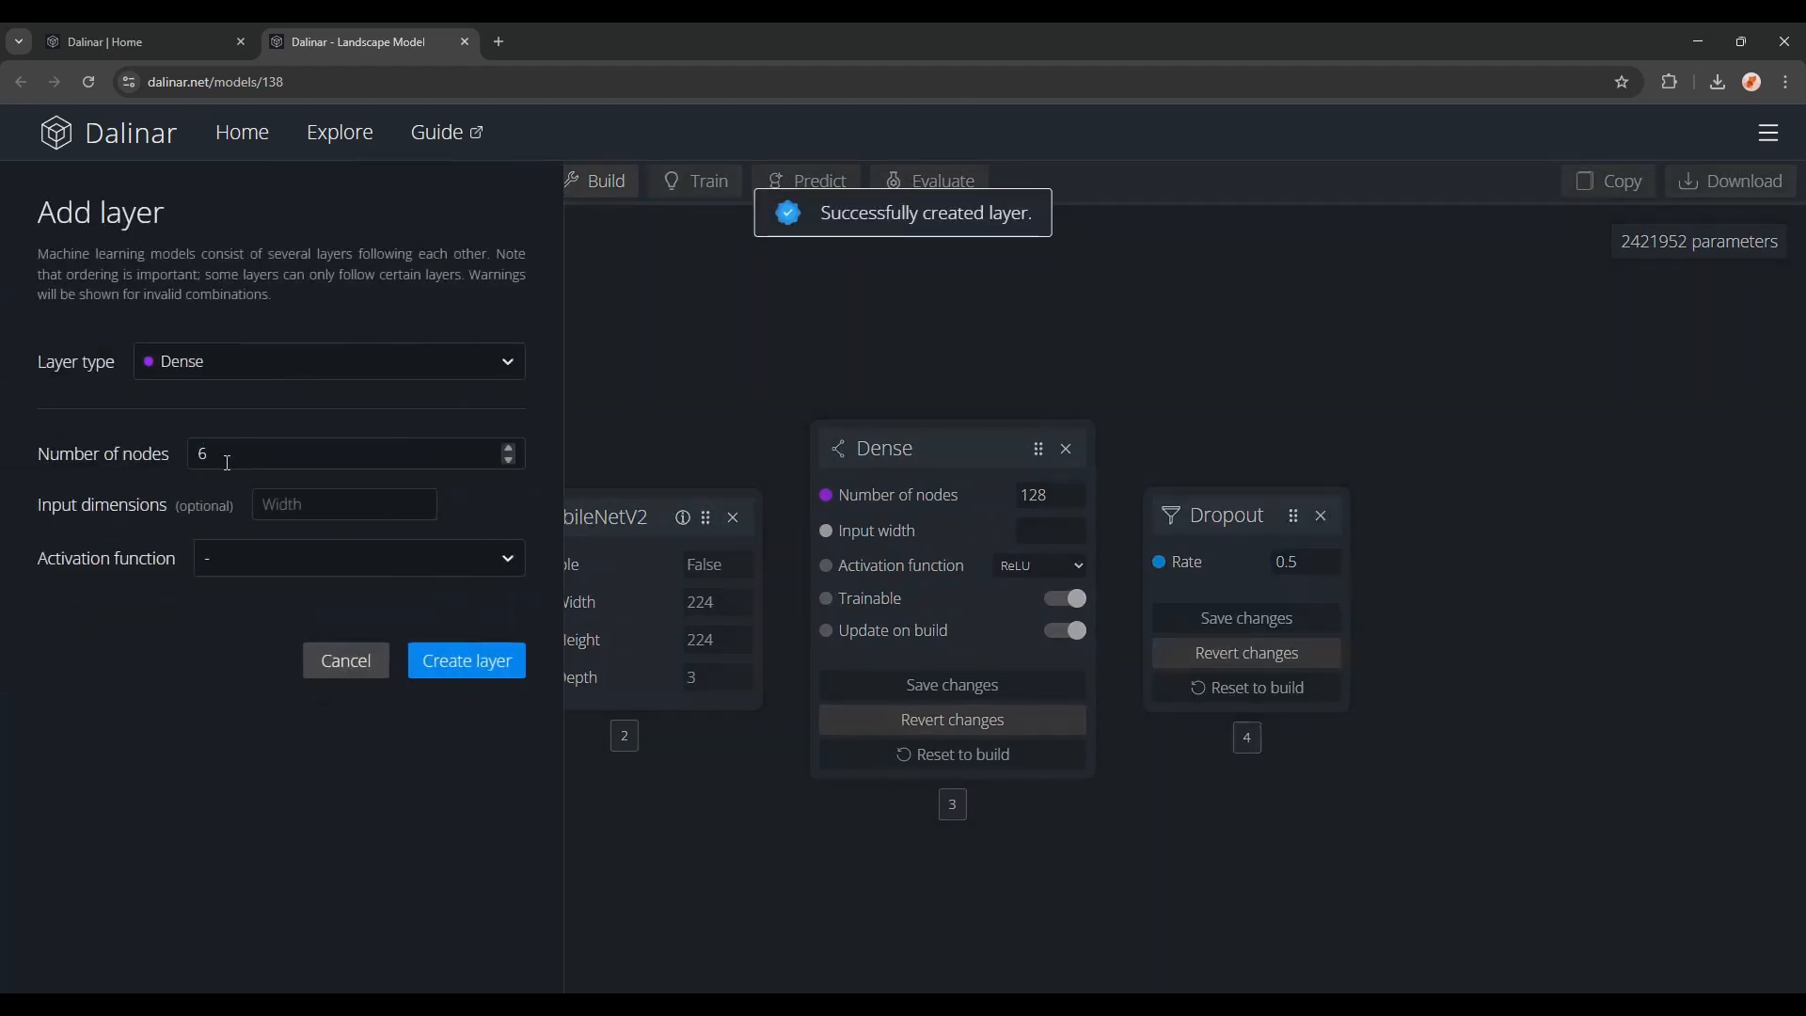
pyautogui.click(357, 559)
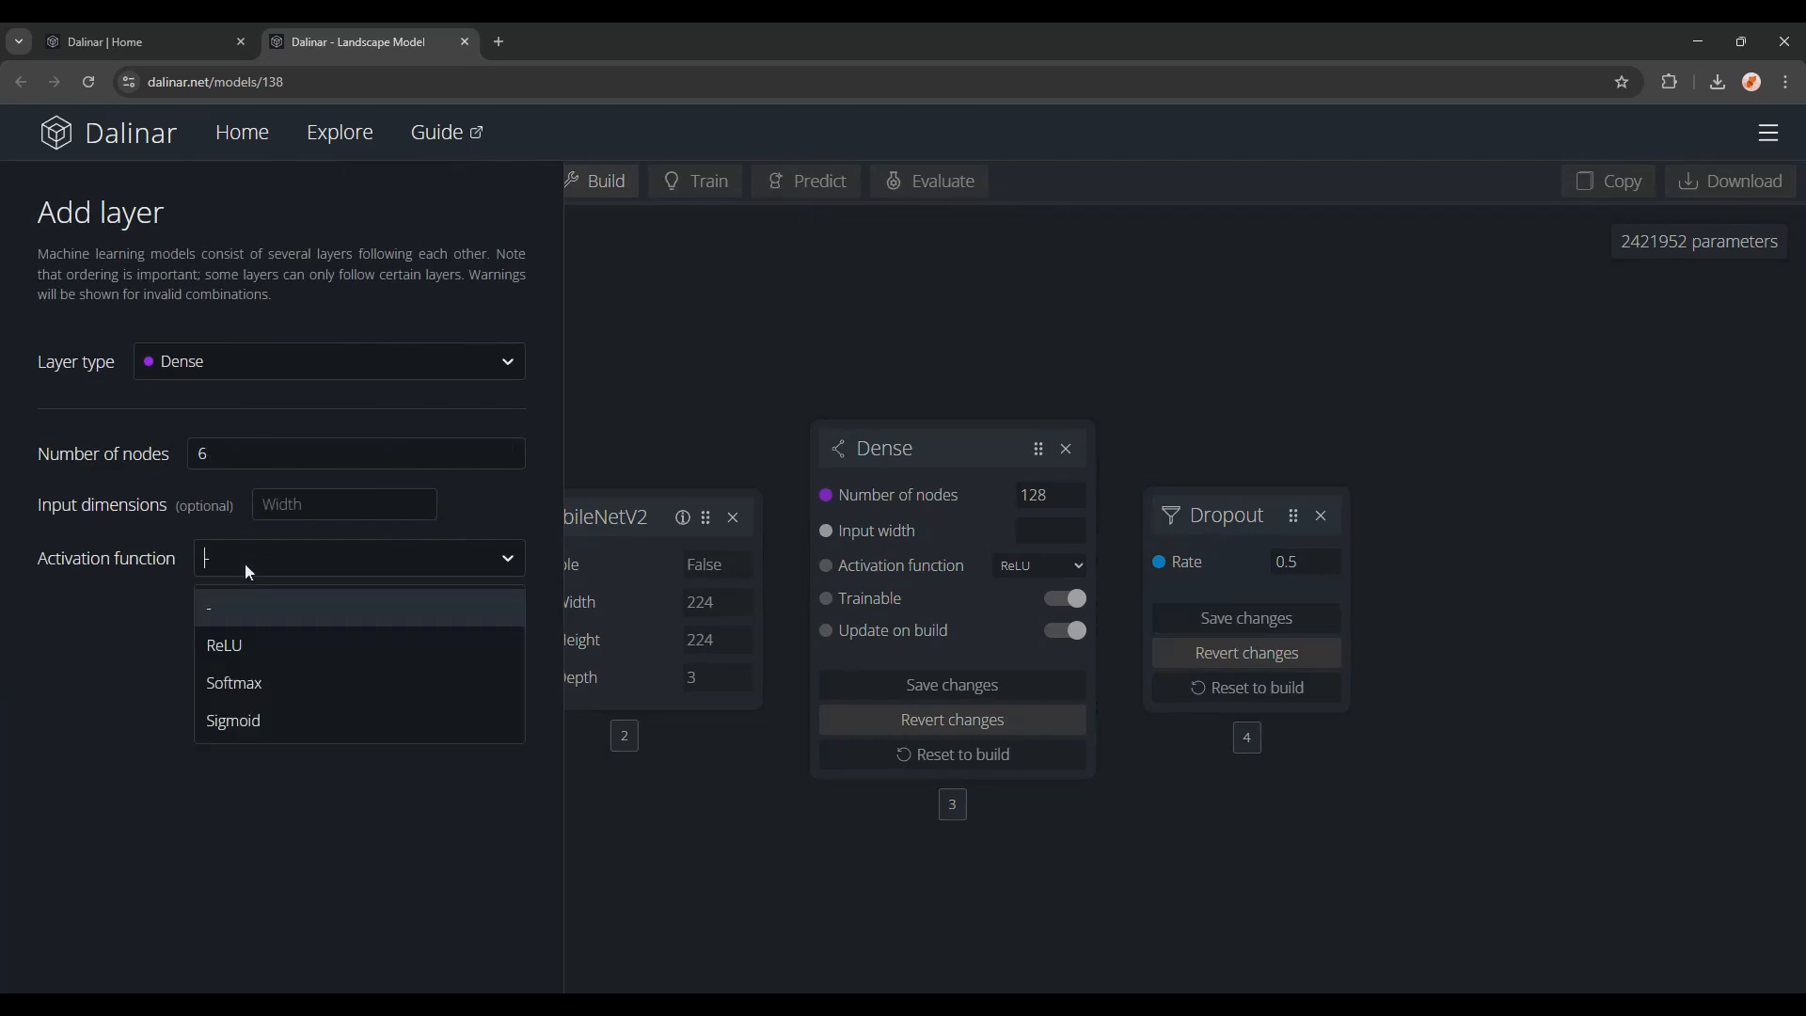
pyautogui.click(234, 682)
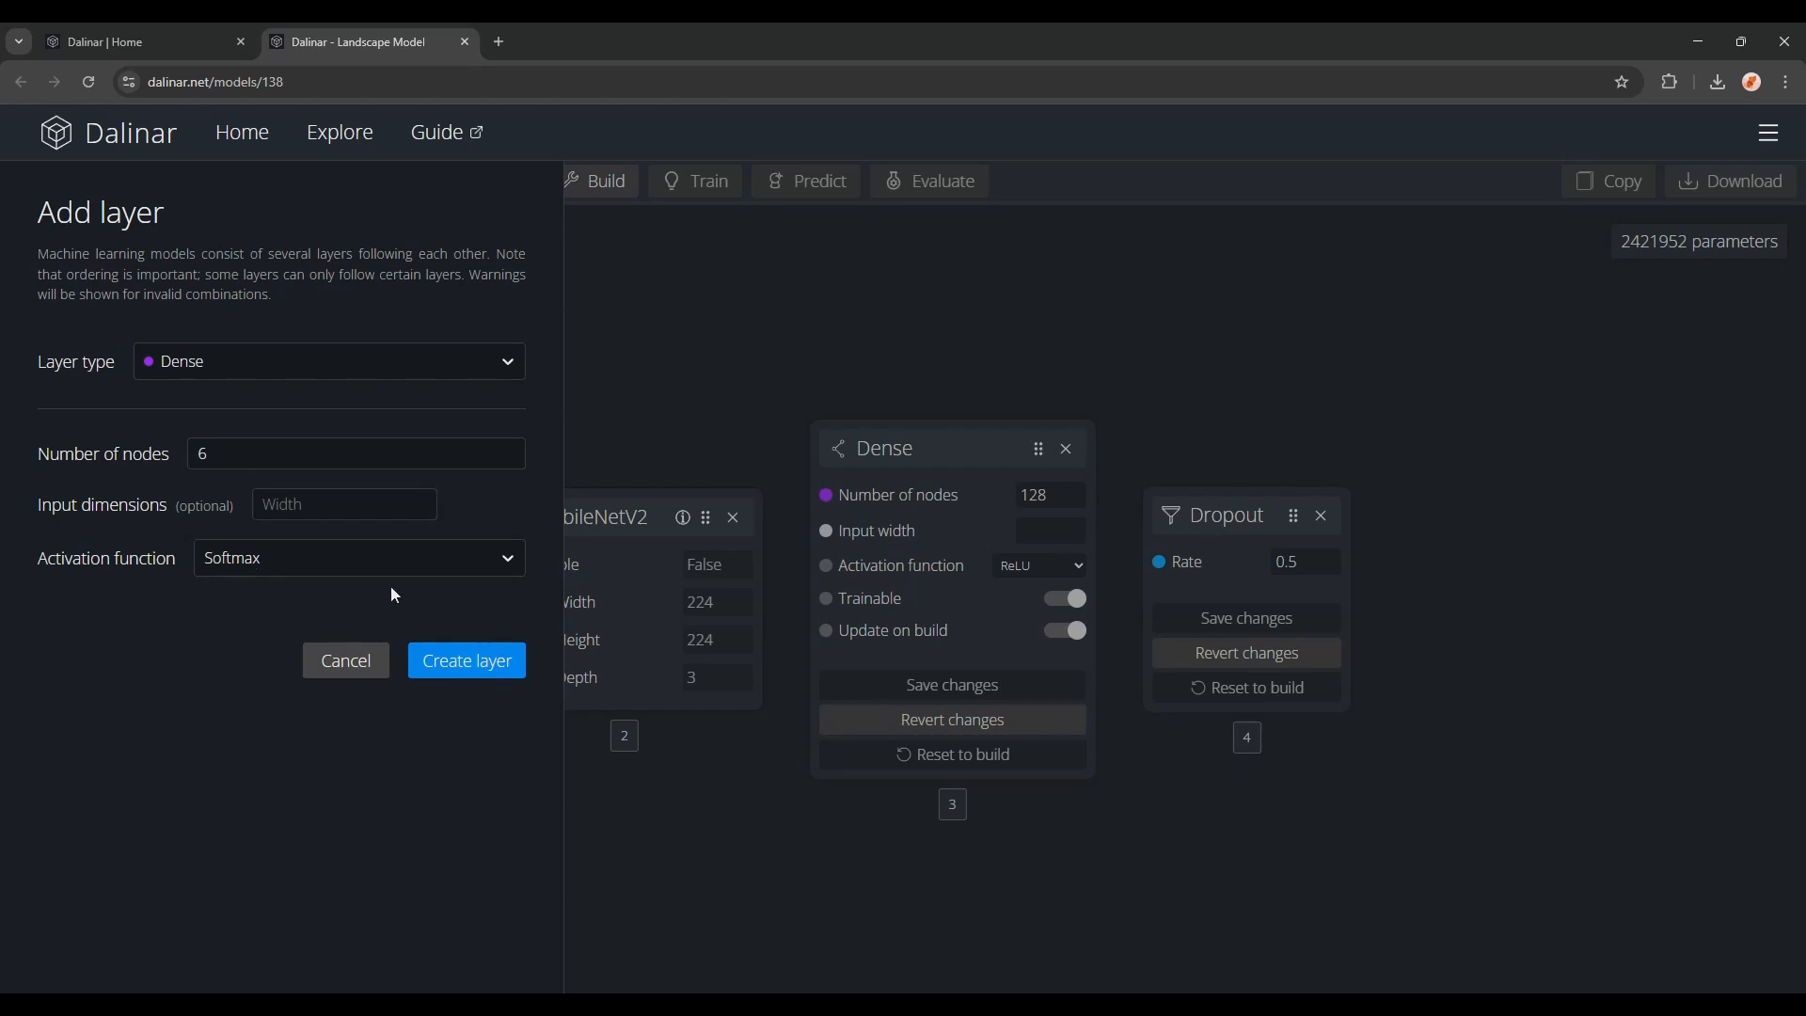
pyautogui.click(465, 660)
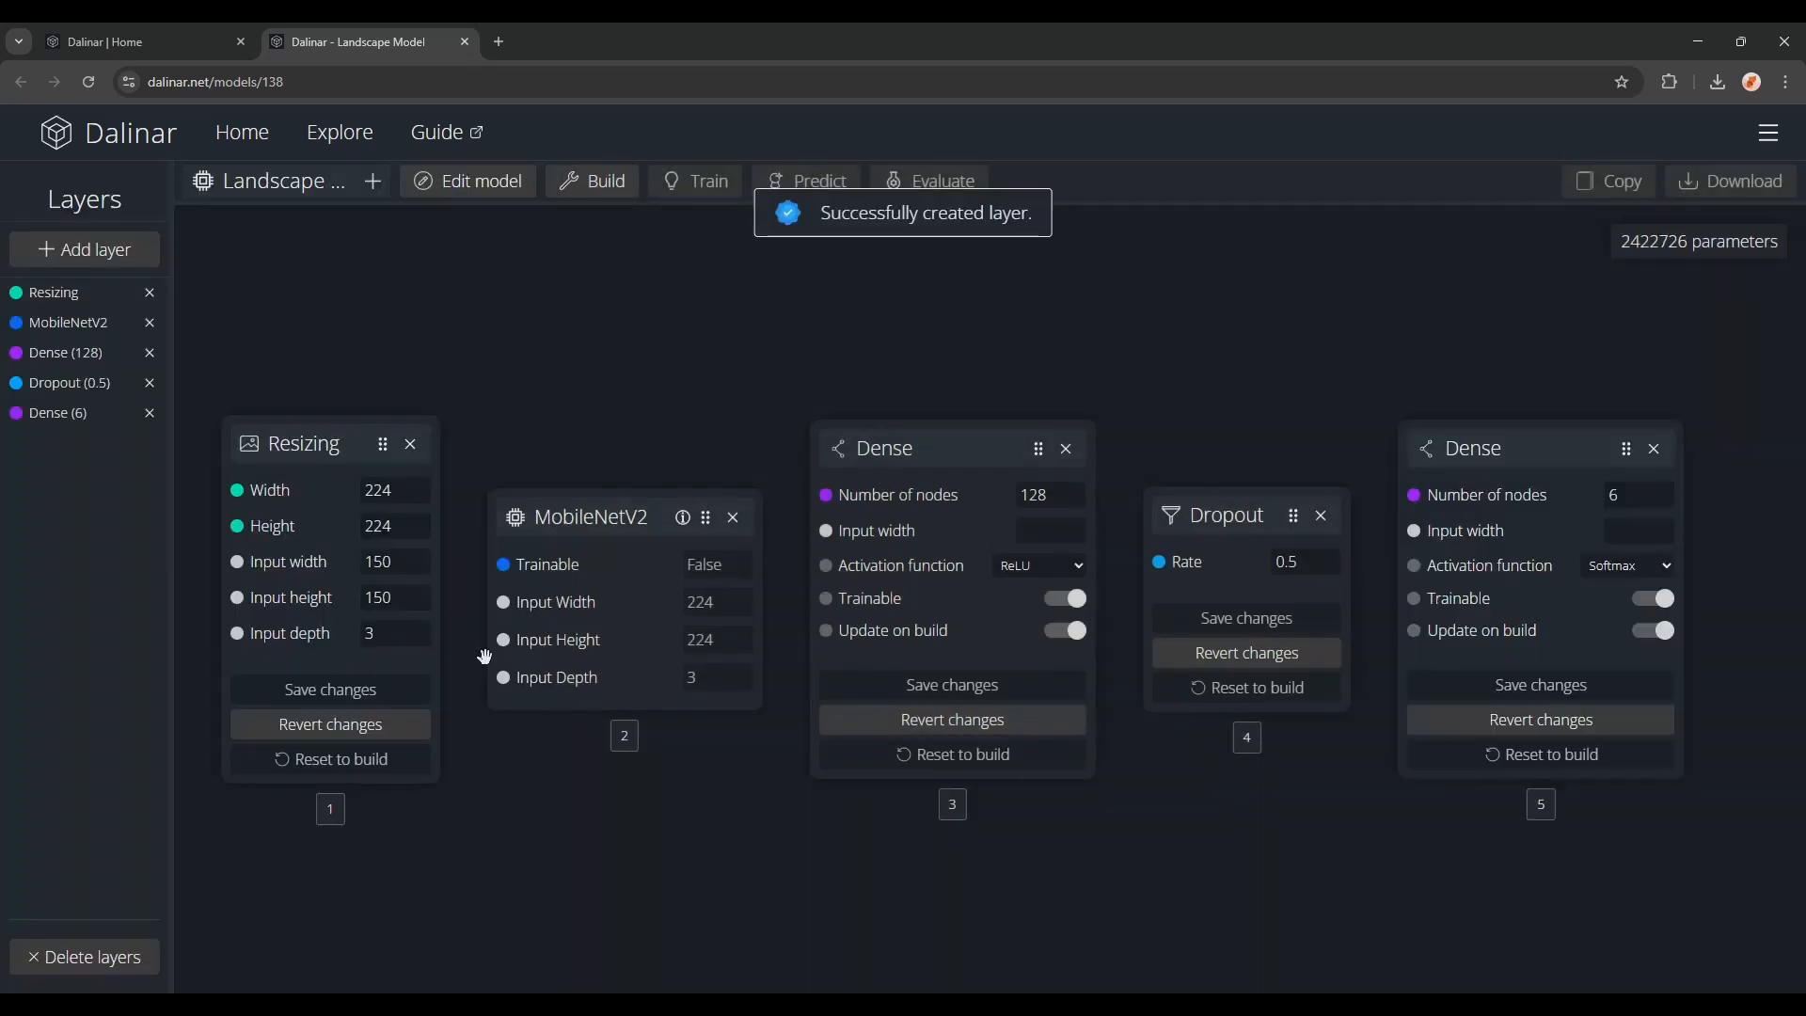
pyautogui.moveTo(662, 338)
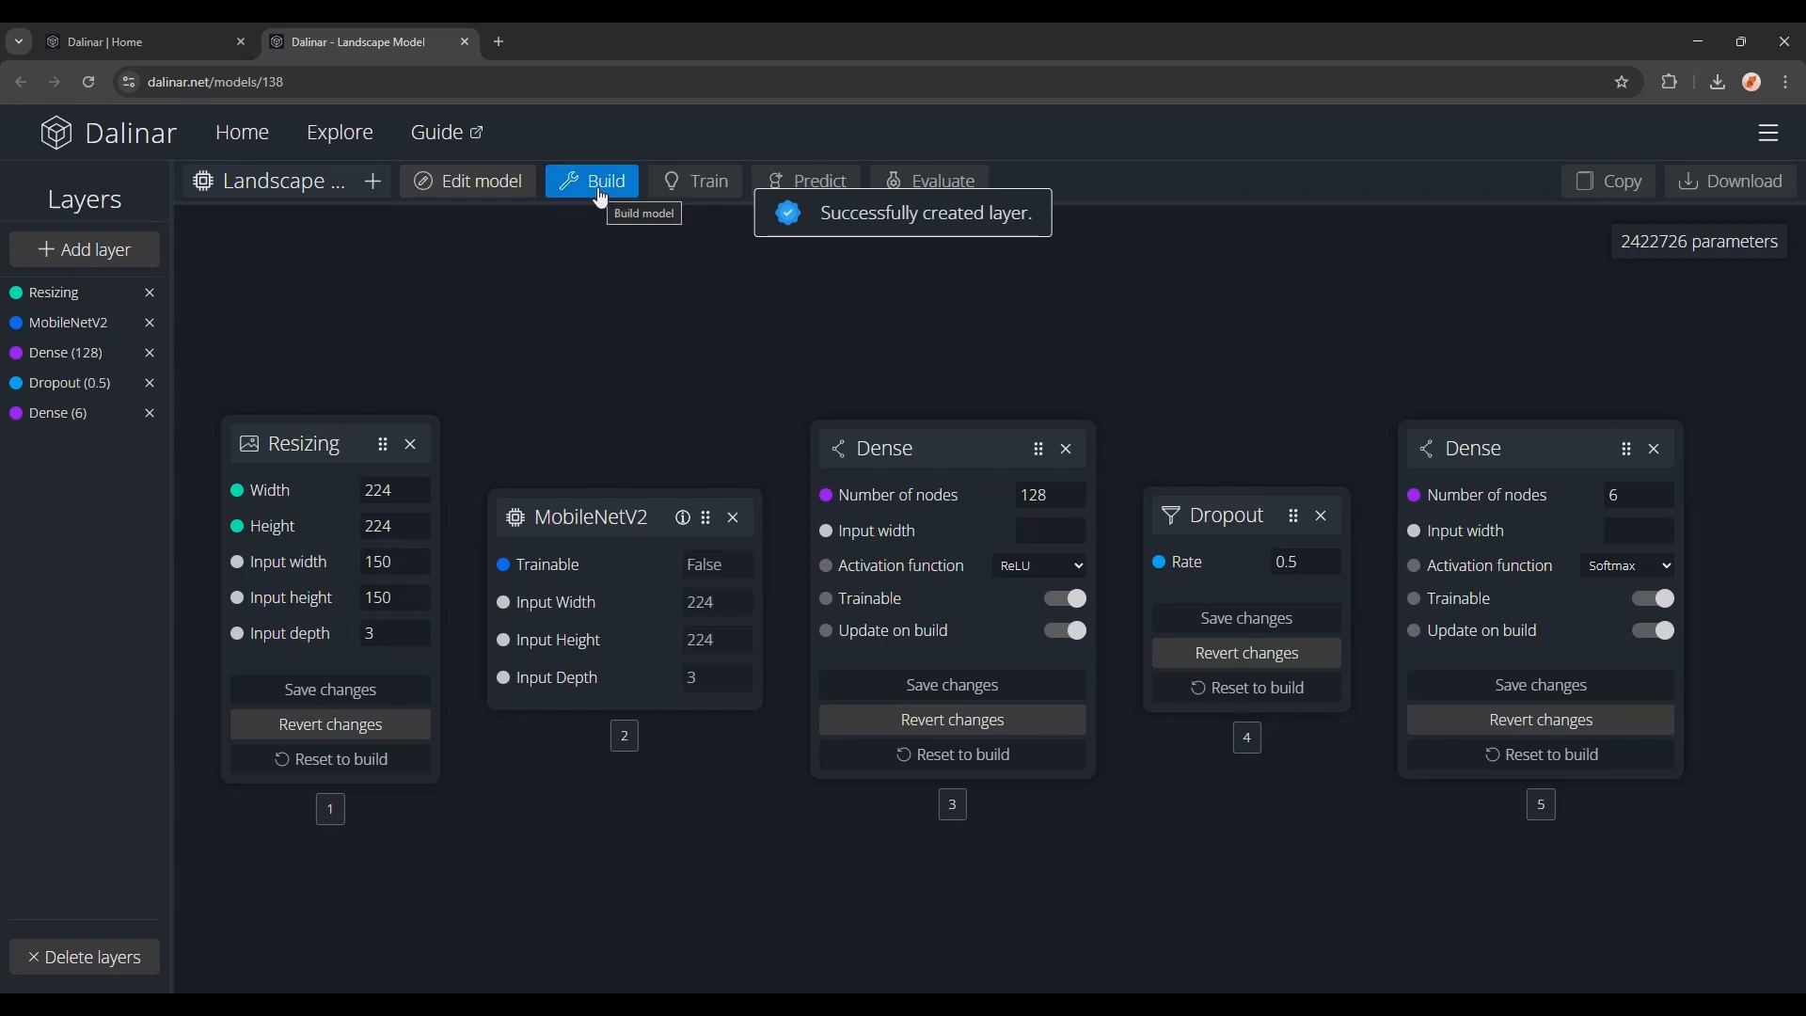
# Step: Build with adam, learning rate 0.001 and categorical_crossentropy loss
pyautogui.click(606, 180)
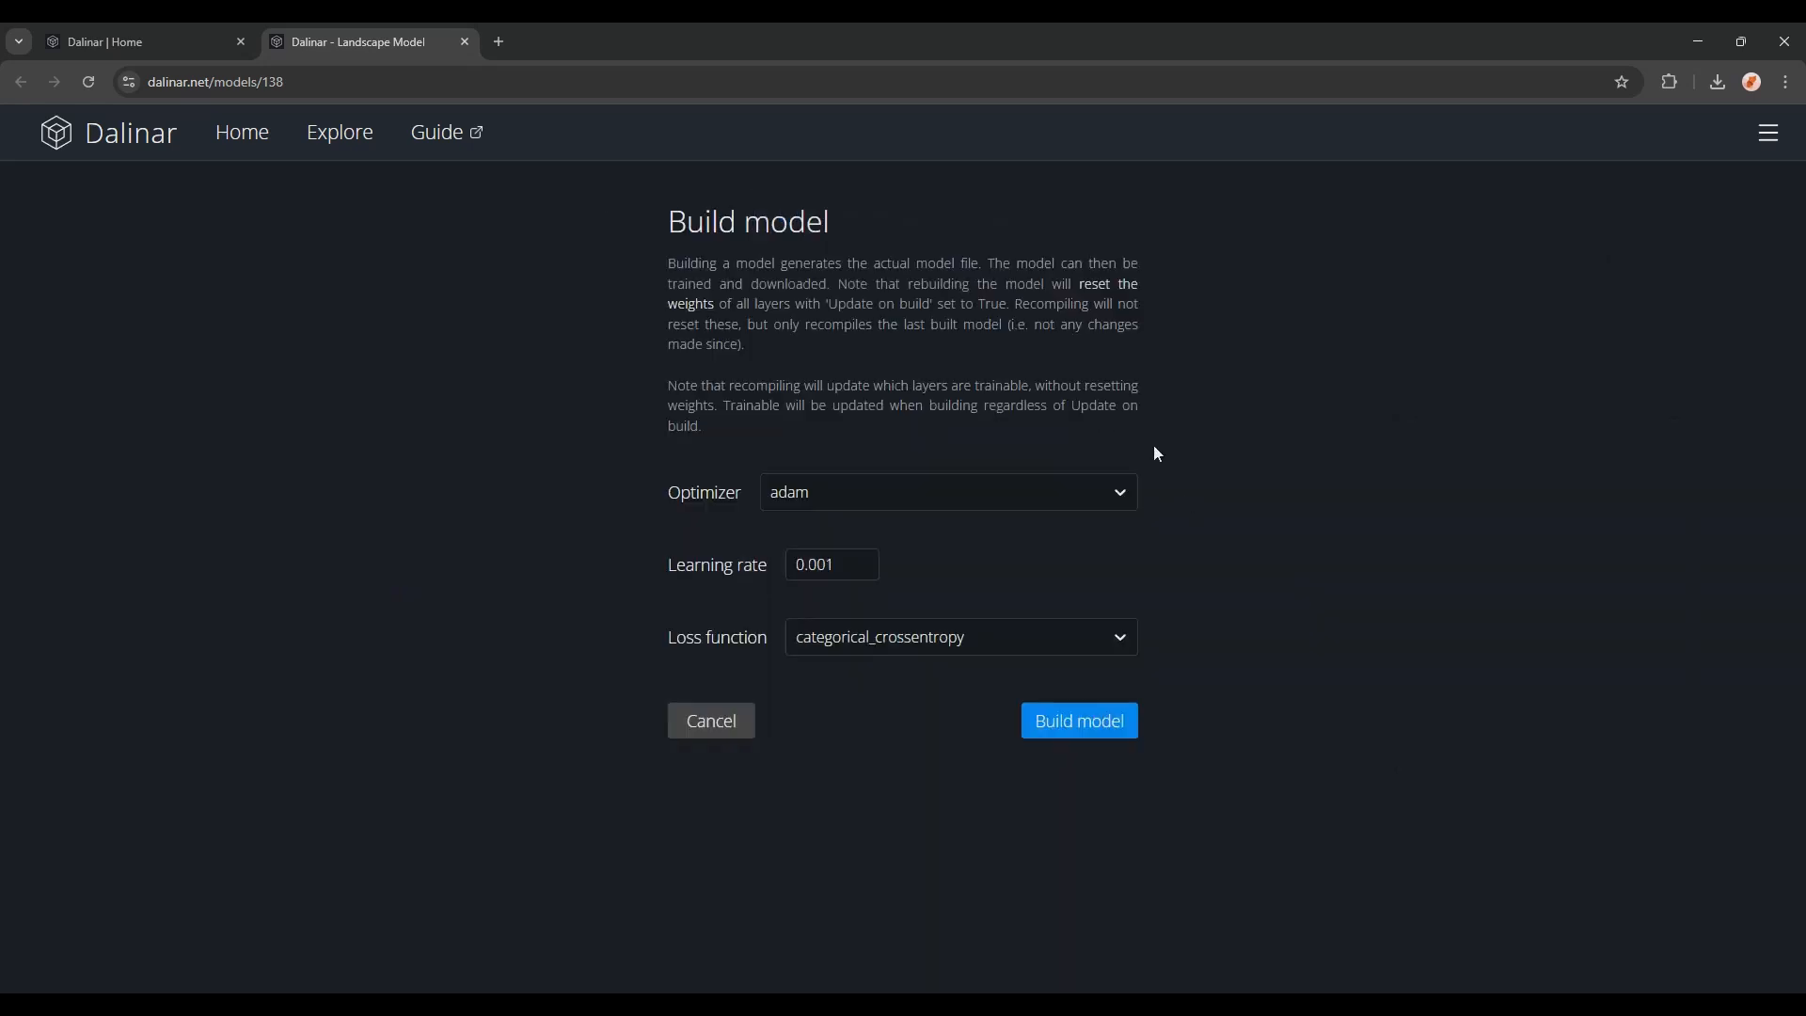
pyautogui.click(944, 492)
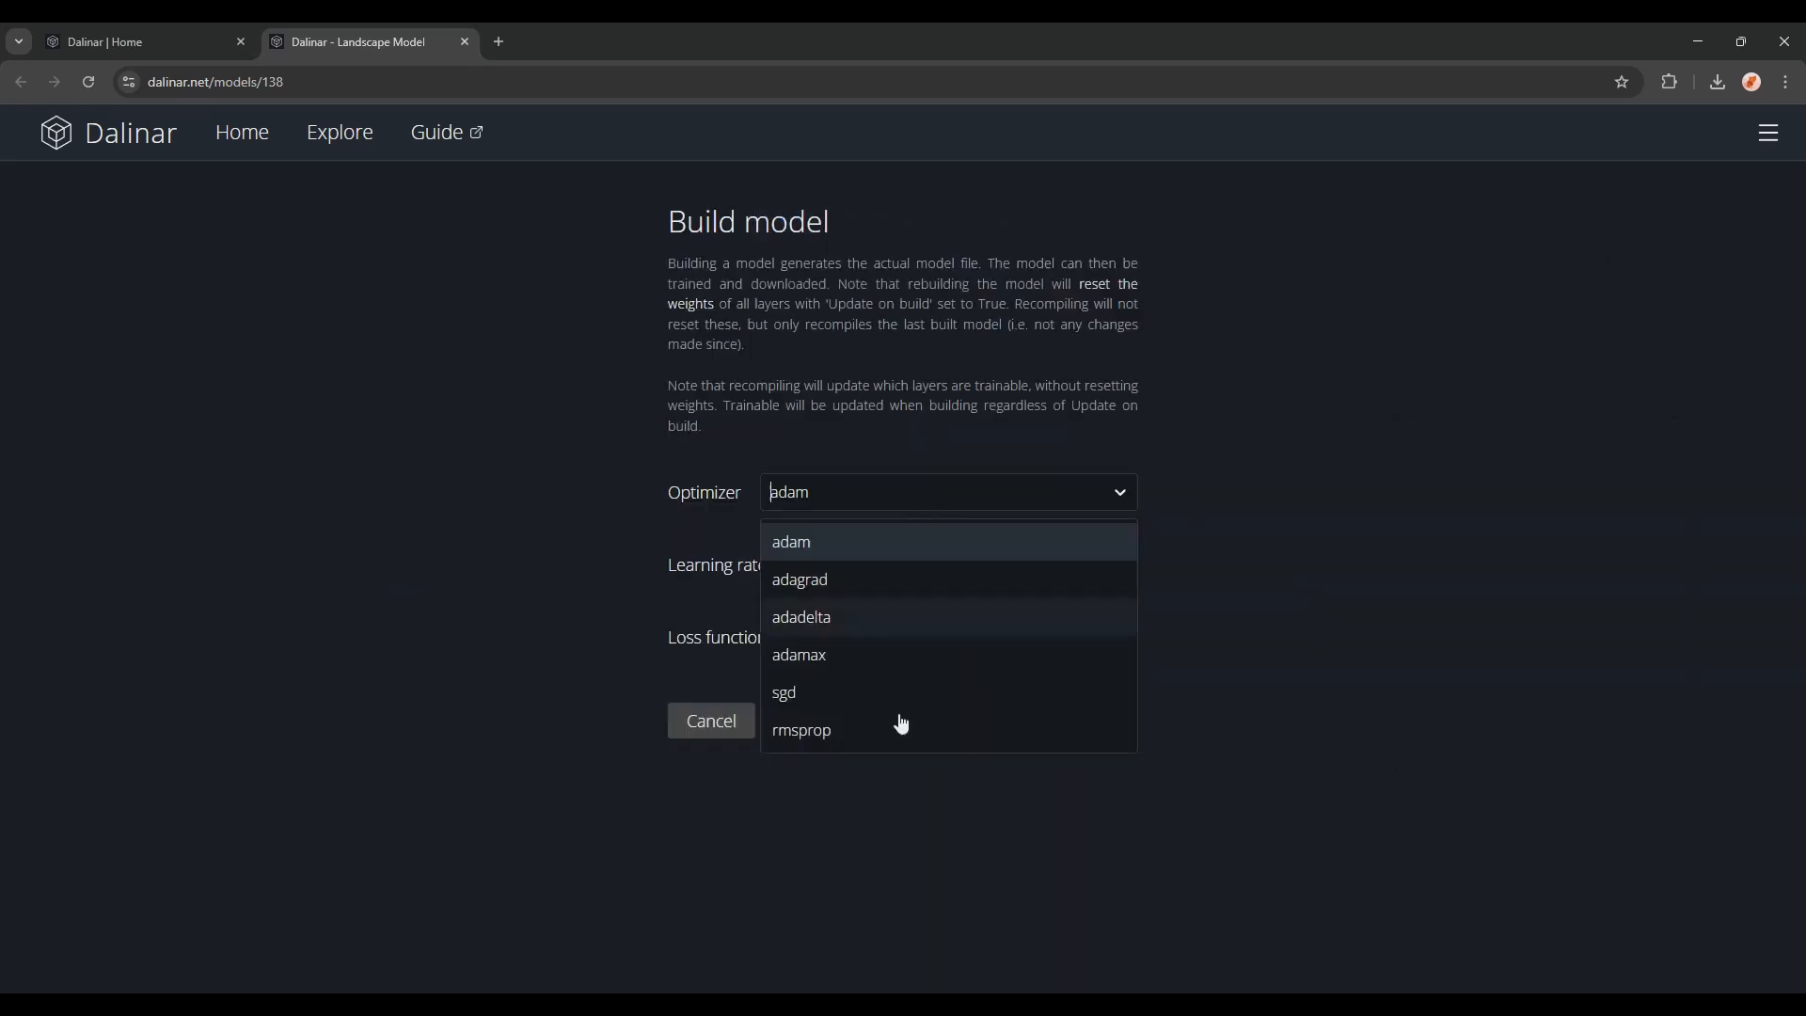
pyautogui.click(791, 542)
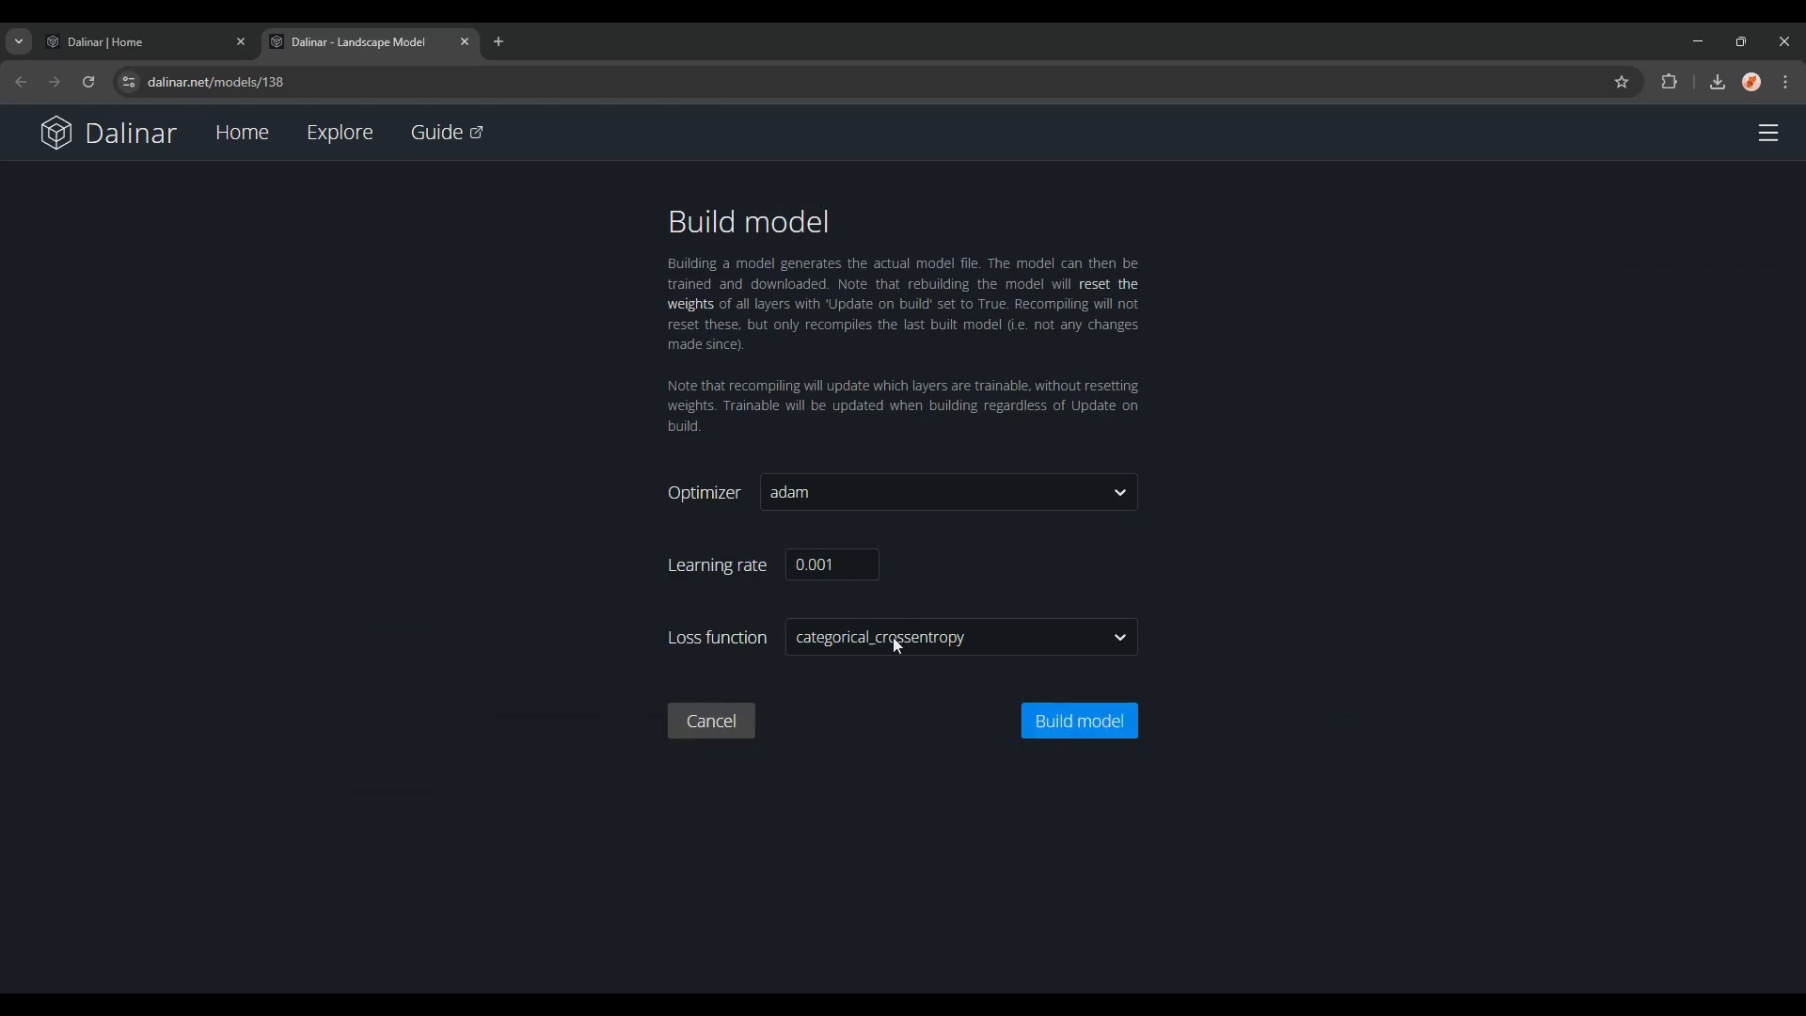
pyautogui.click(1075, 719)
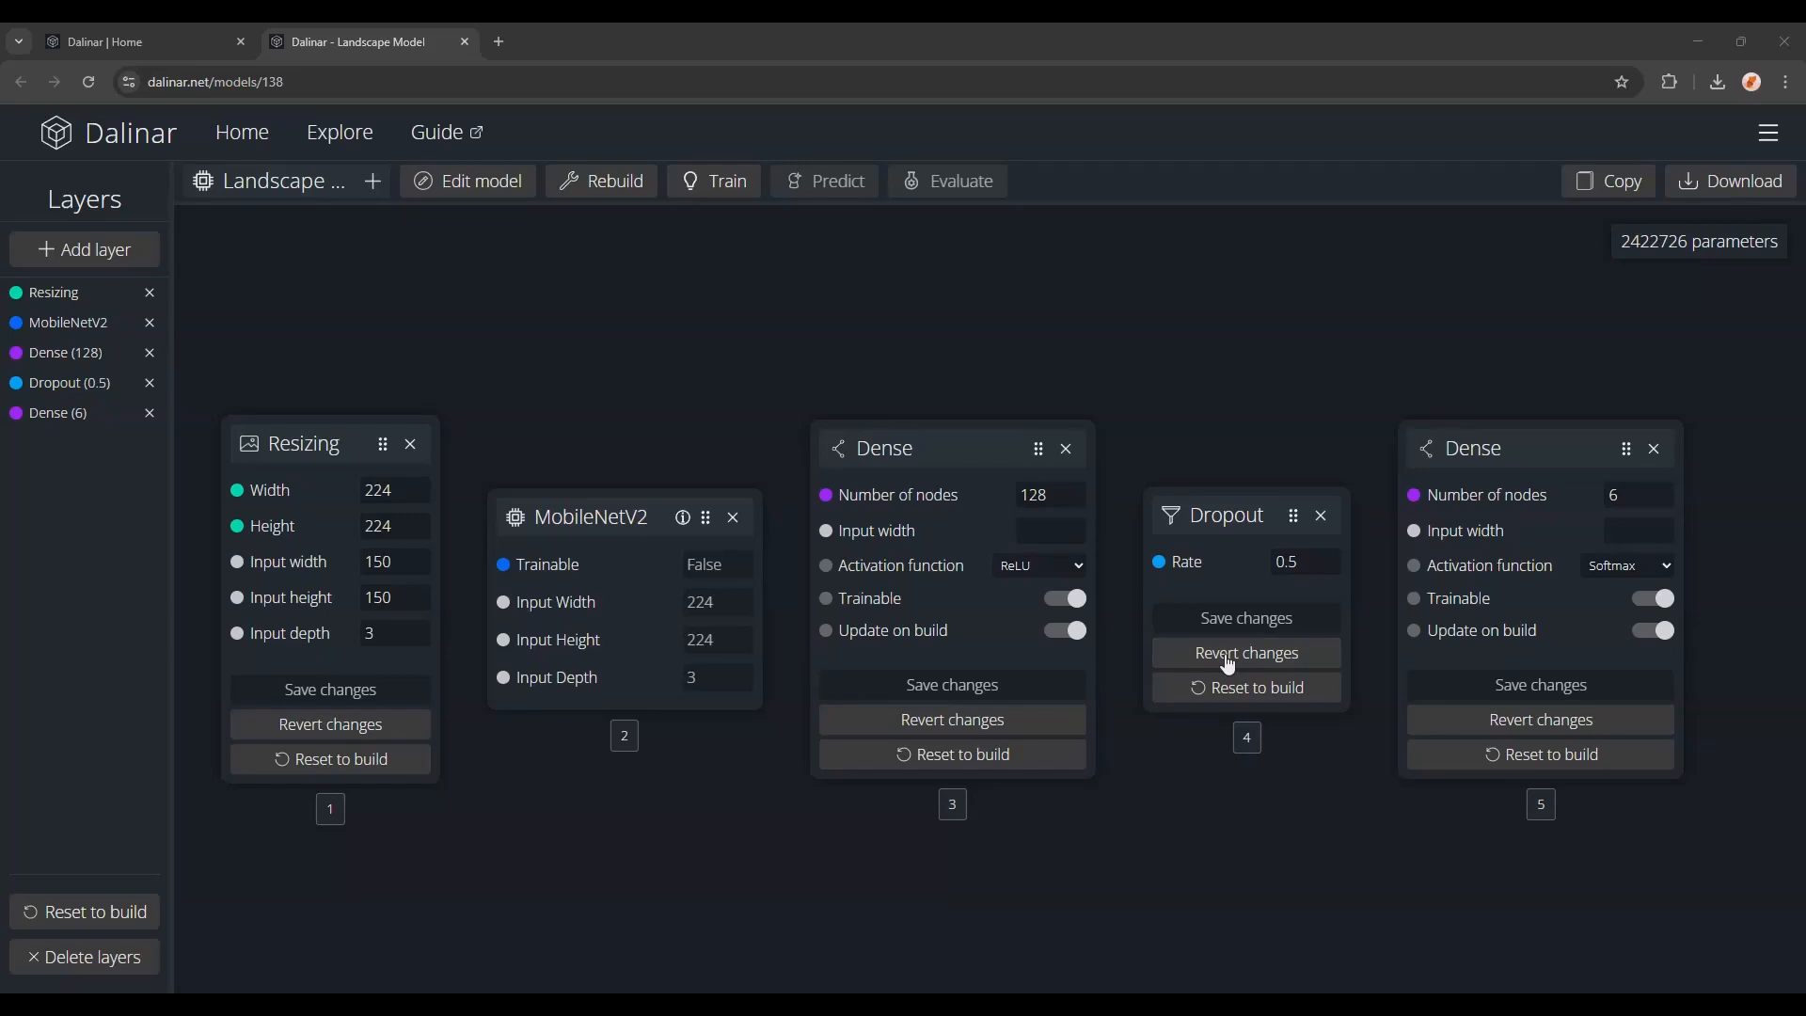
# Step: Train 10 epochs on saved Landscapes with 0.2 validation split, reaching 0.9609 accuracy
pyautogui.click(723, 180)
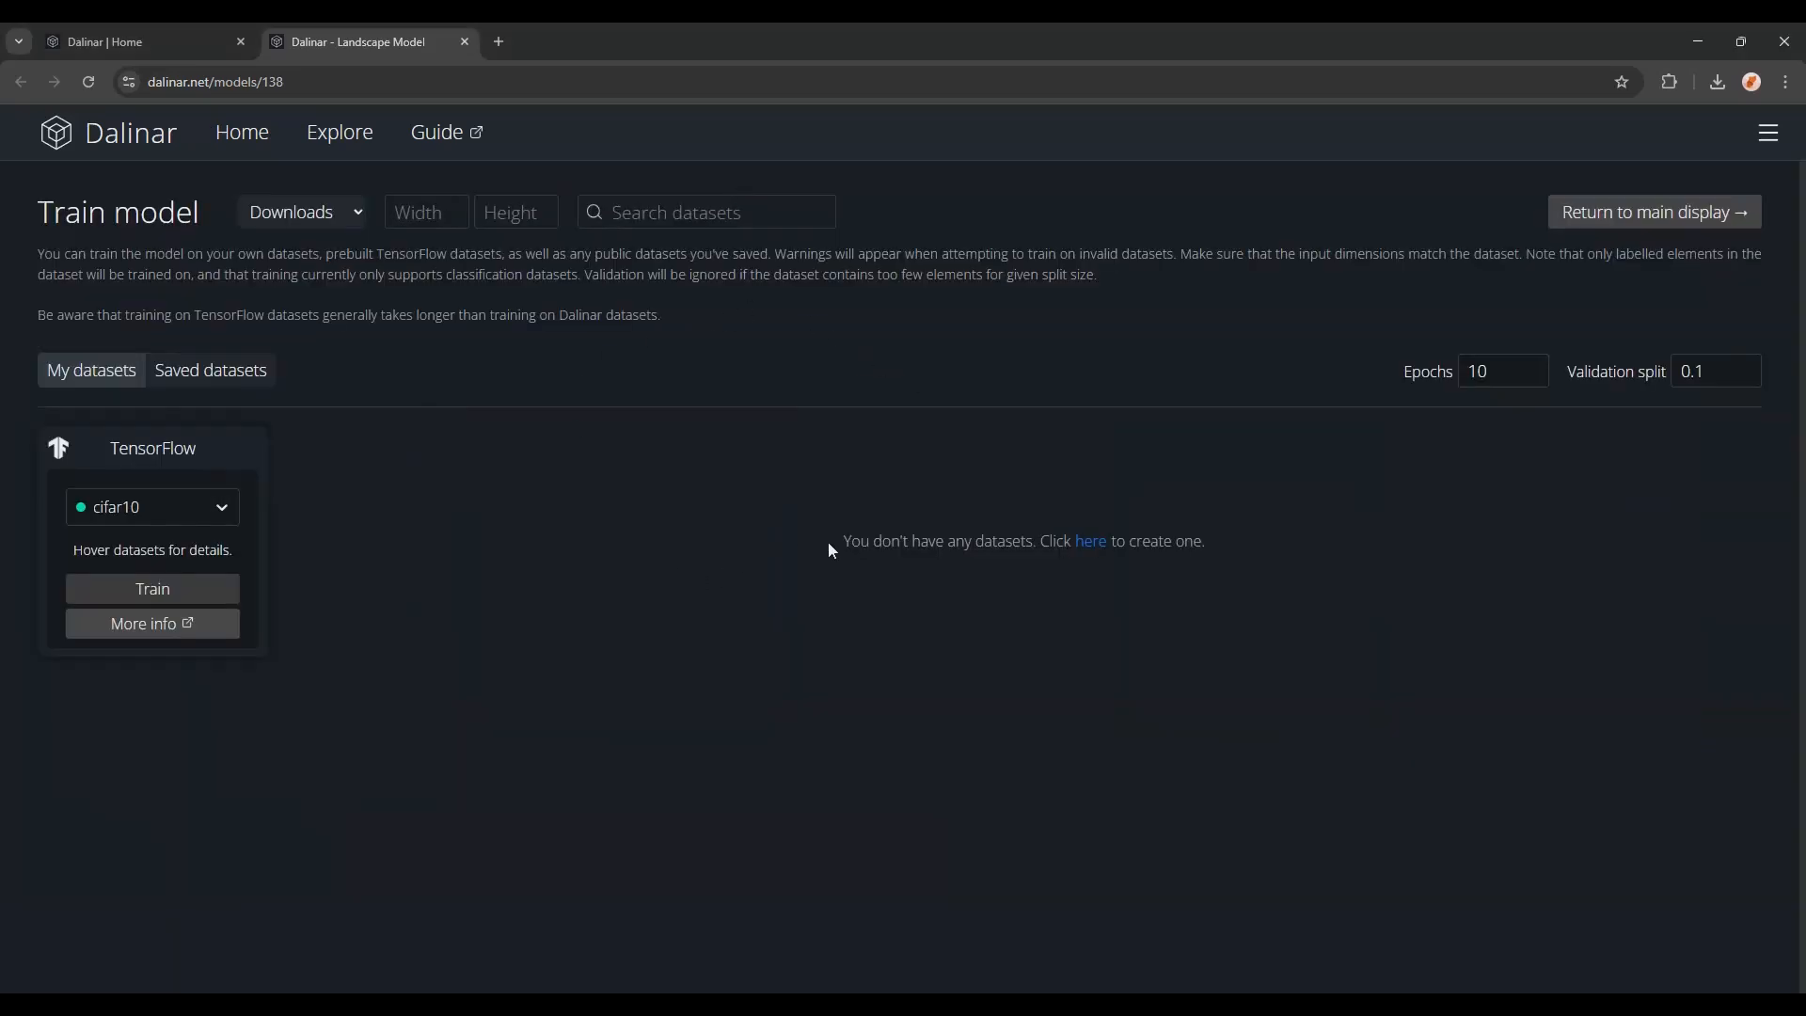
pyautogui.click(151, 507)
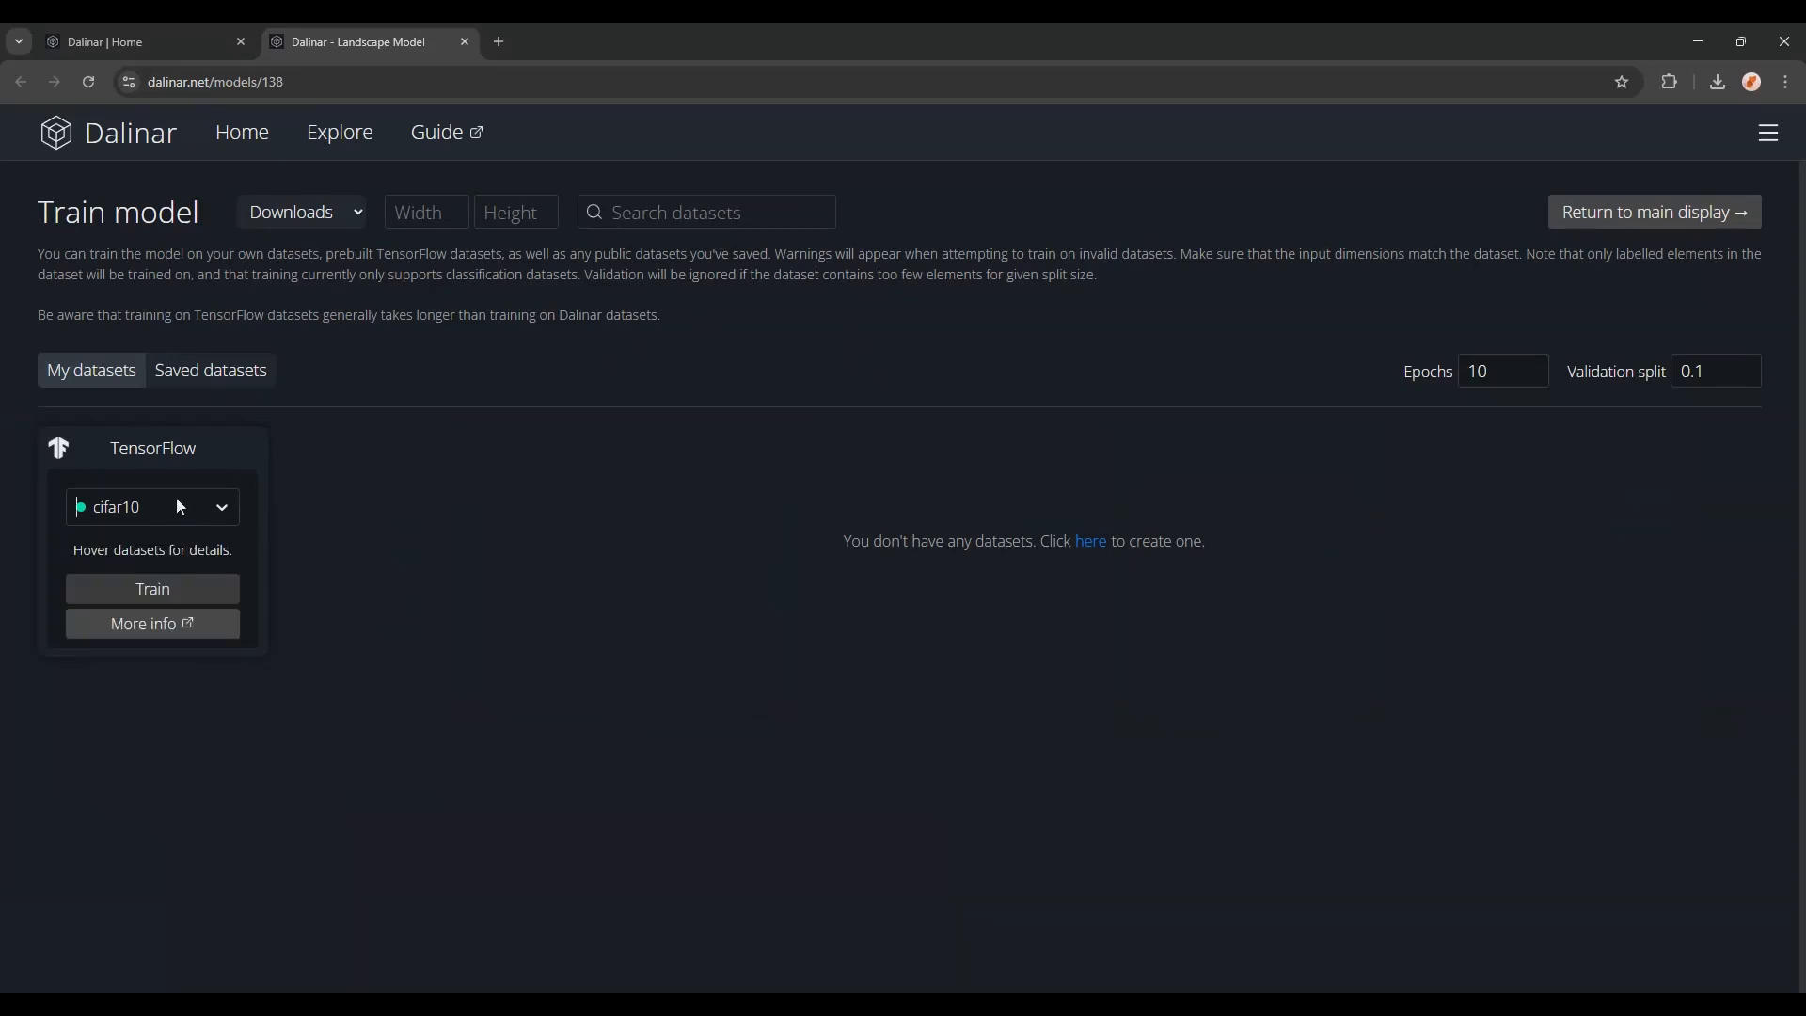
pyautogui.click(210, 371)
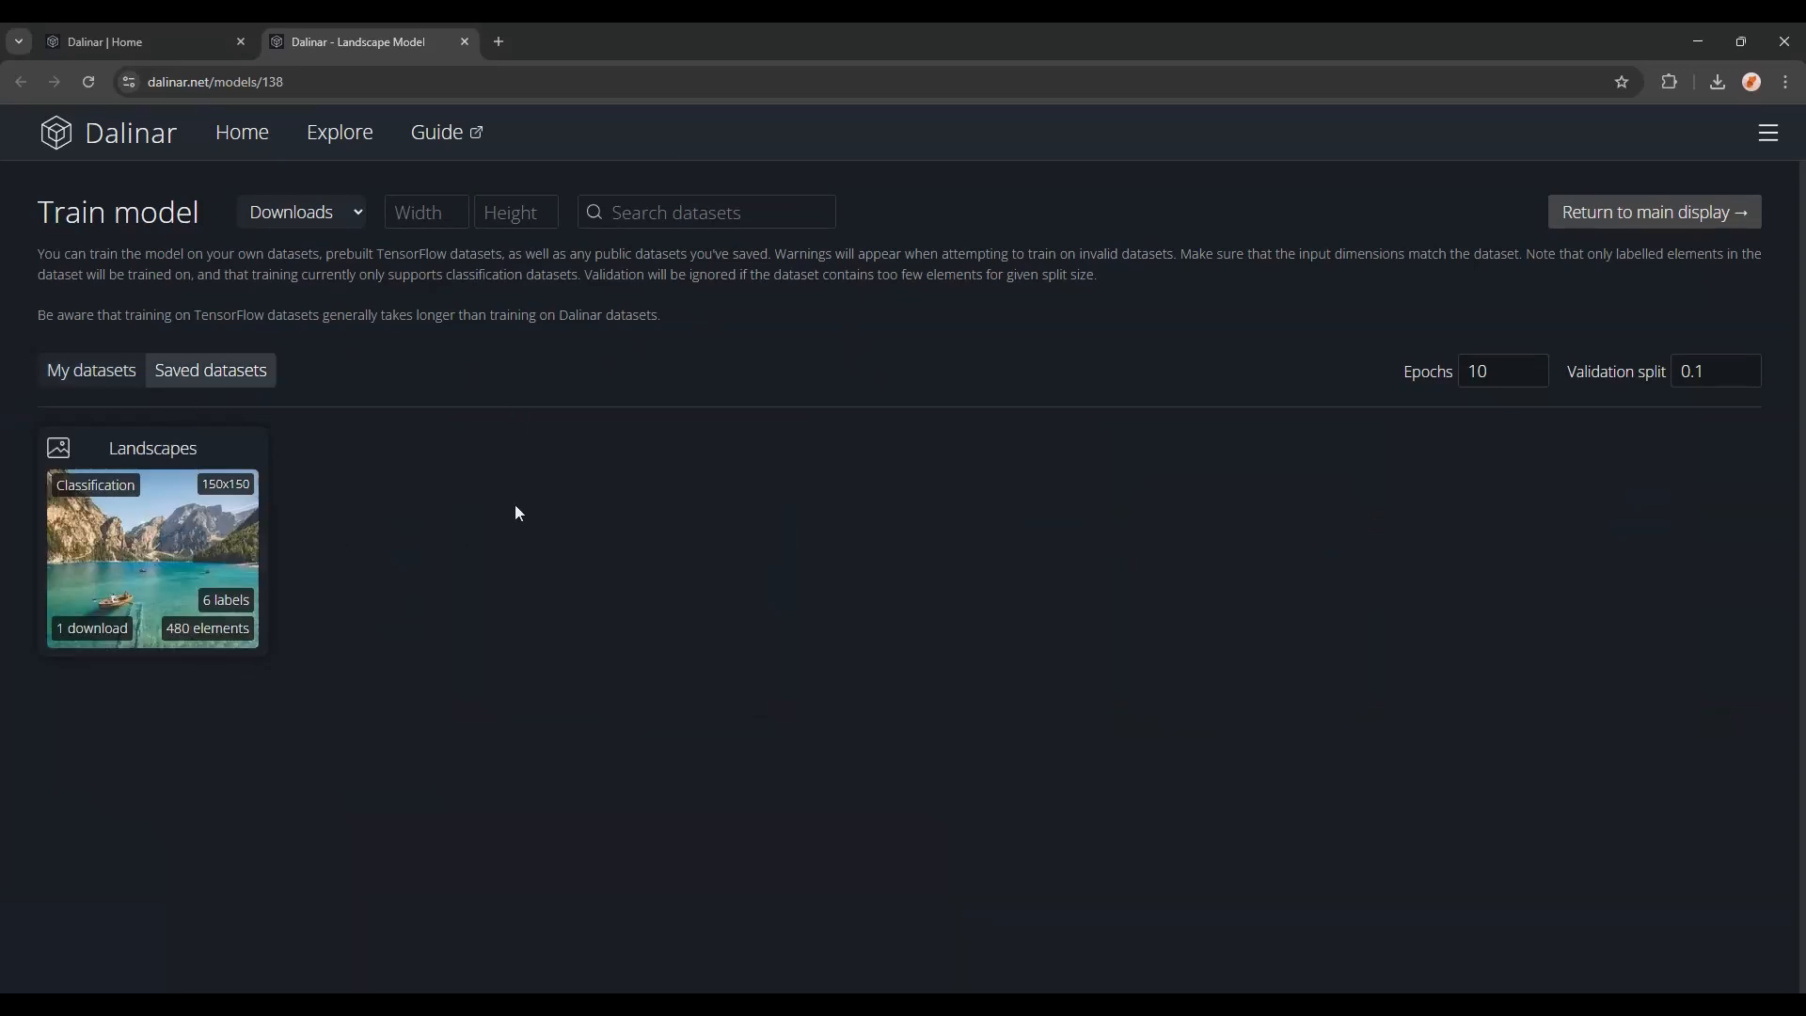
pyautogui.moveTo(228, 447)
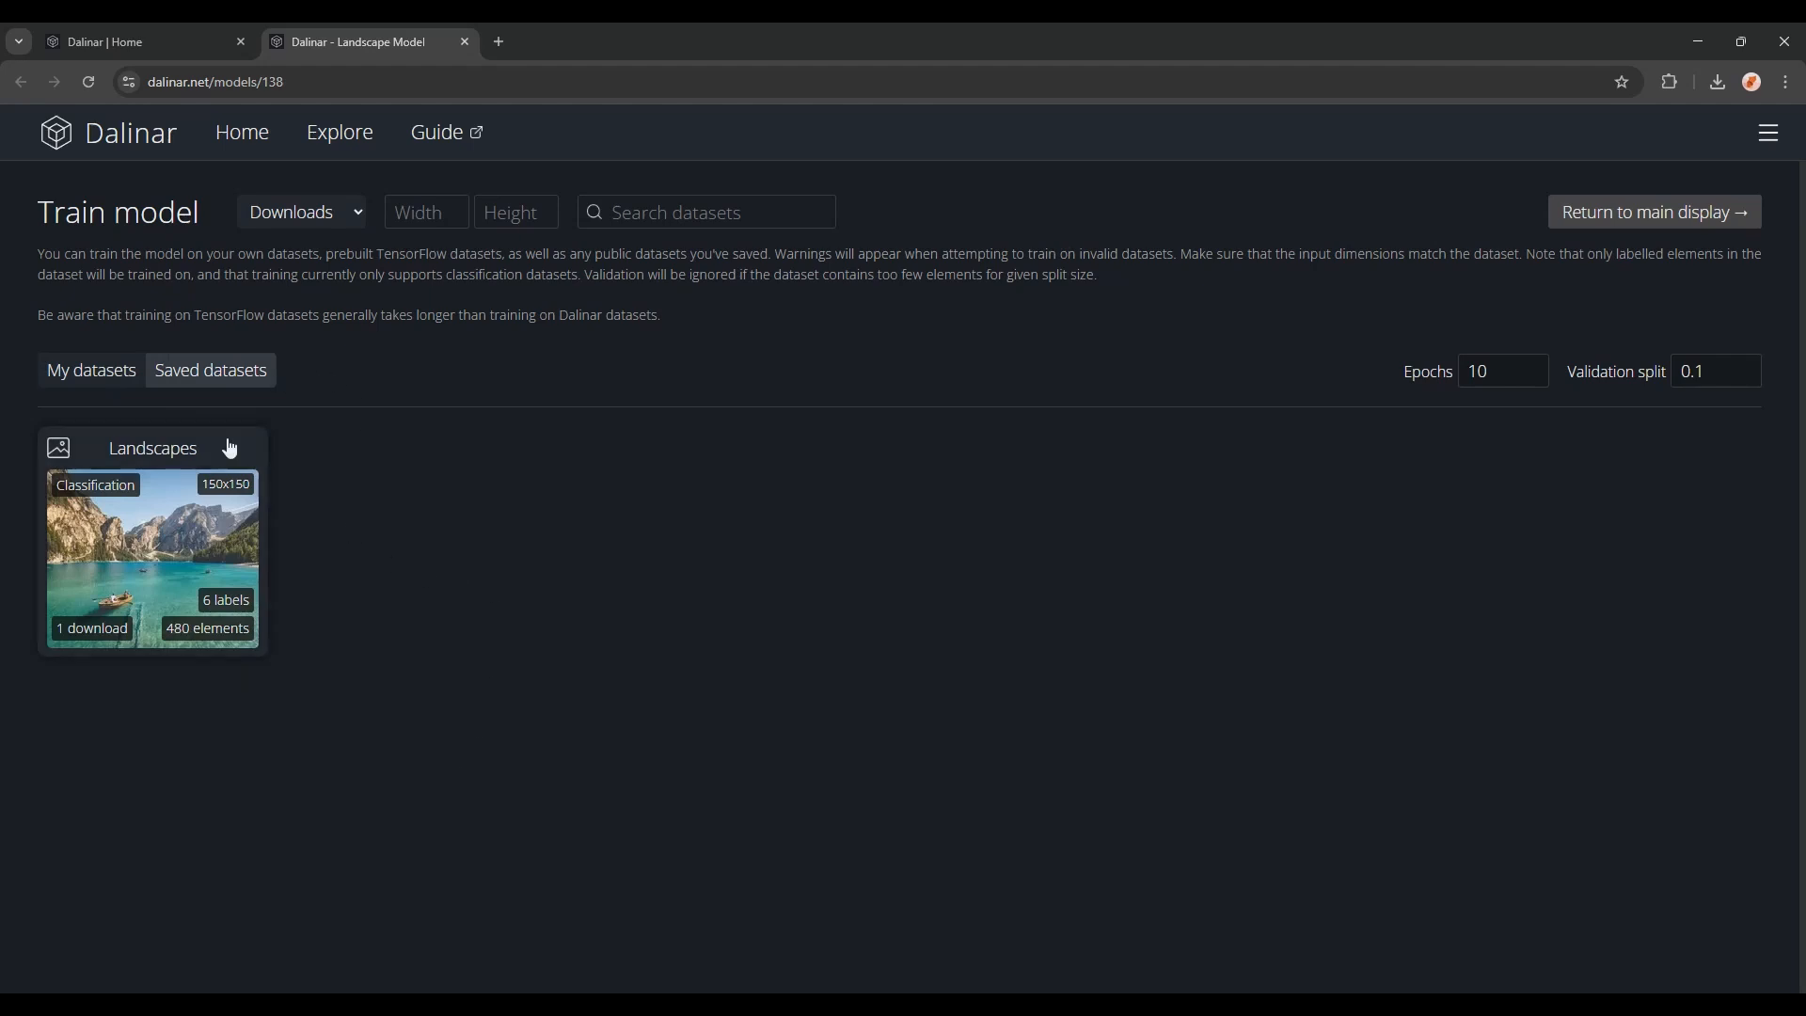
pyautogui.moveTo(1487, 395)
pyautogui.write('0.2')
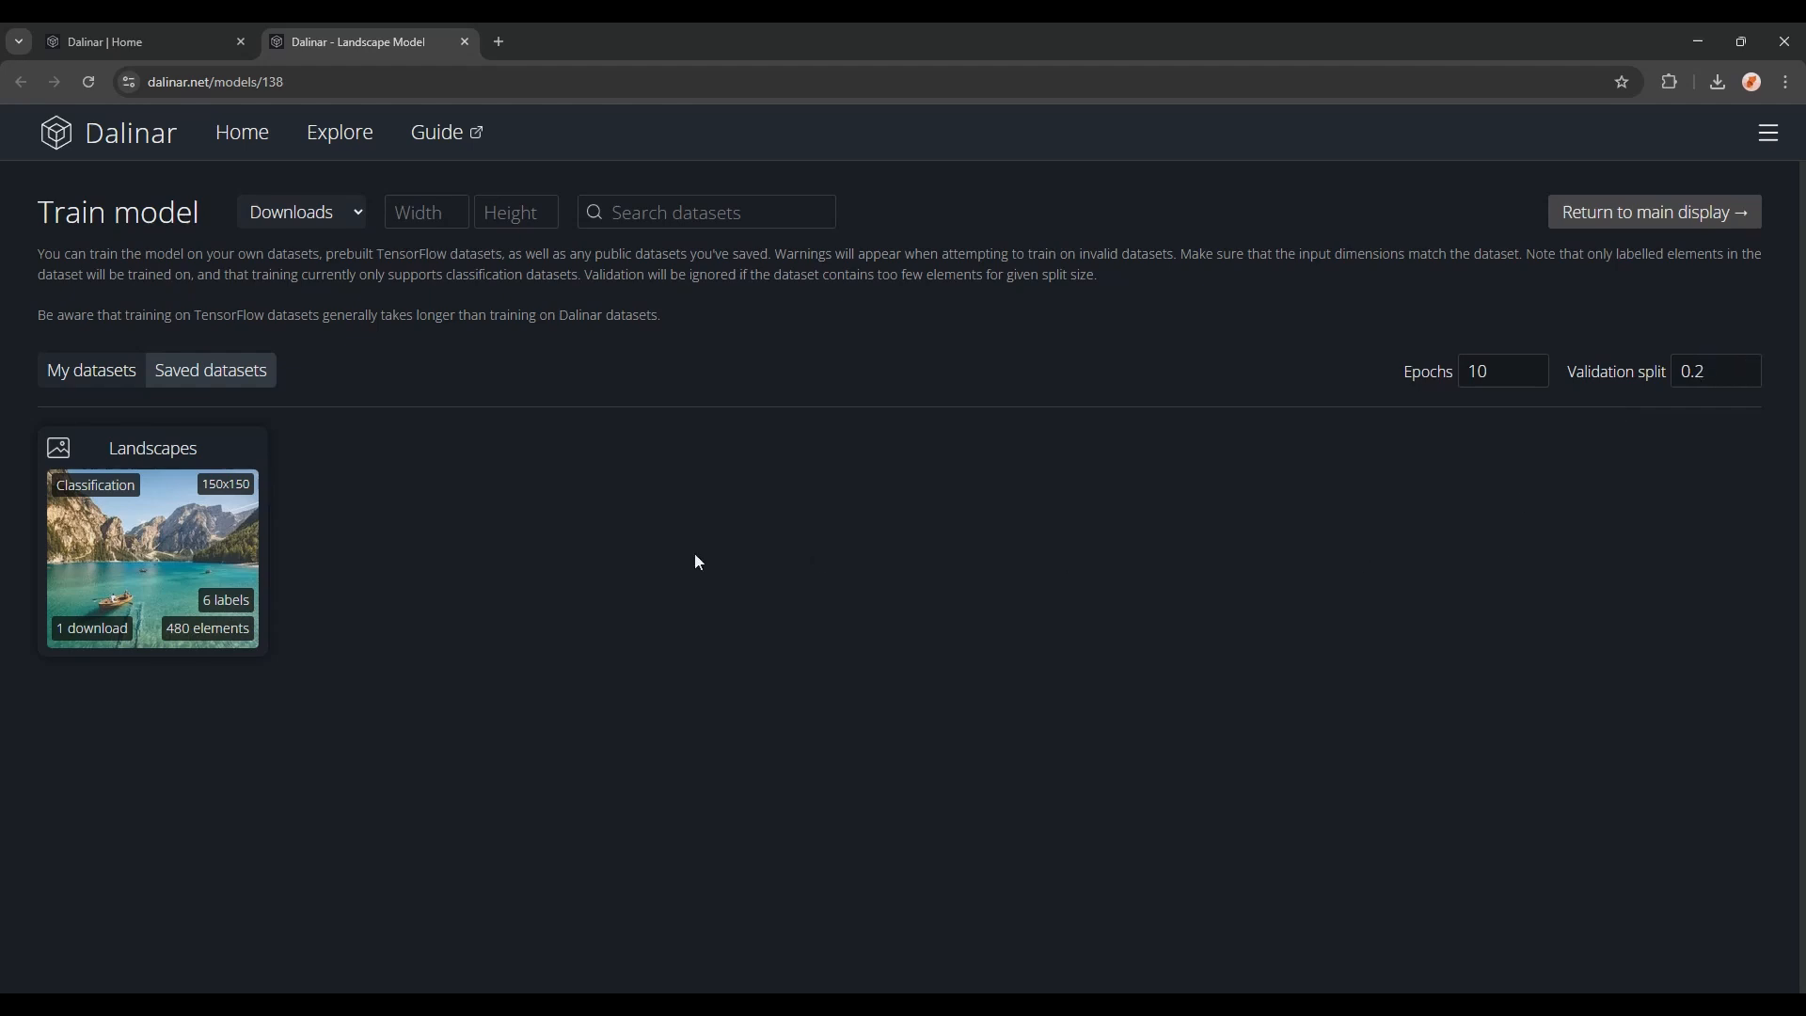
pyautogui.click(150, 555)
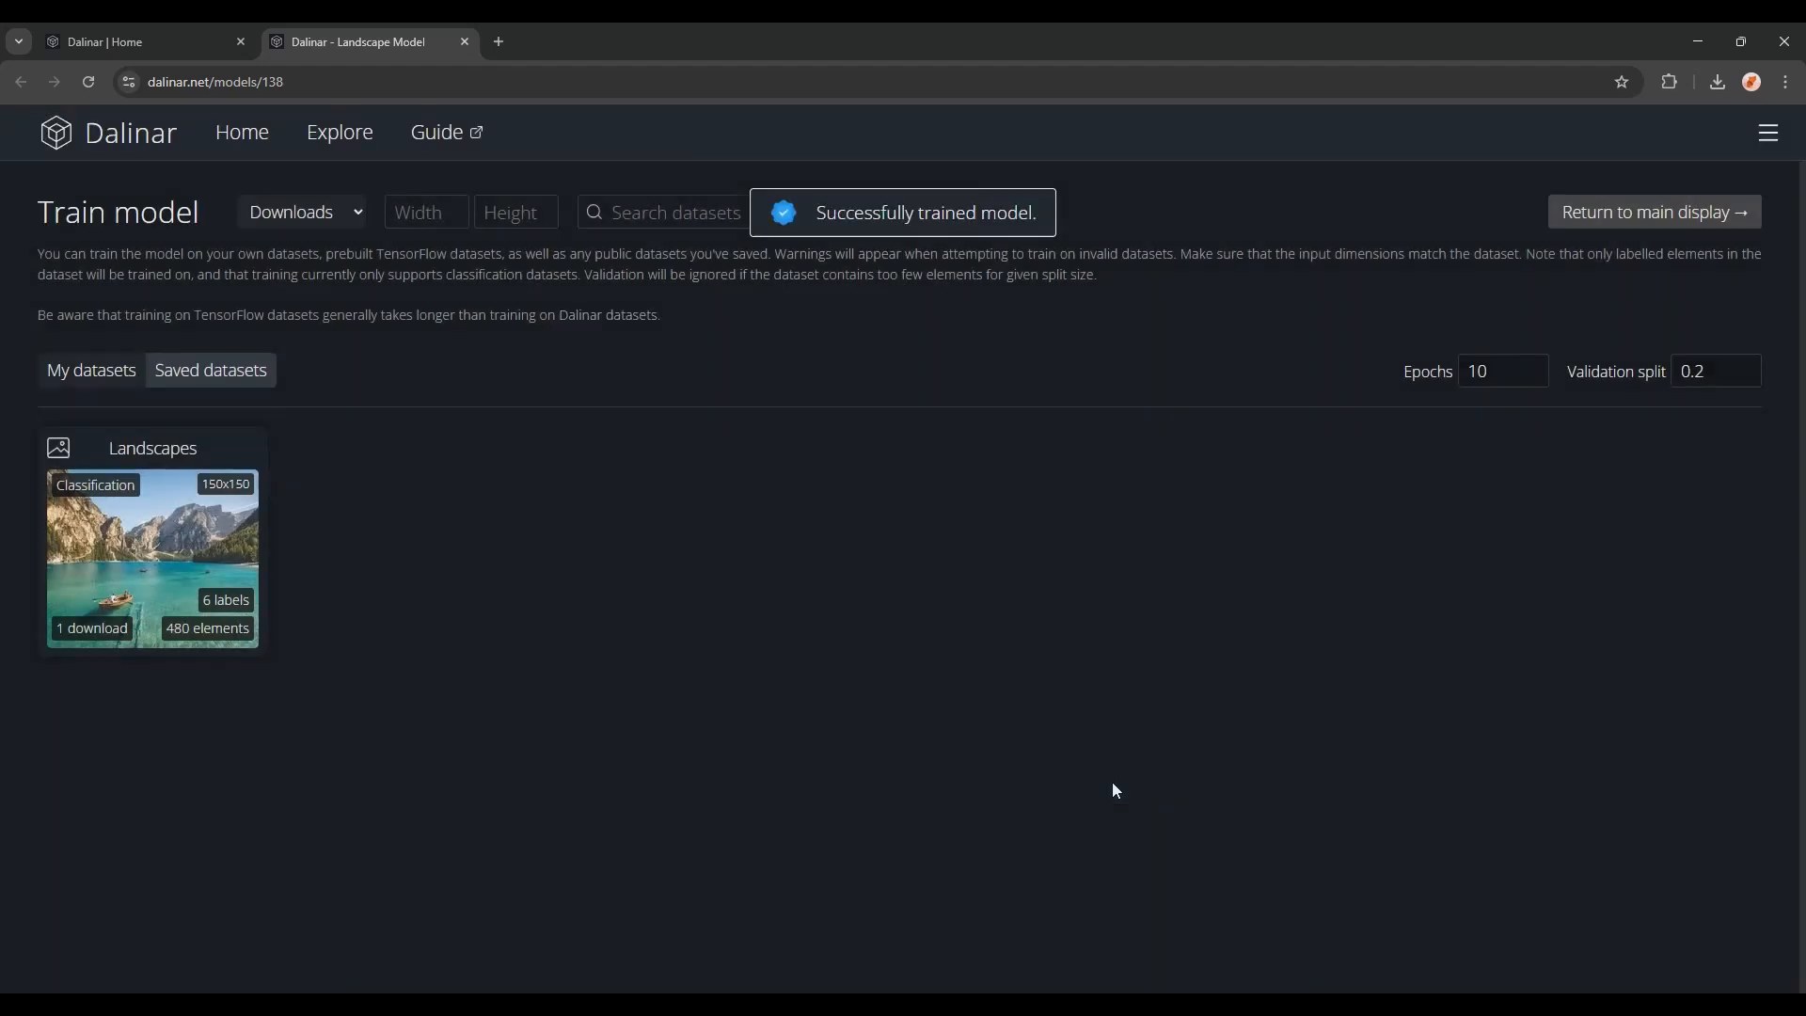
pyautogui.click(1651, 212)
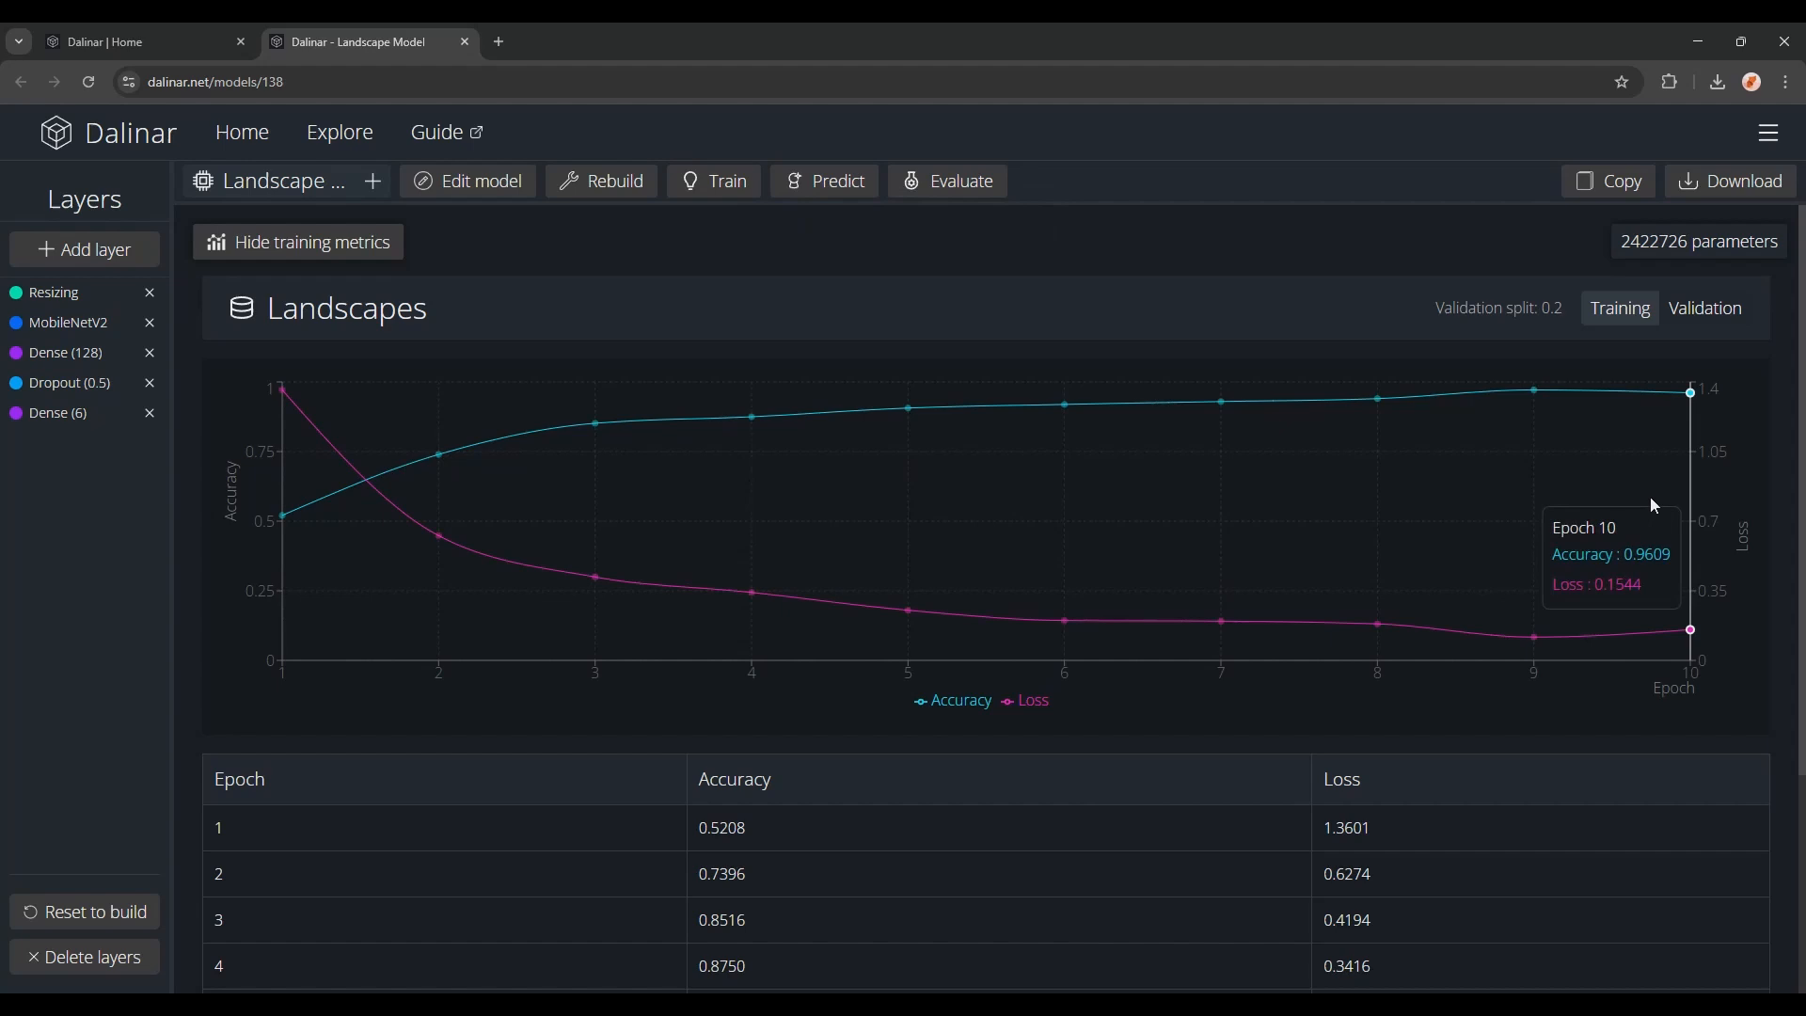
# Step: Show validation accuracy and loss, then view download file formats for Landscape_Model
pyautogui.click(1704, 308)
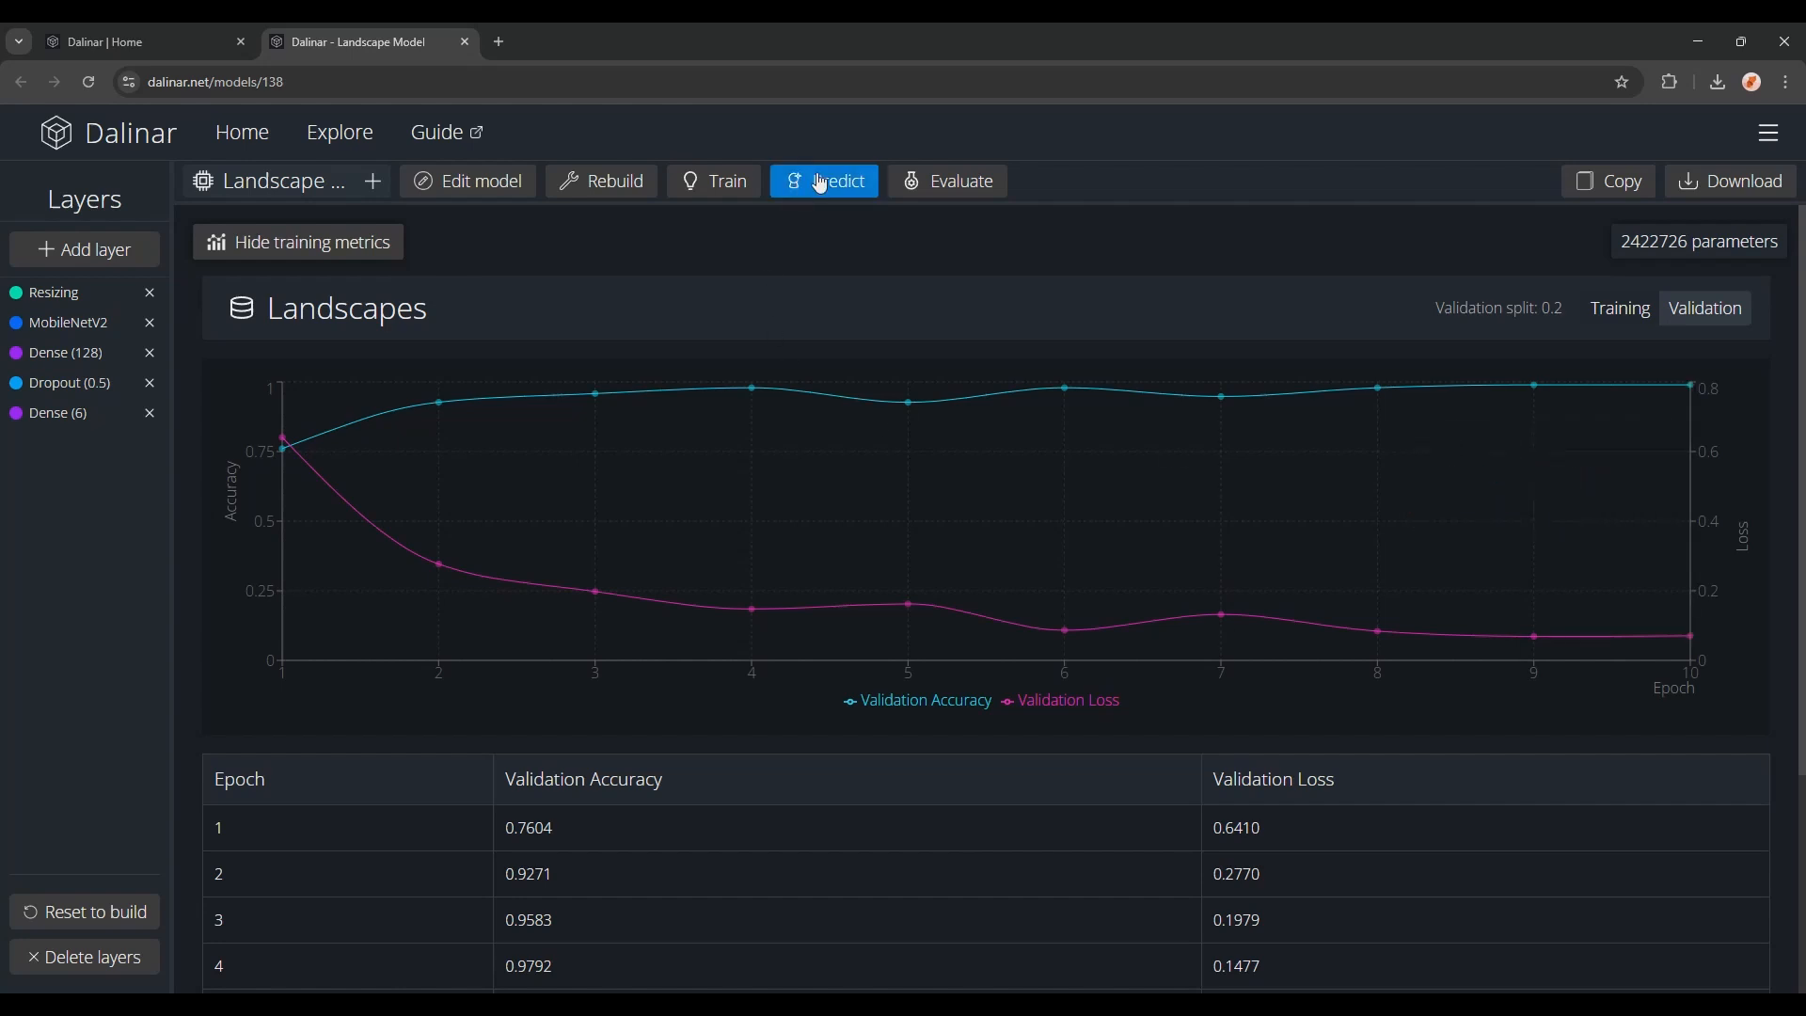
pyautogui.click(836, 181)
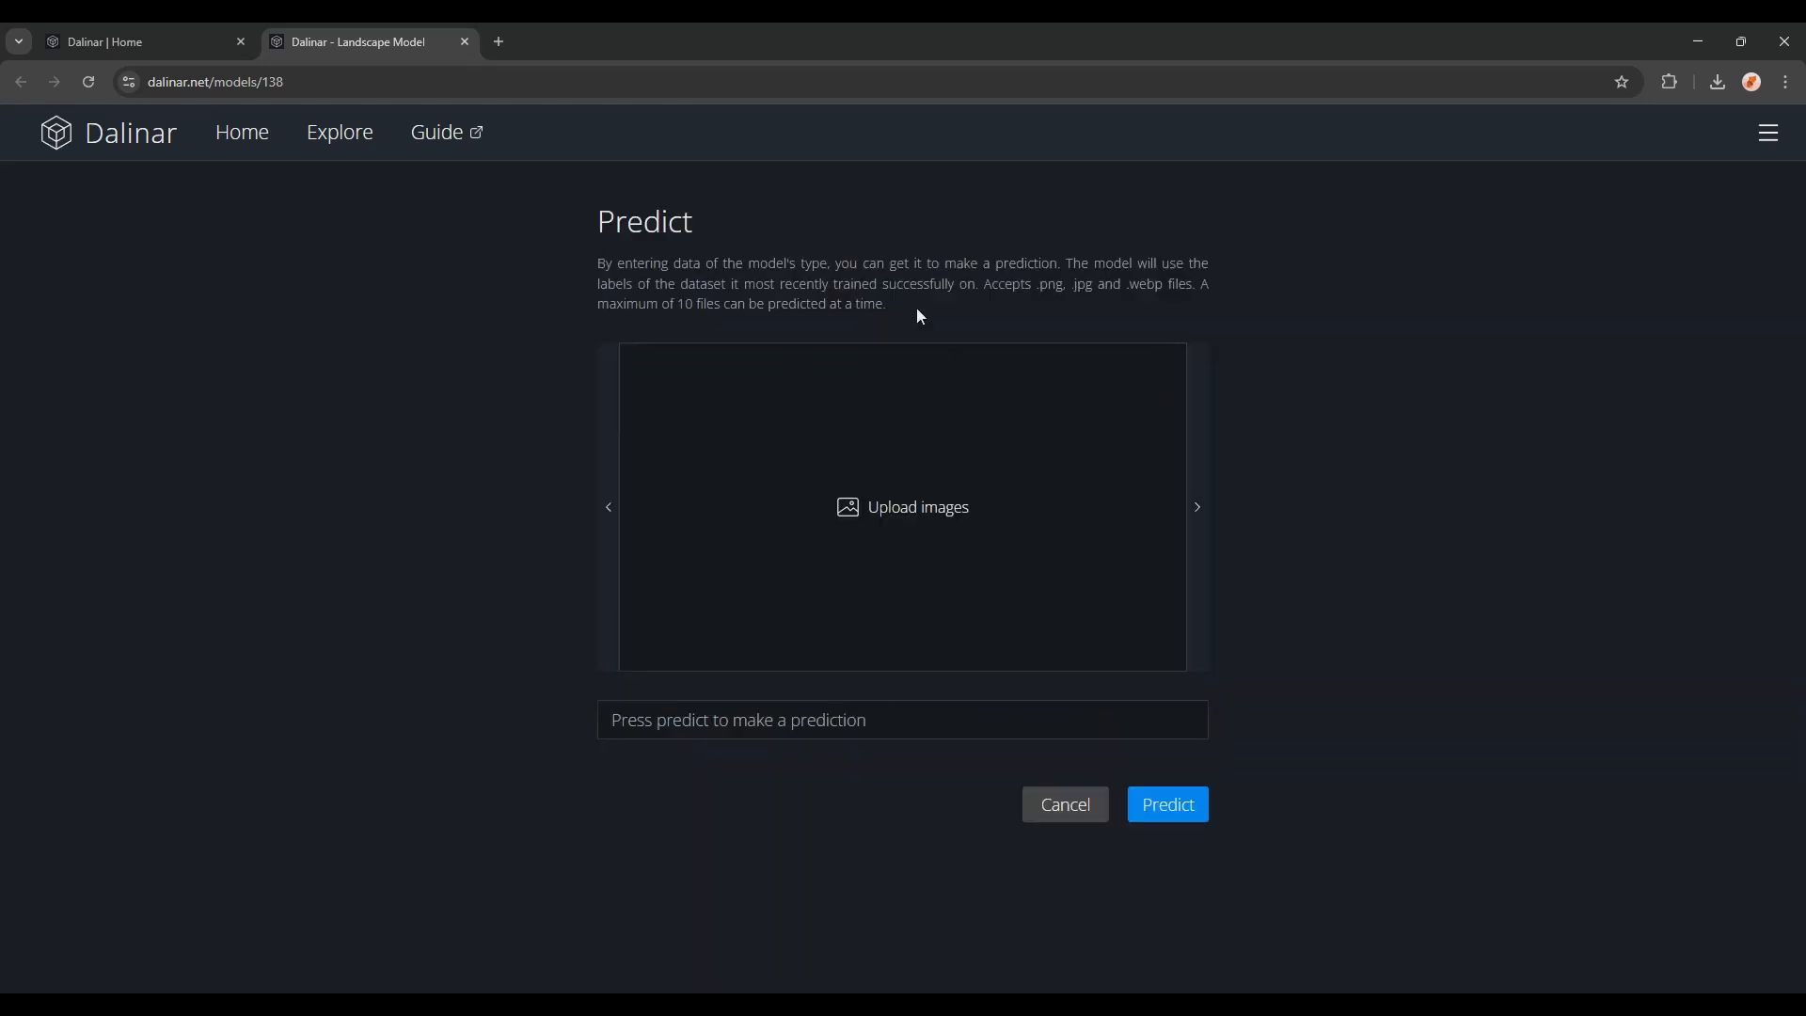
pyautogui.click(1061, 804)
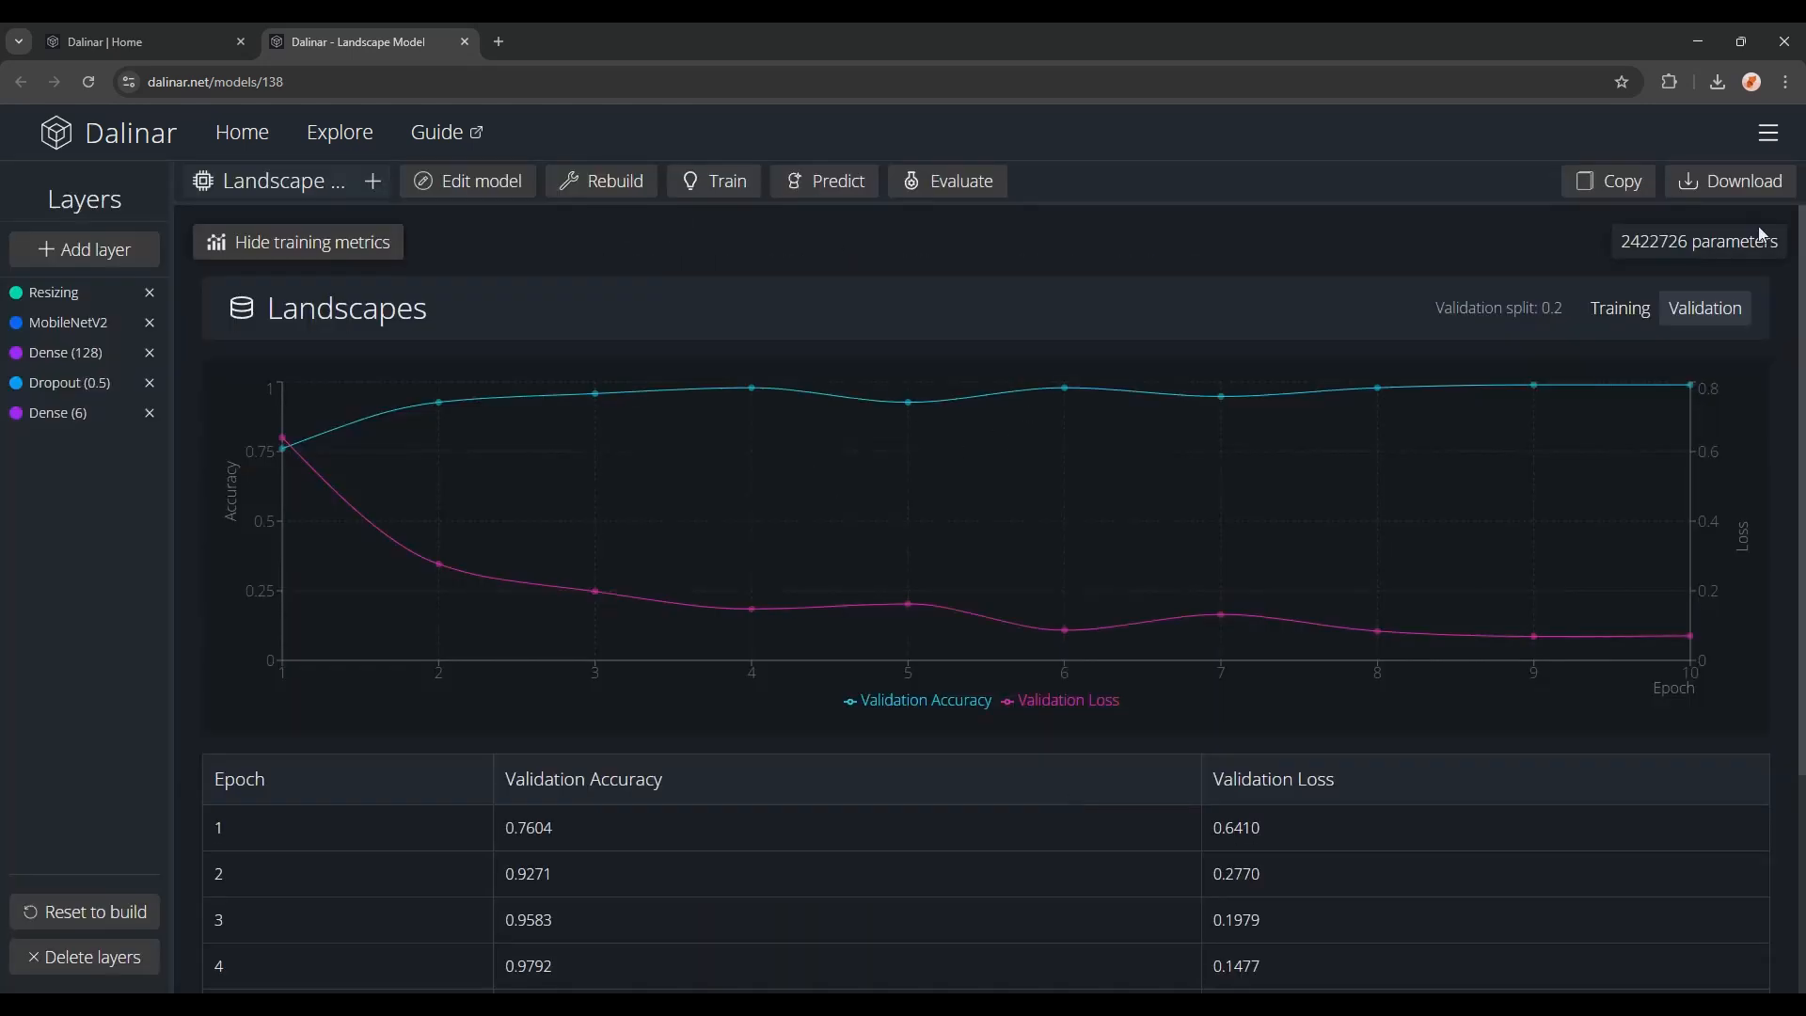
pyautogui.click(1728, 180)
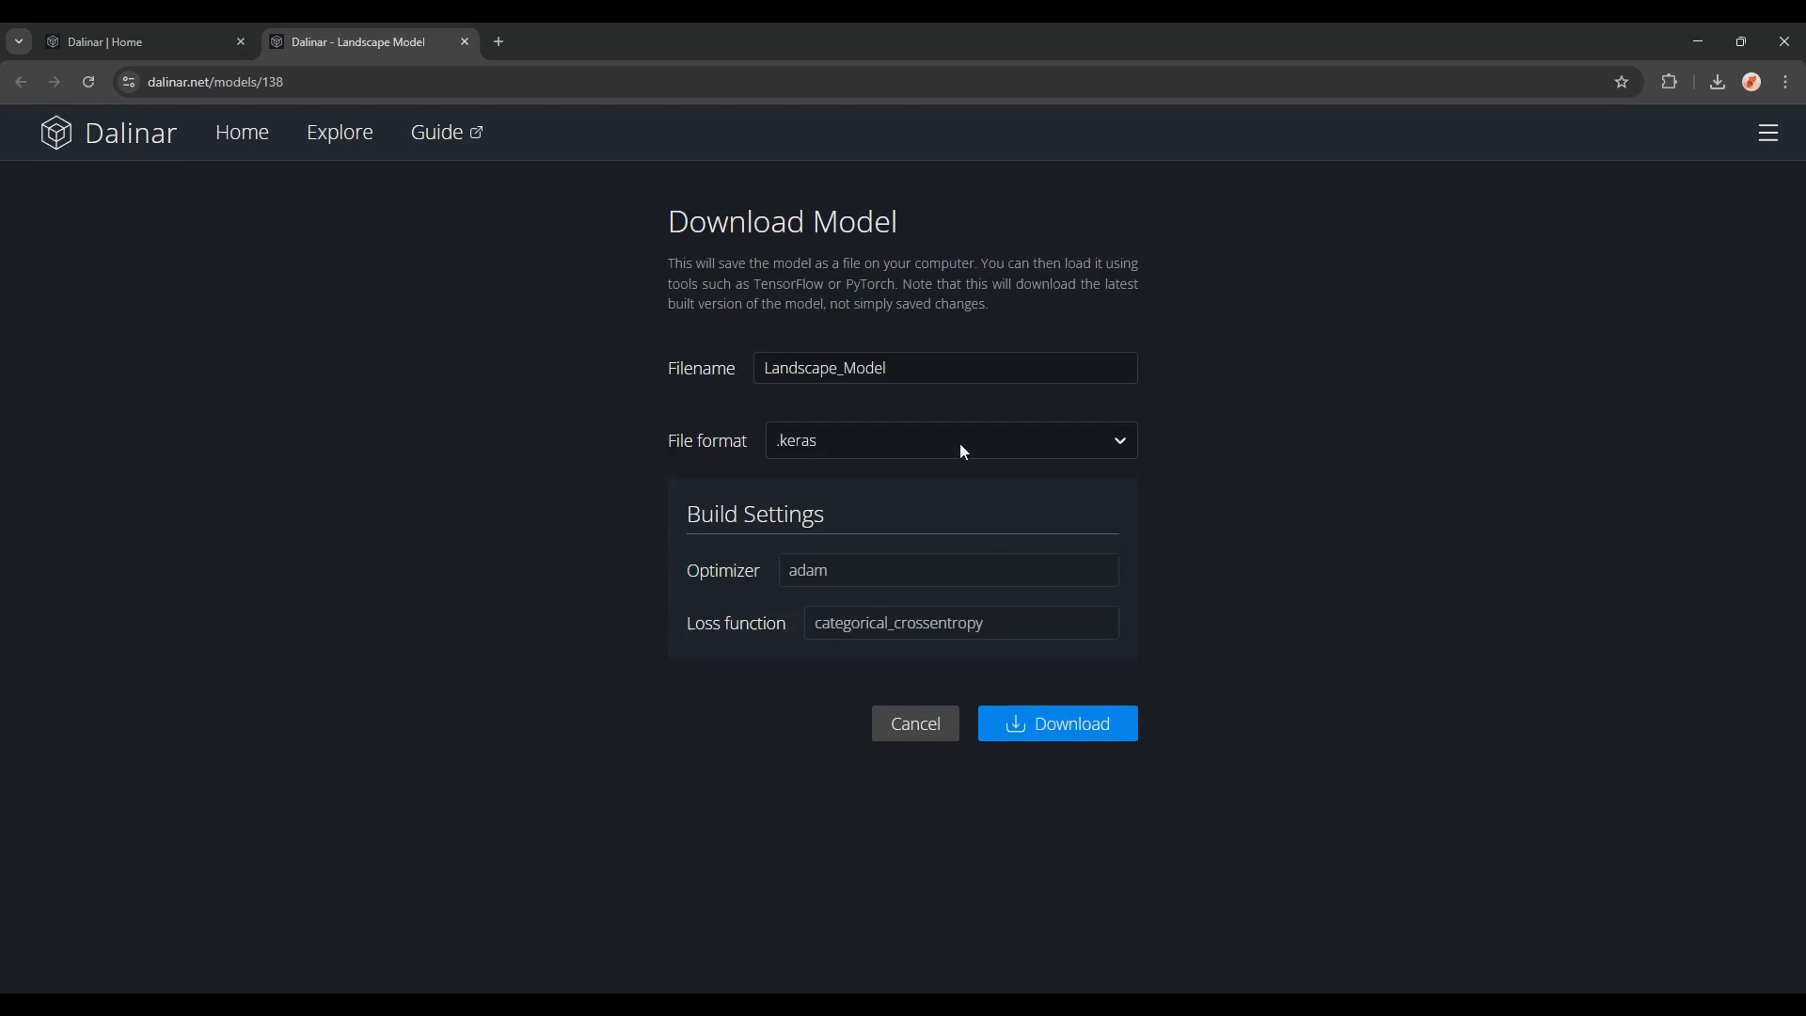
pyautogui.click(945, 440)
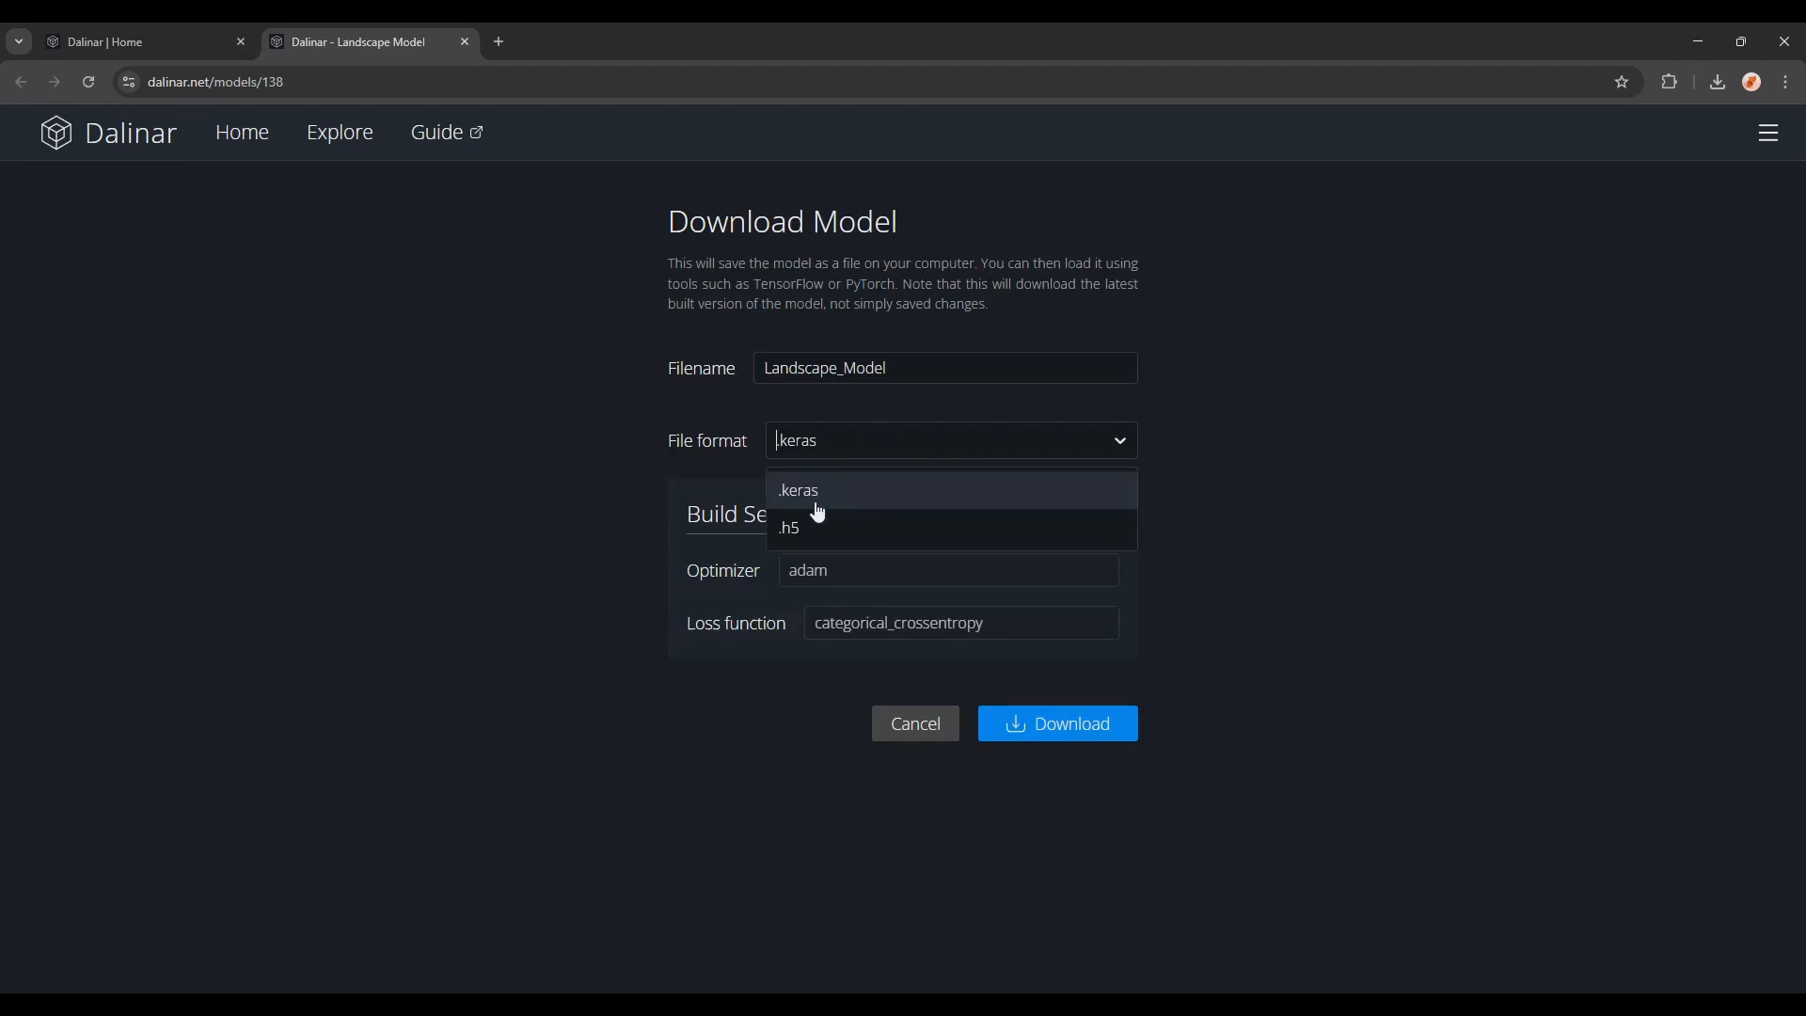